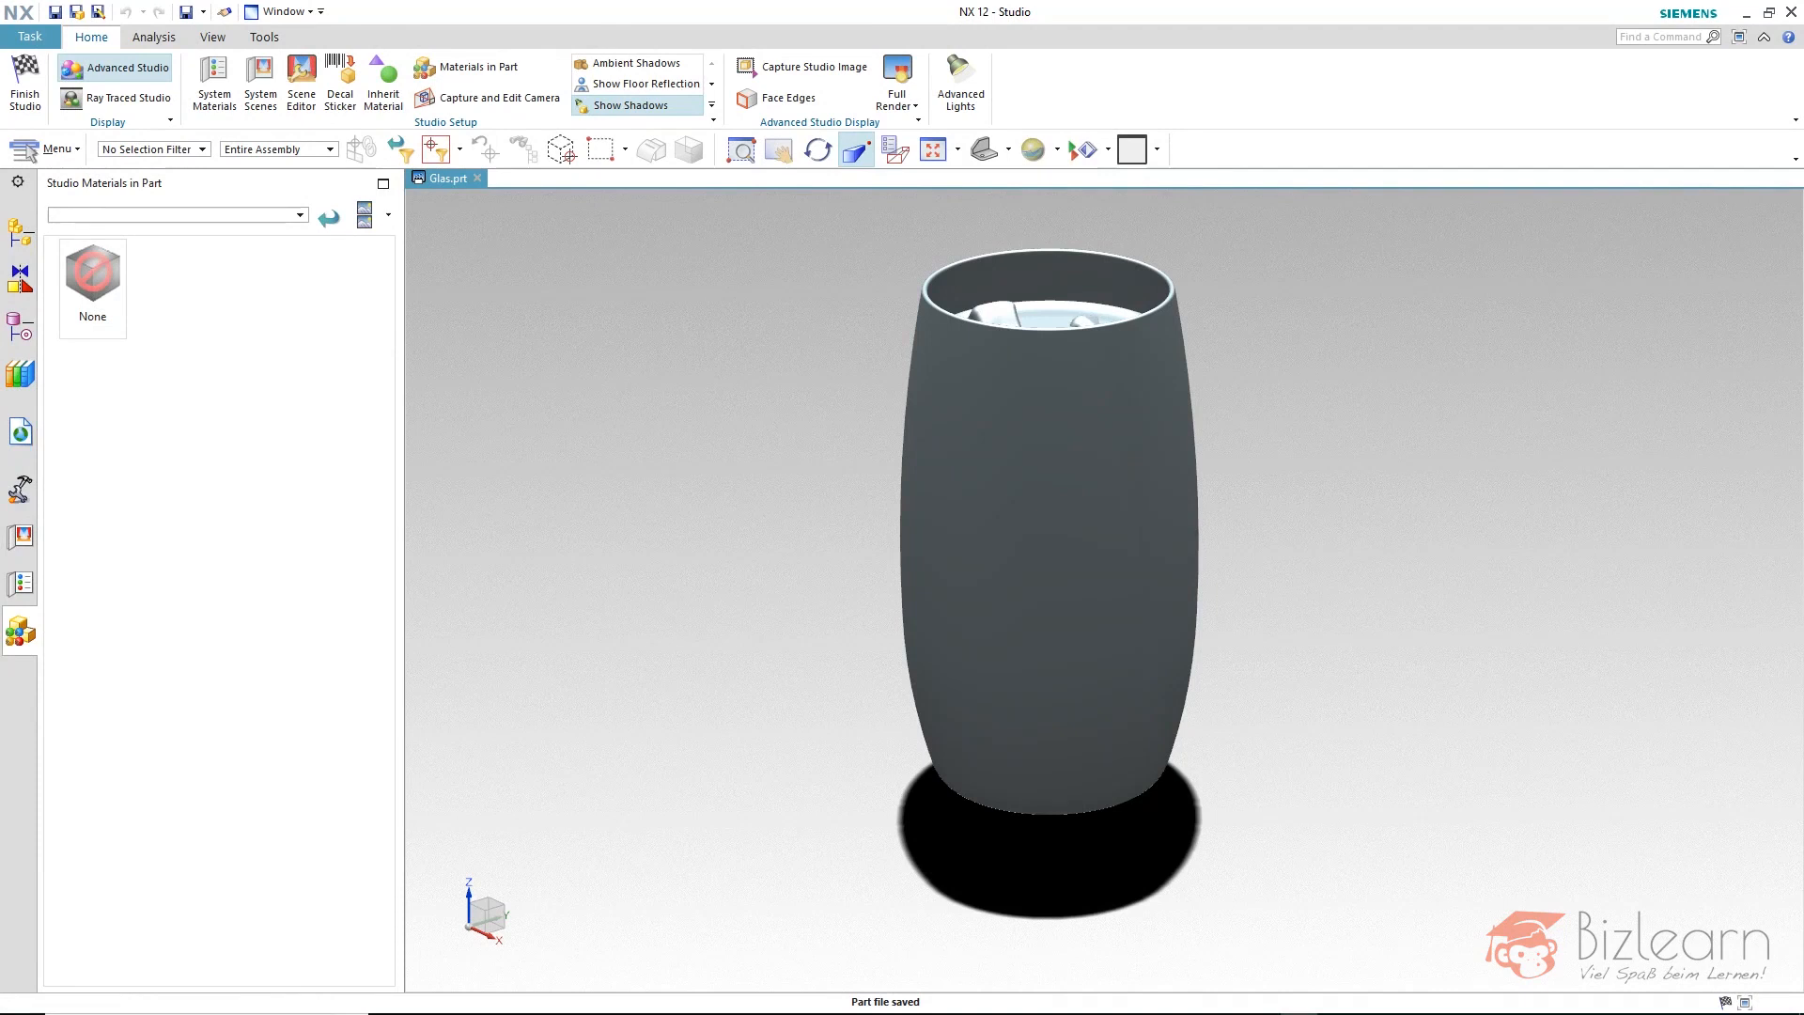
mouse_move(1282, 556)
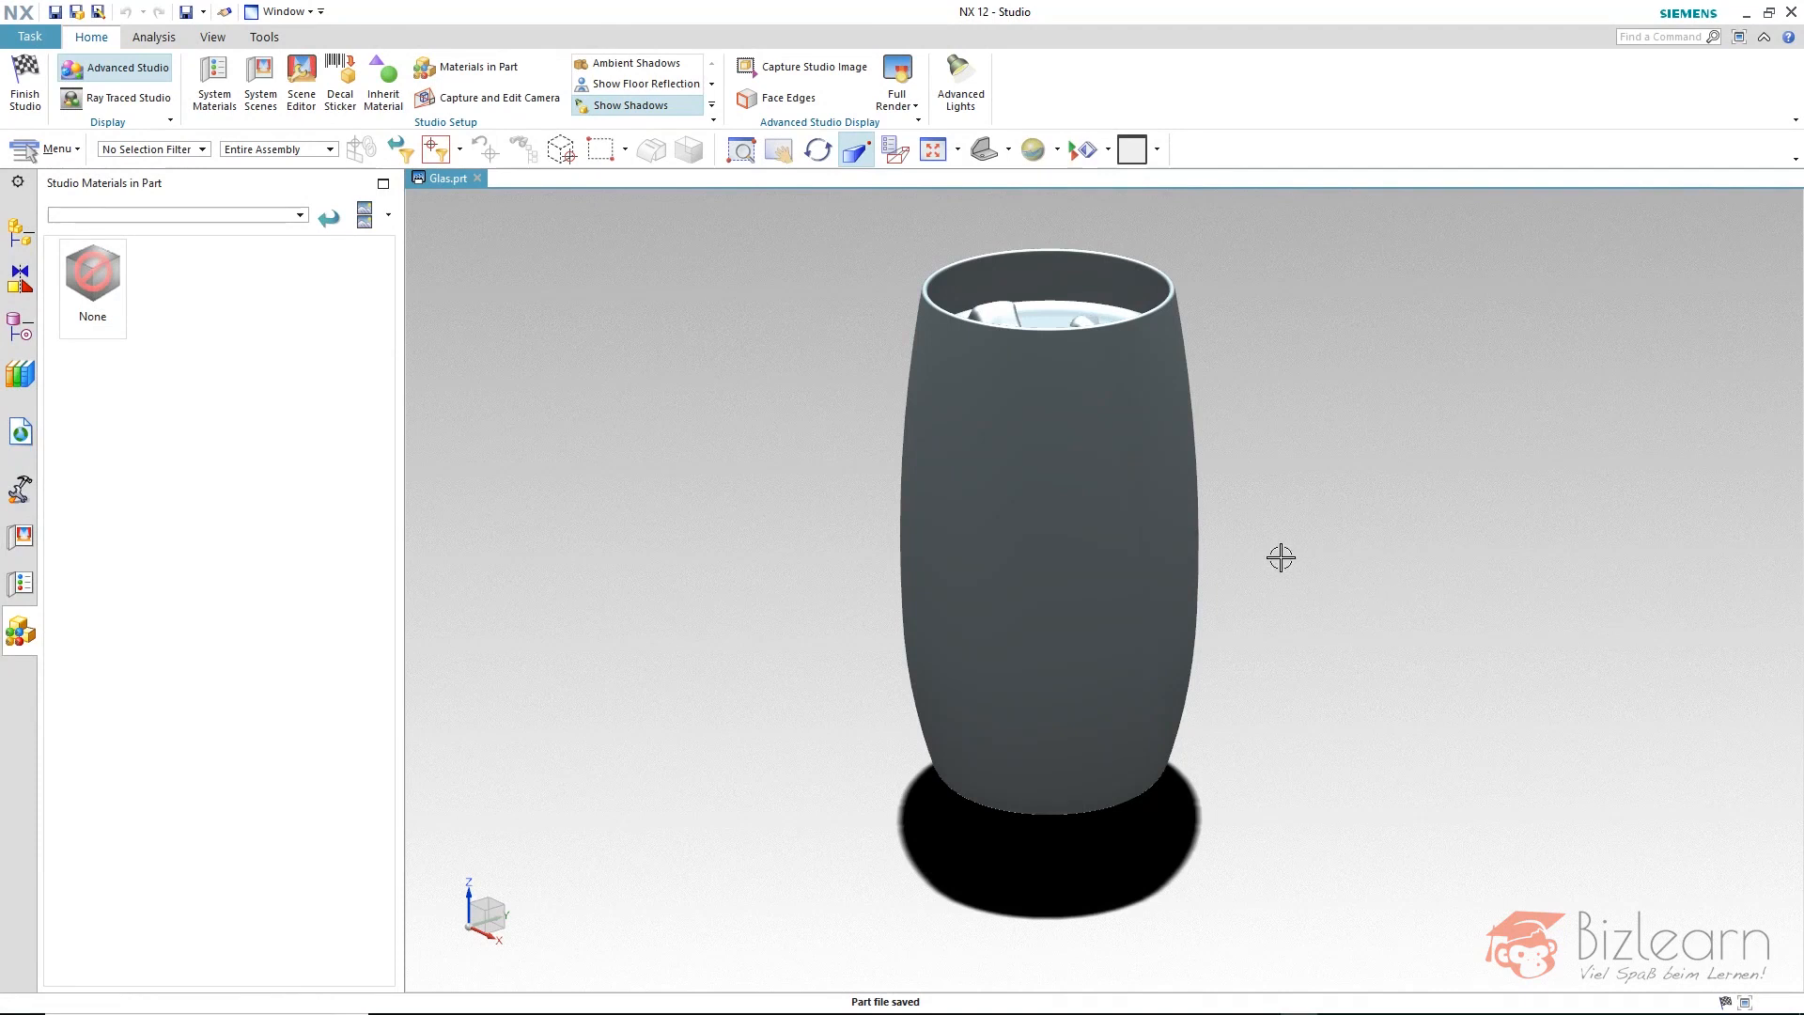
mouse_move(218, 523)
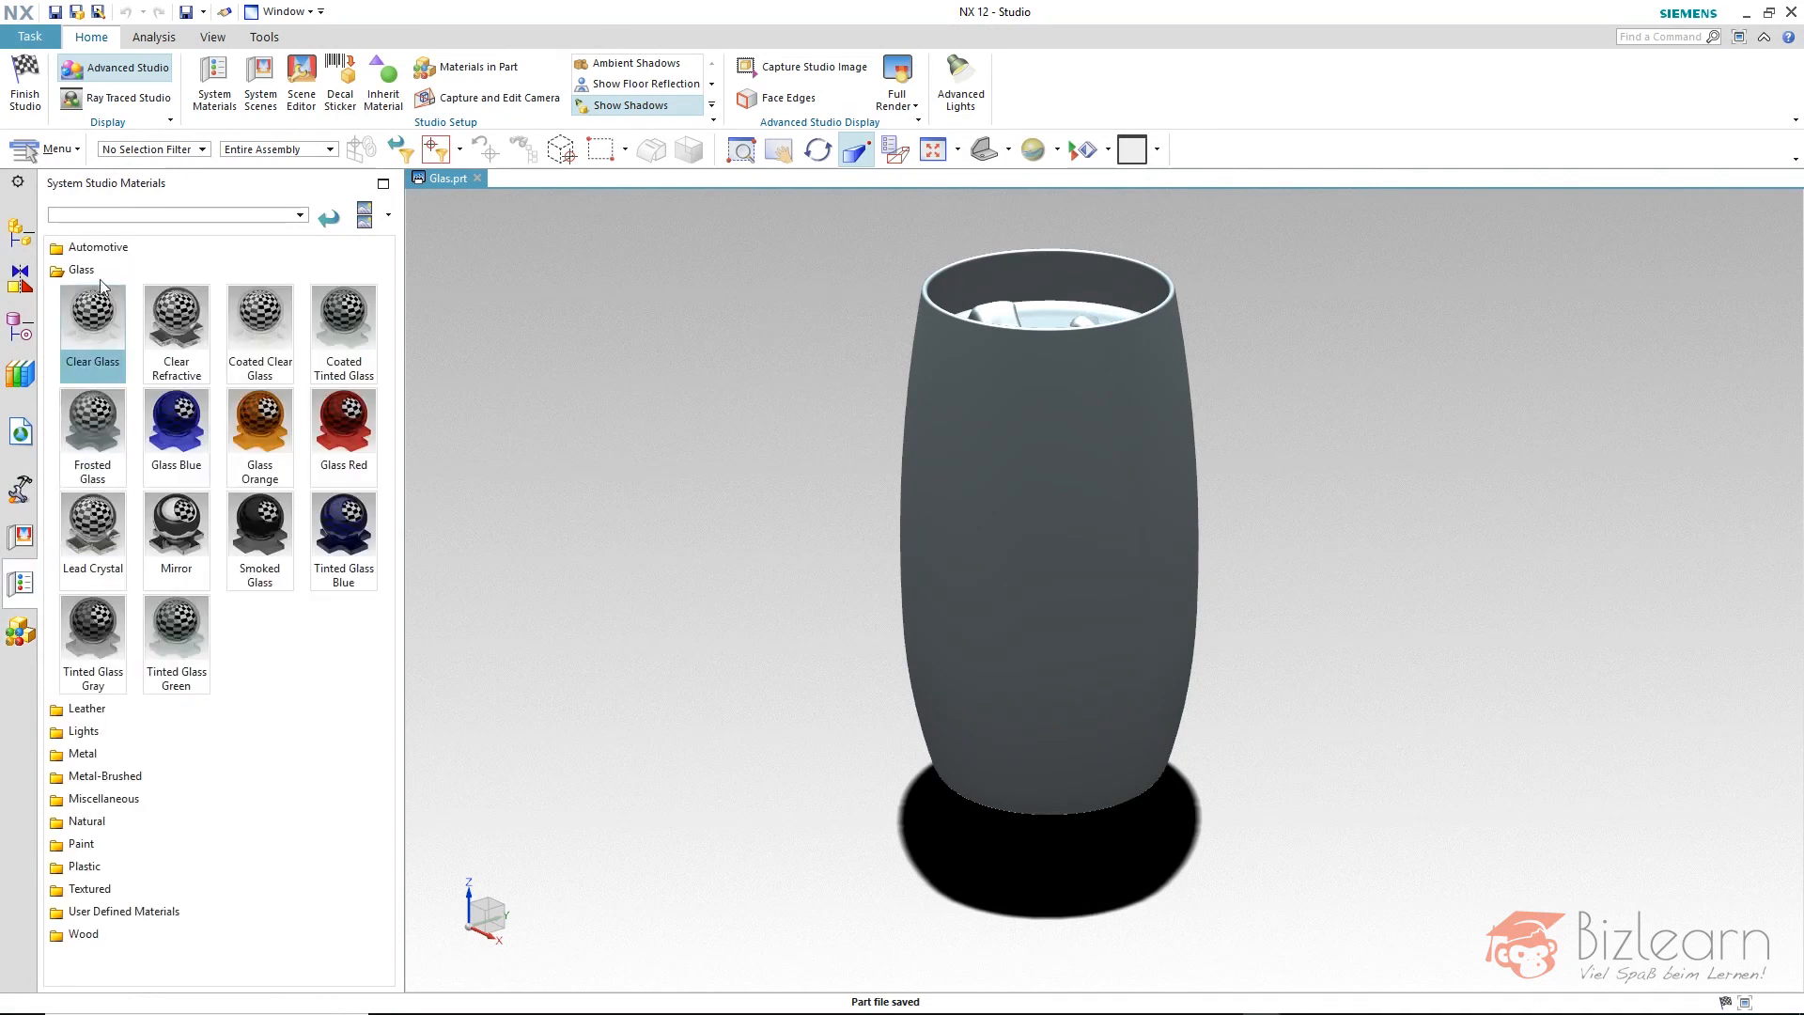
mouse_move(92, 325)
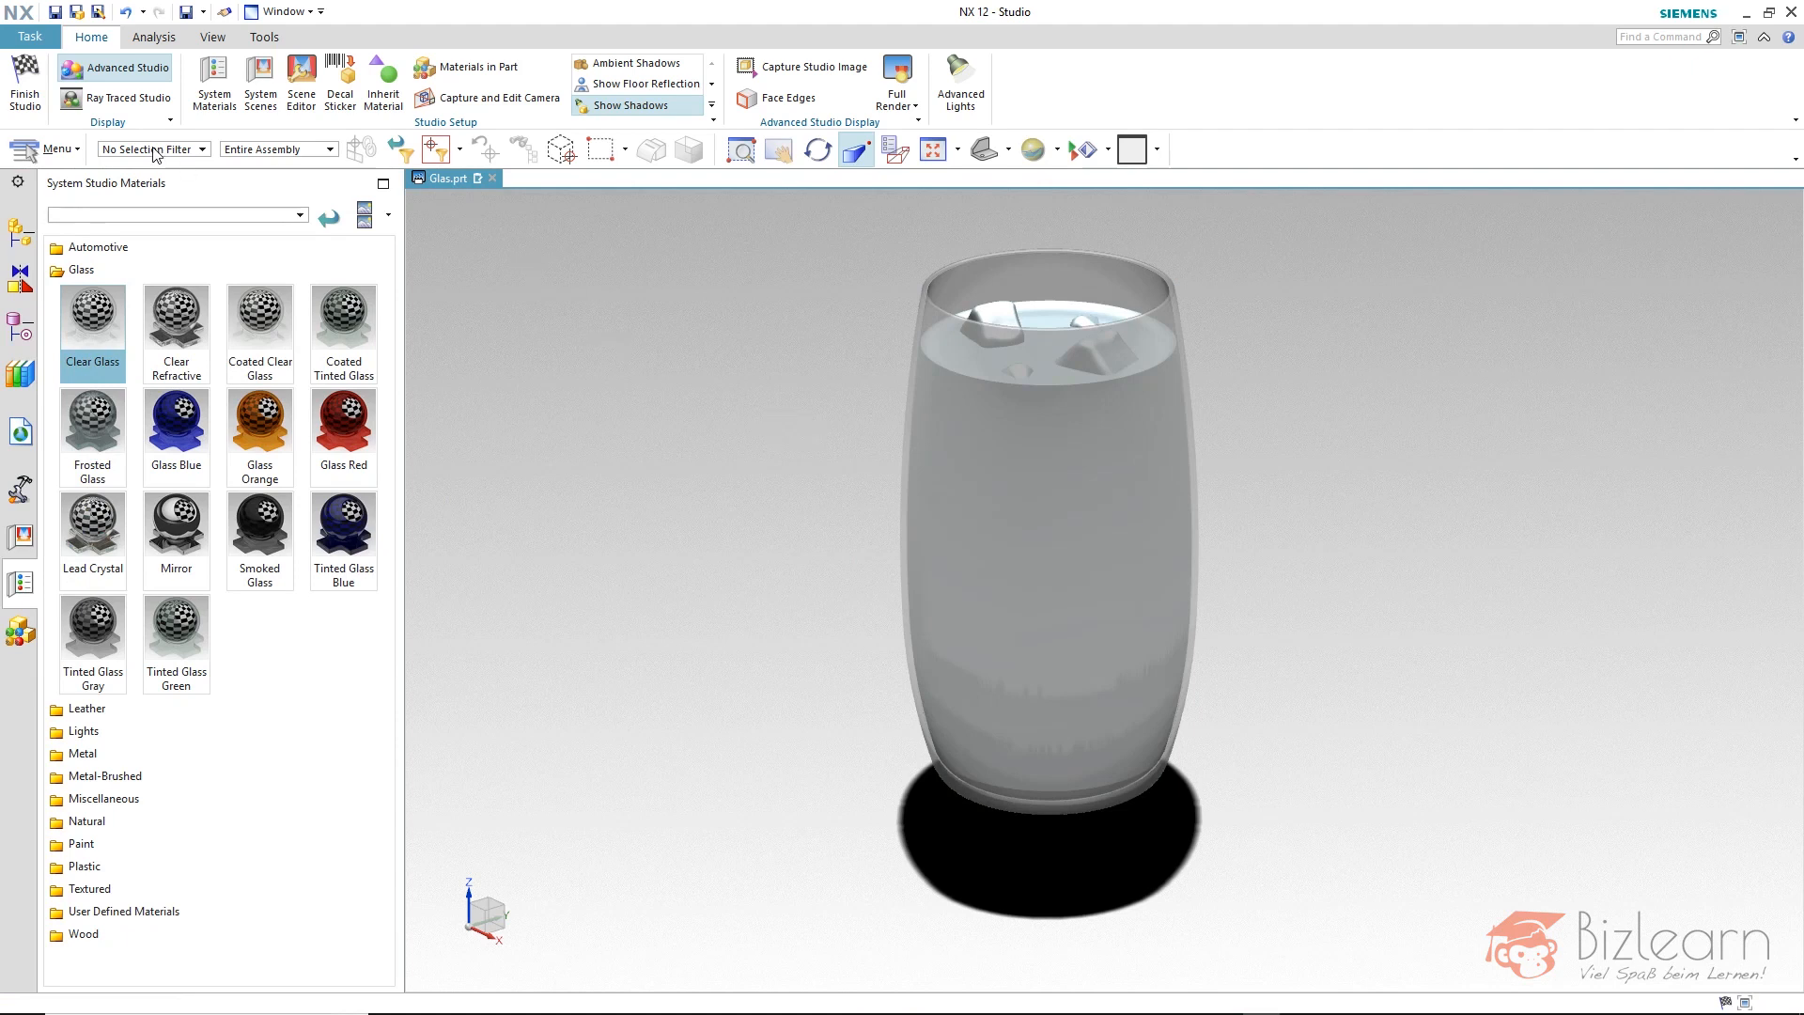
Limit picking to solid bodies through the Type Filter
click(199, 150)
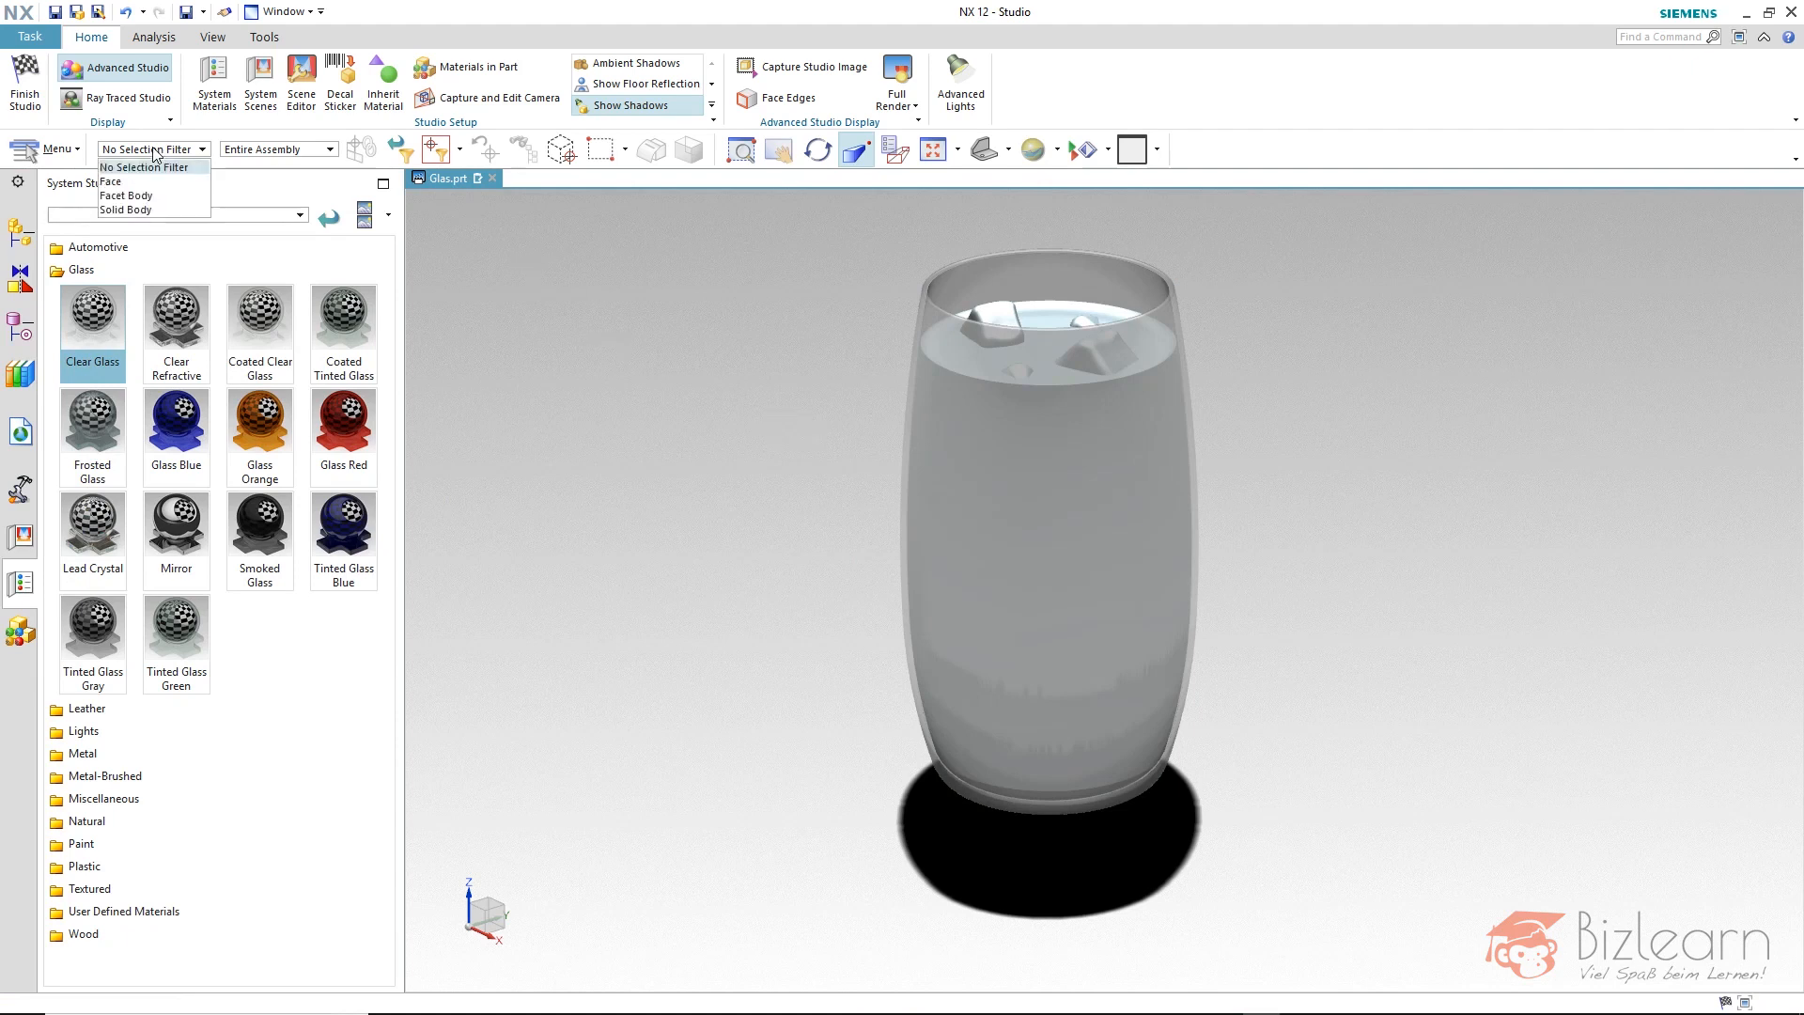
click(124, 210)
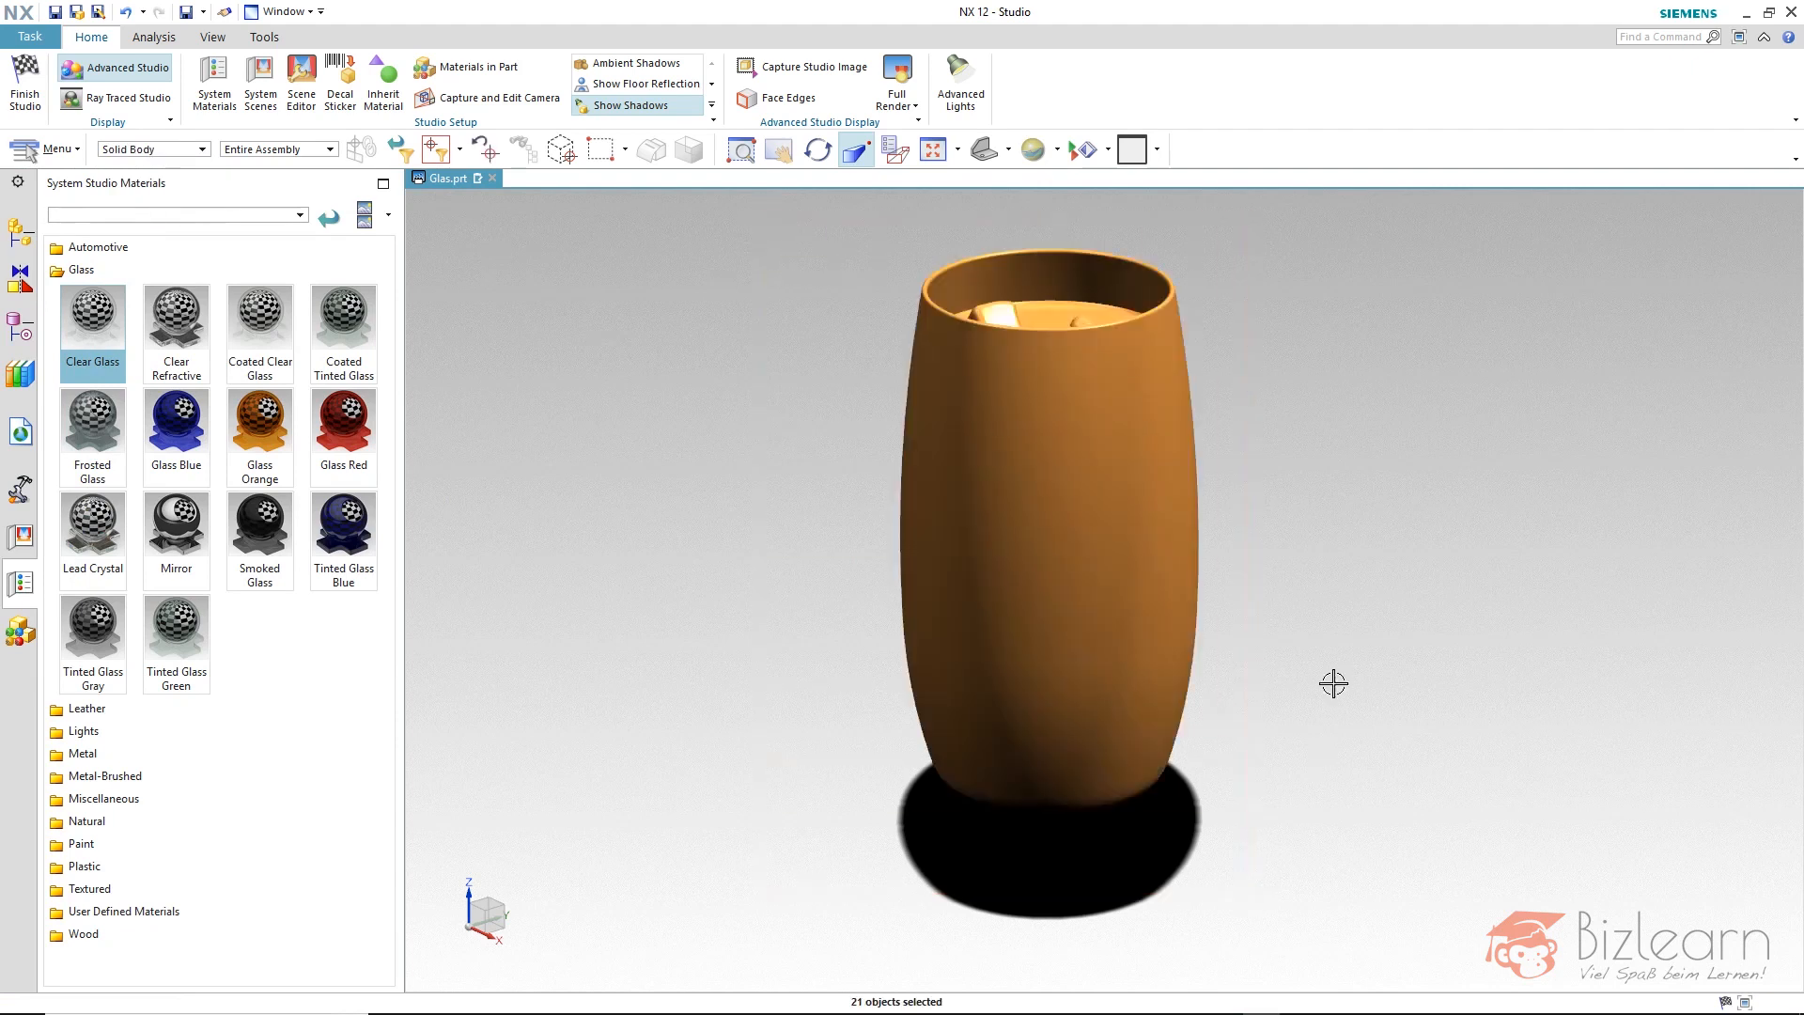
mouse_move(141, 148)
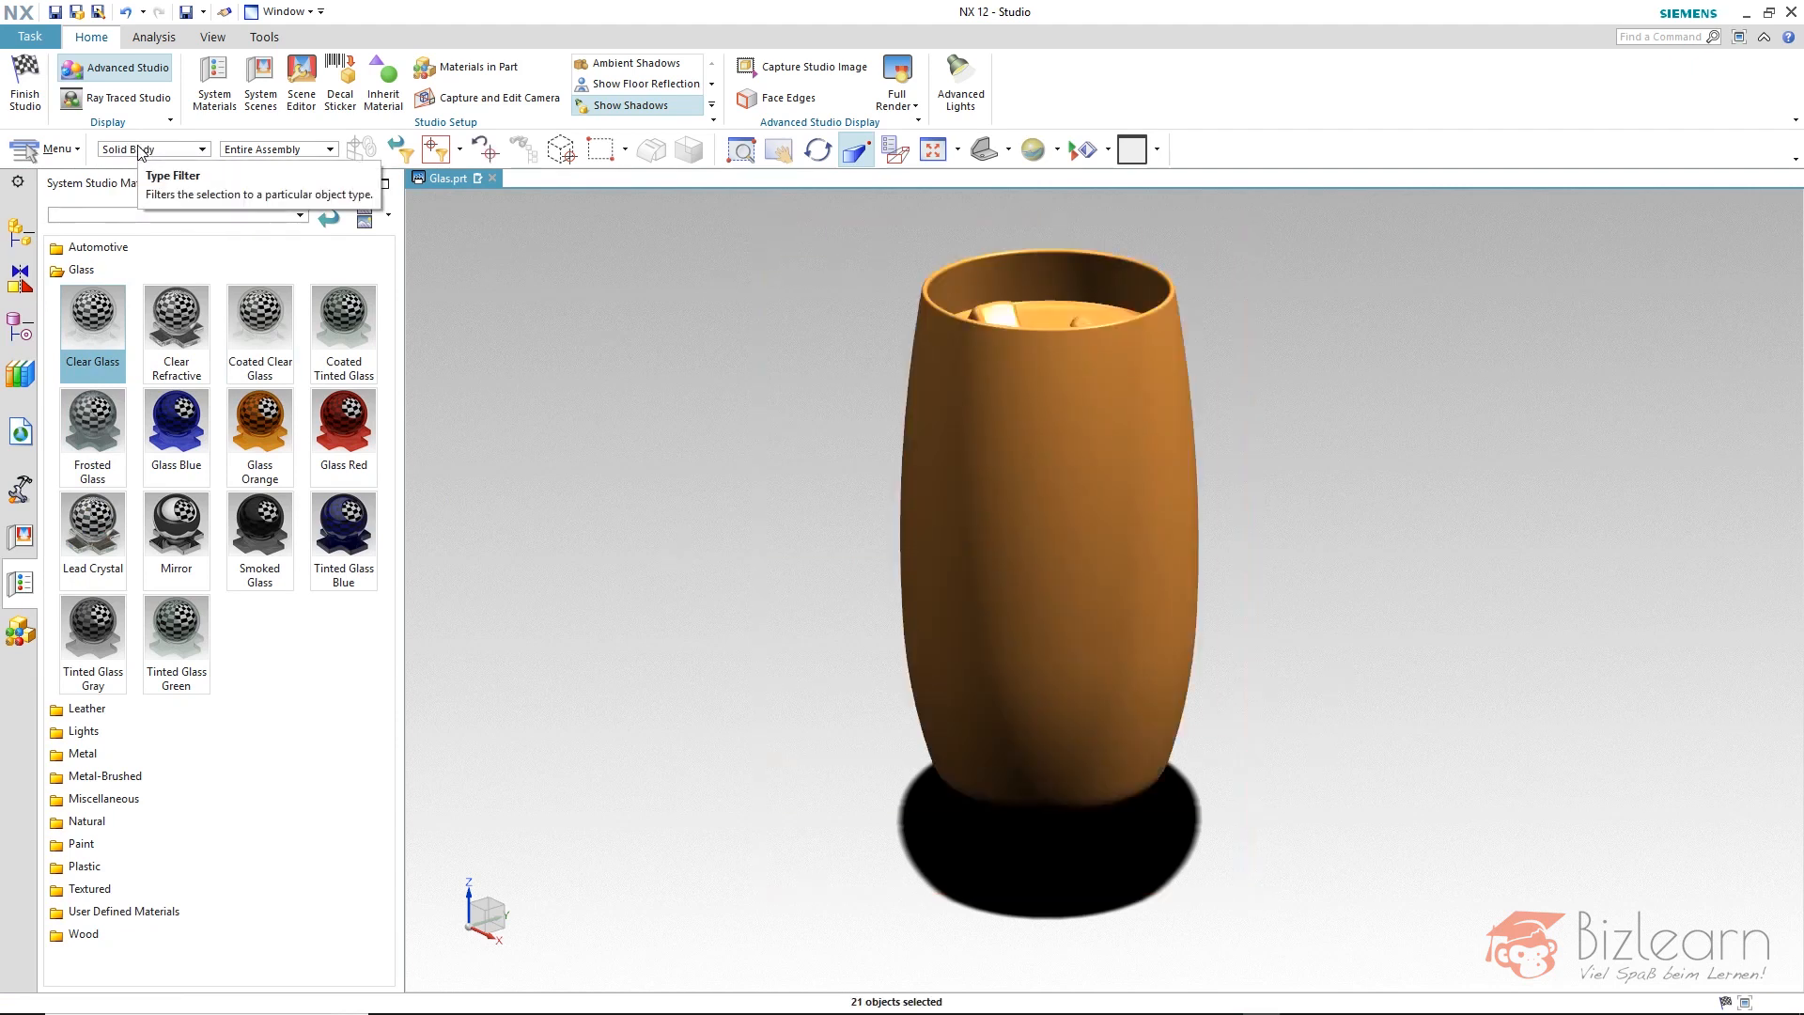
mouse_move(836, 976)
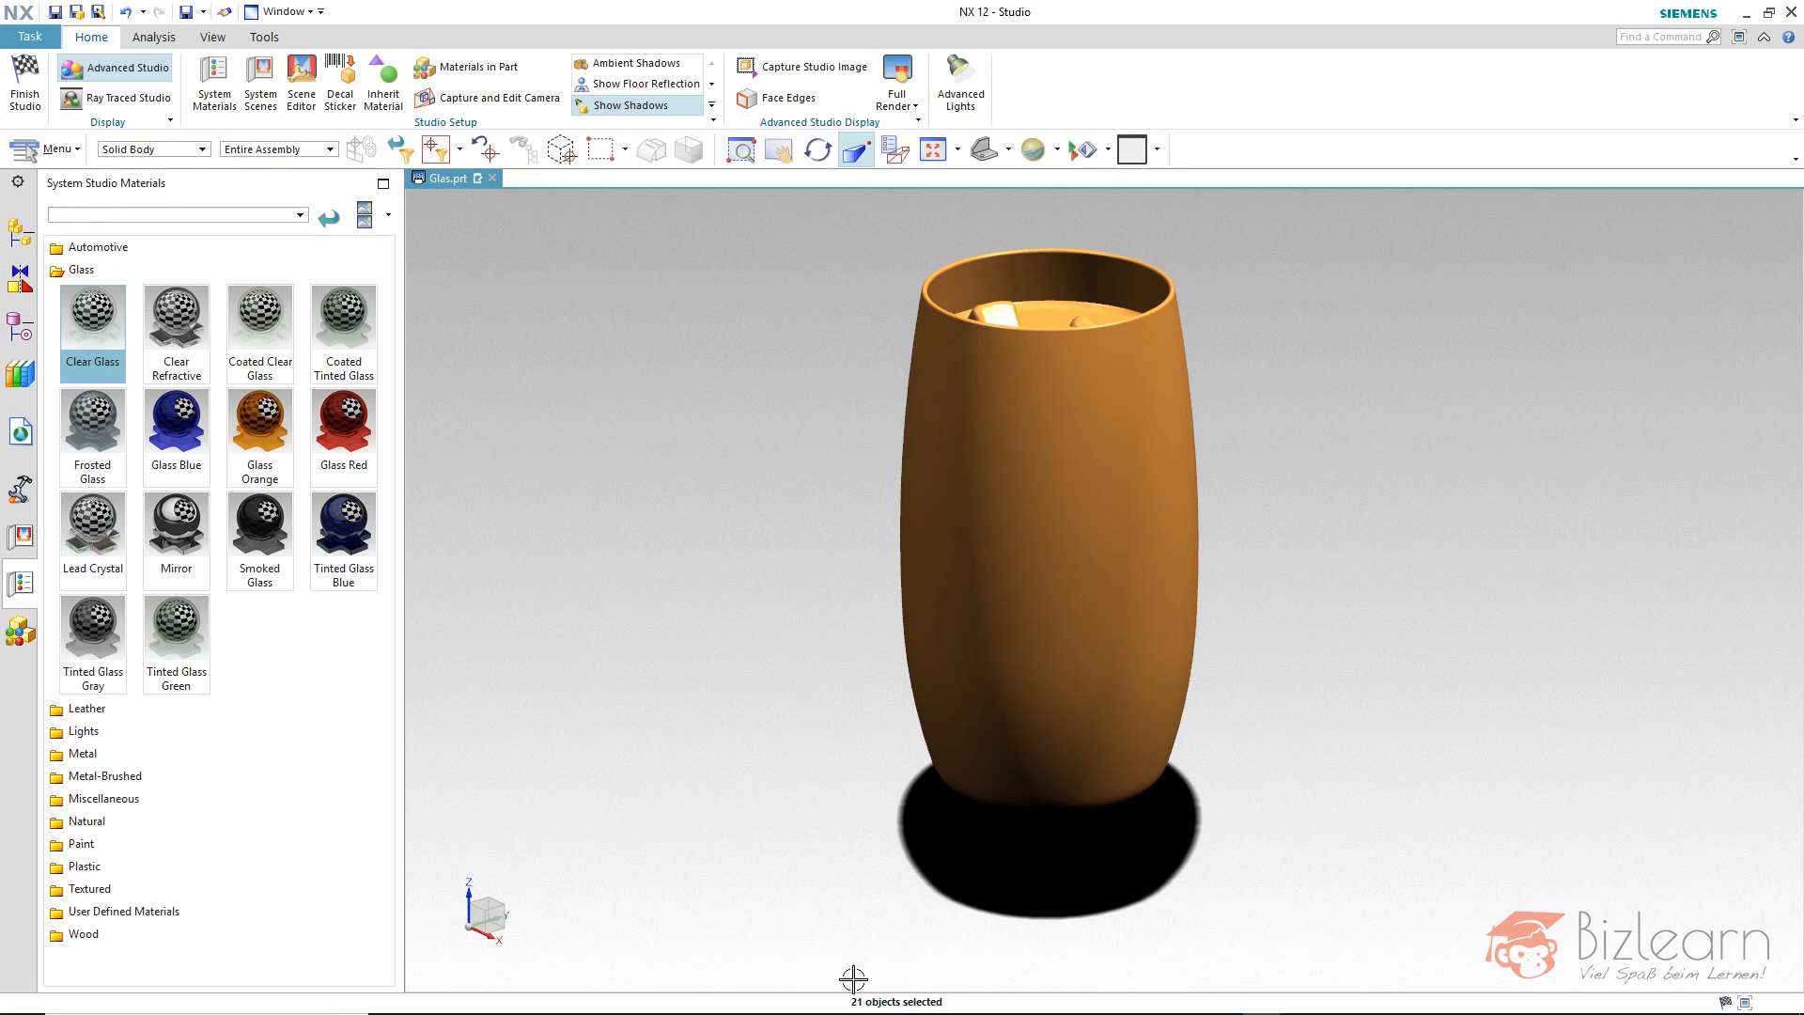
mouse_move(804, 694)
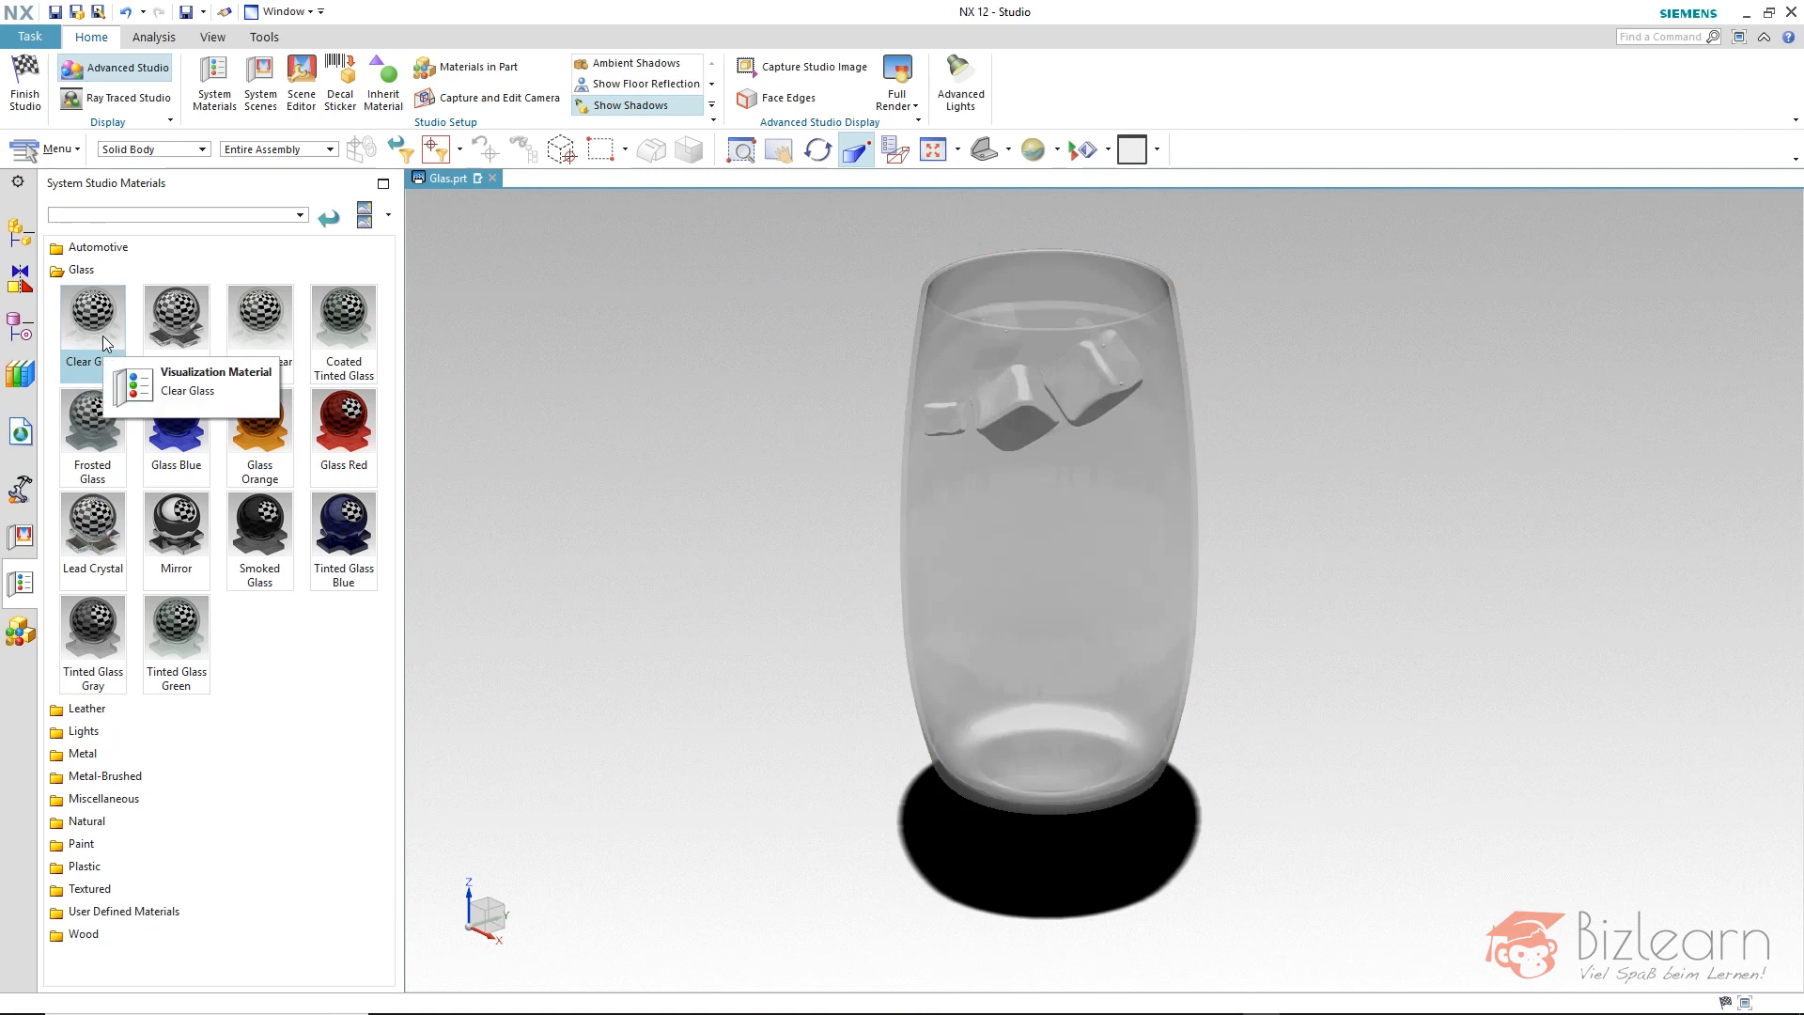
Return the Type Filter to No Selection Filter so any object can be picked
click(200, 149)
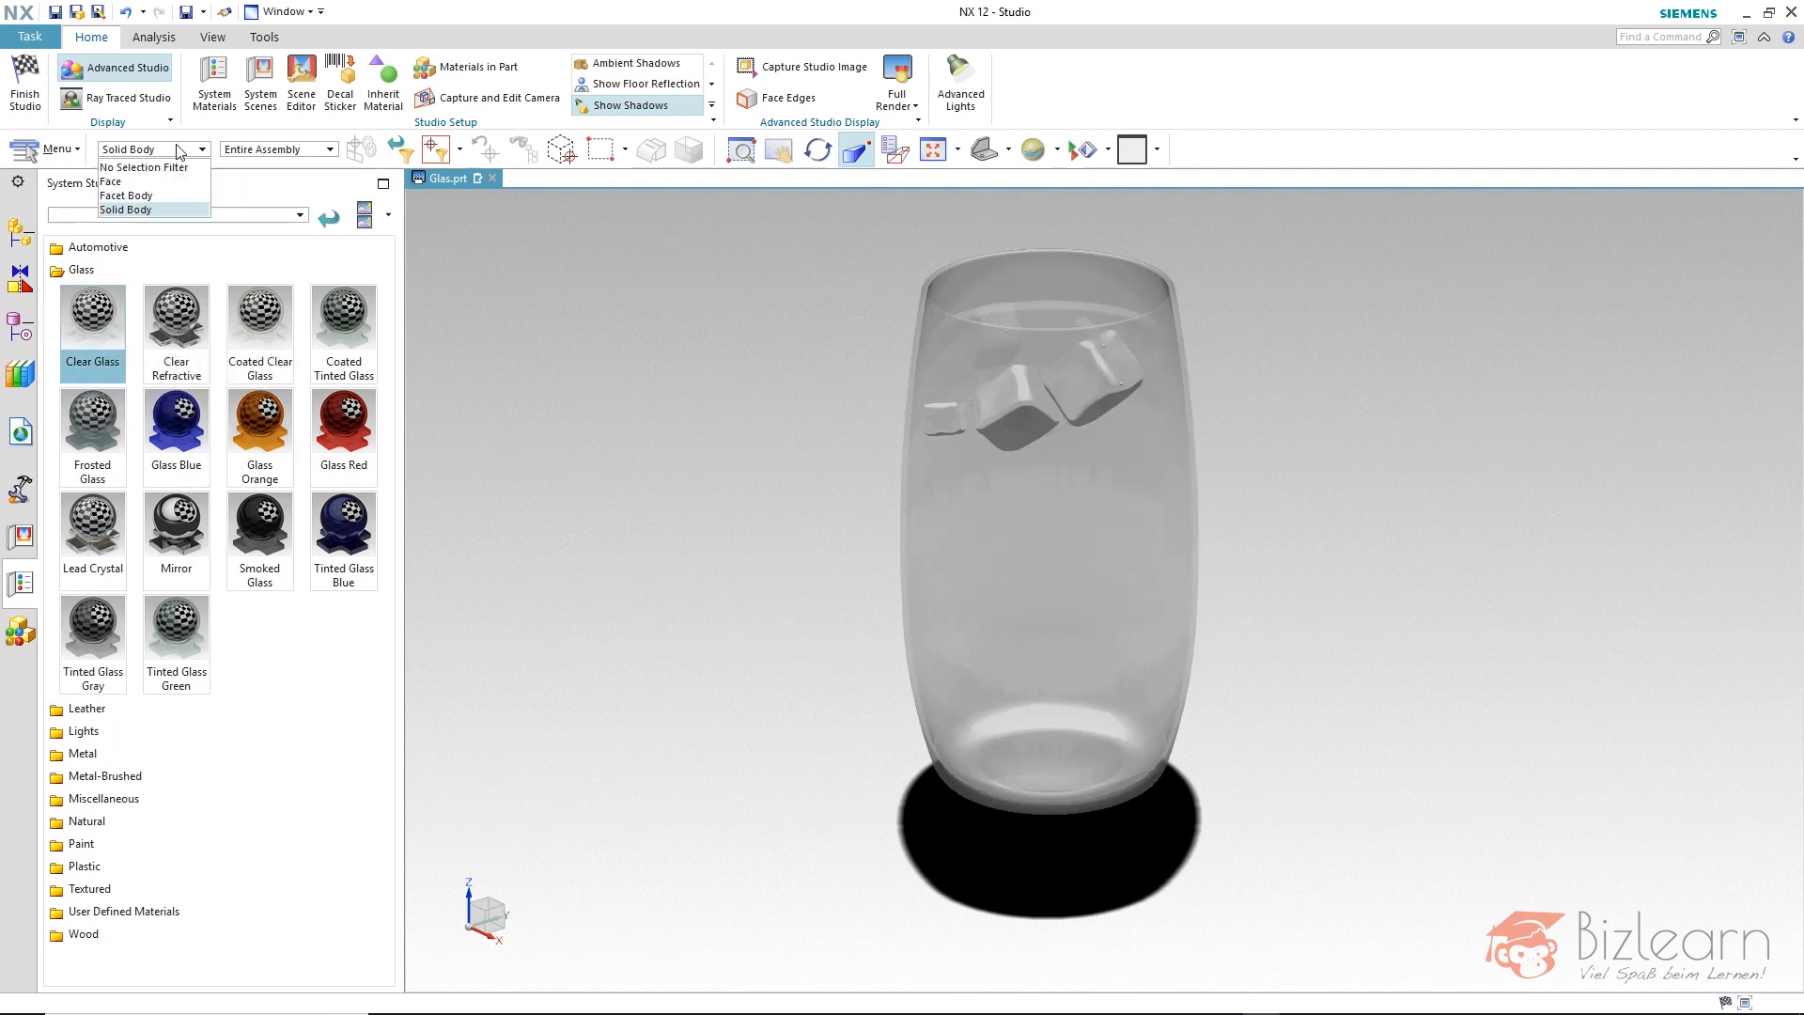
click(143, 168)
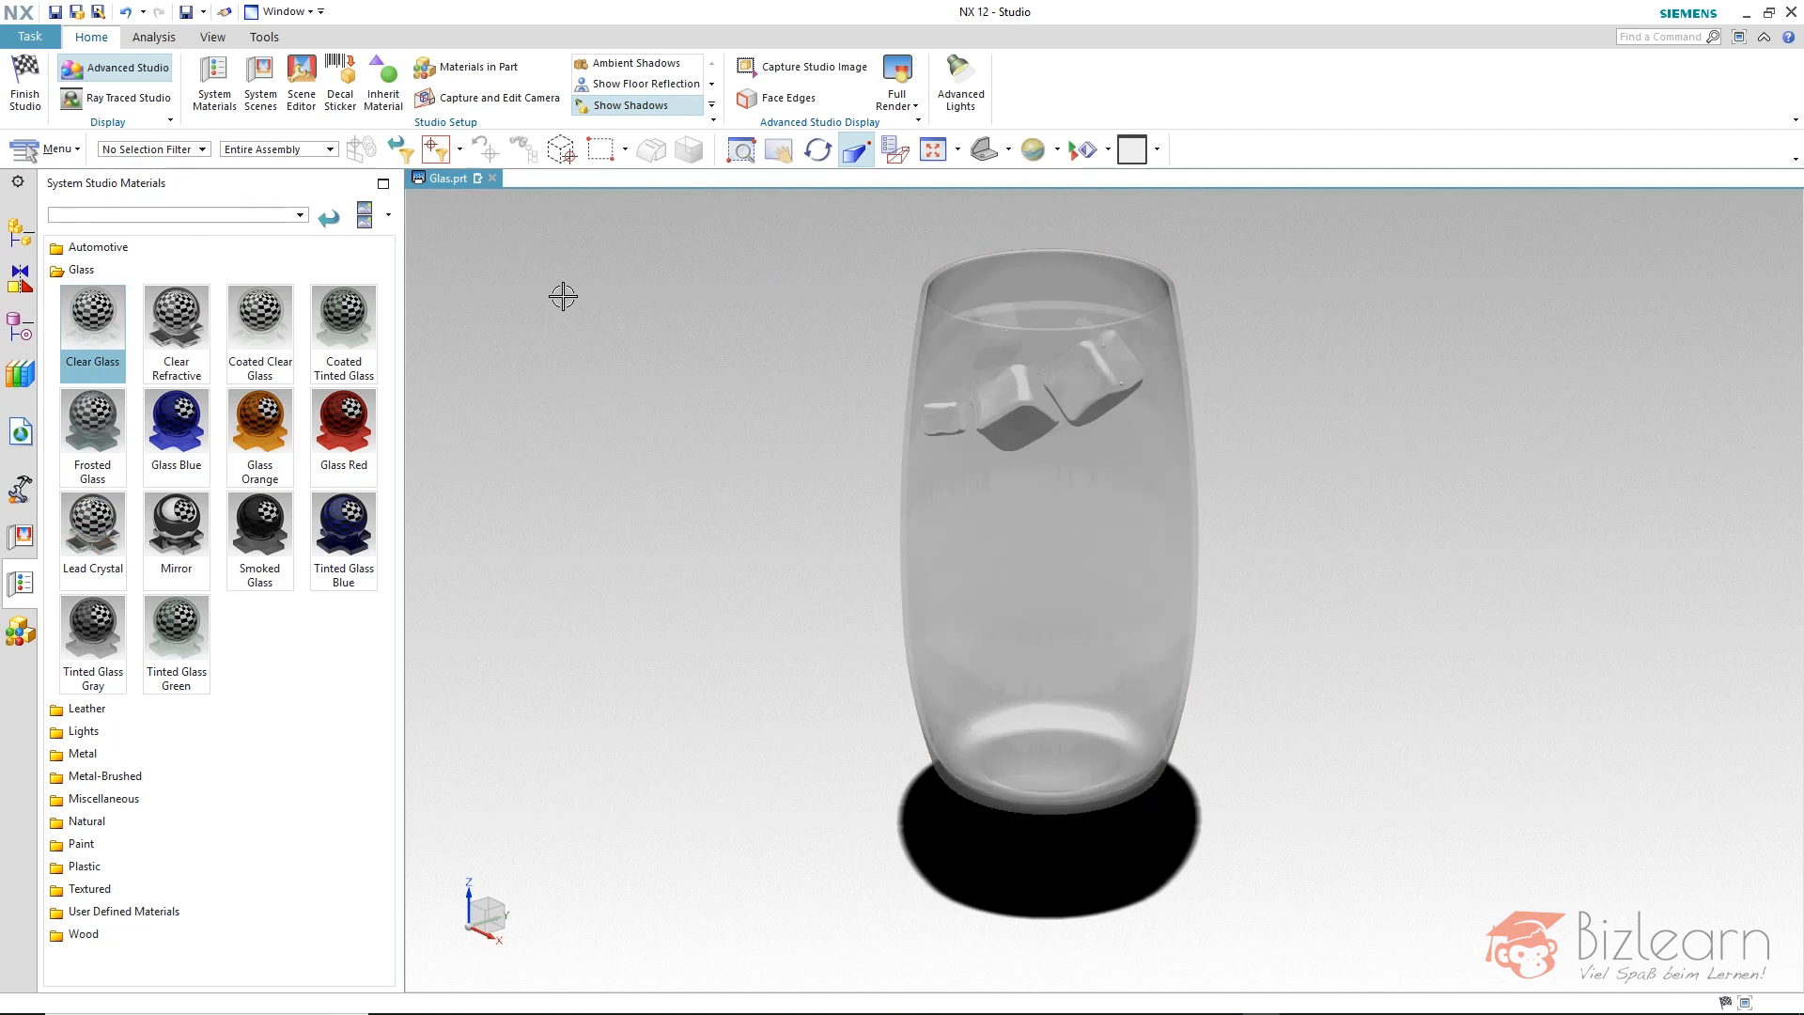
mouse_move(41, 605)
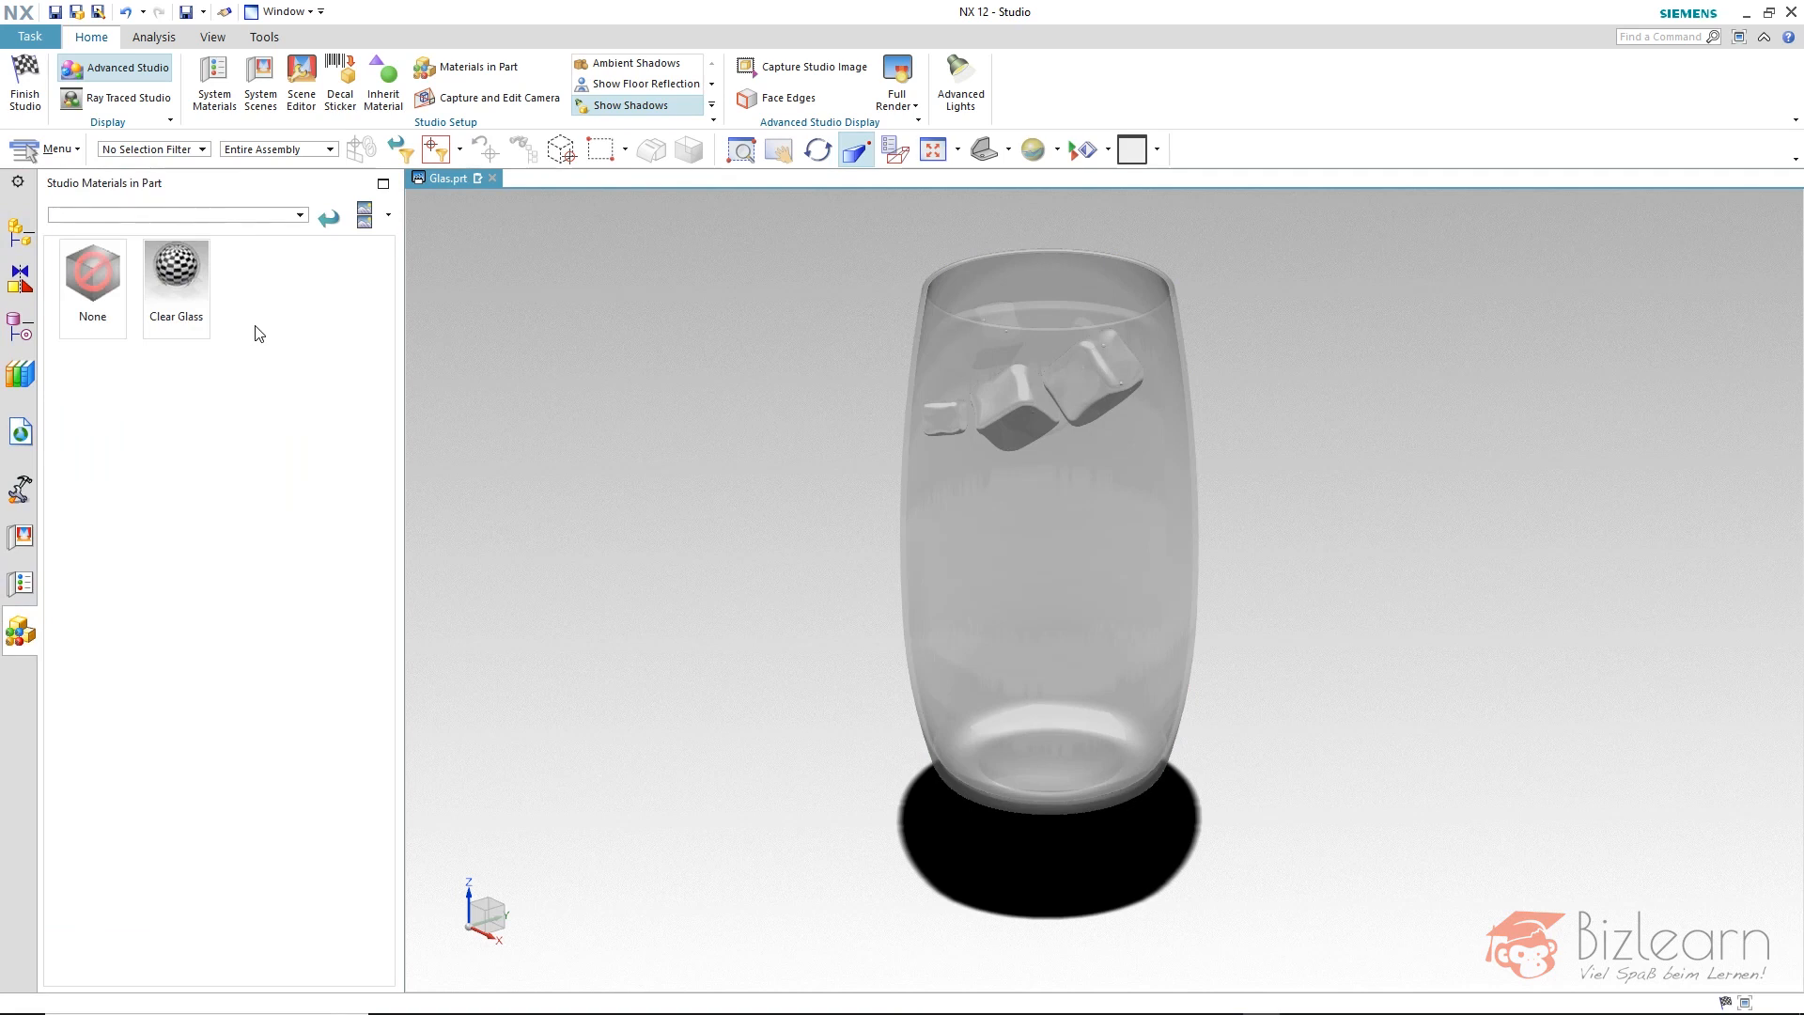
Copy the Clear Glass material and paste a duplicate, Clear Glass(1), into the part's materials
click(177, 273)
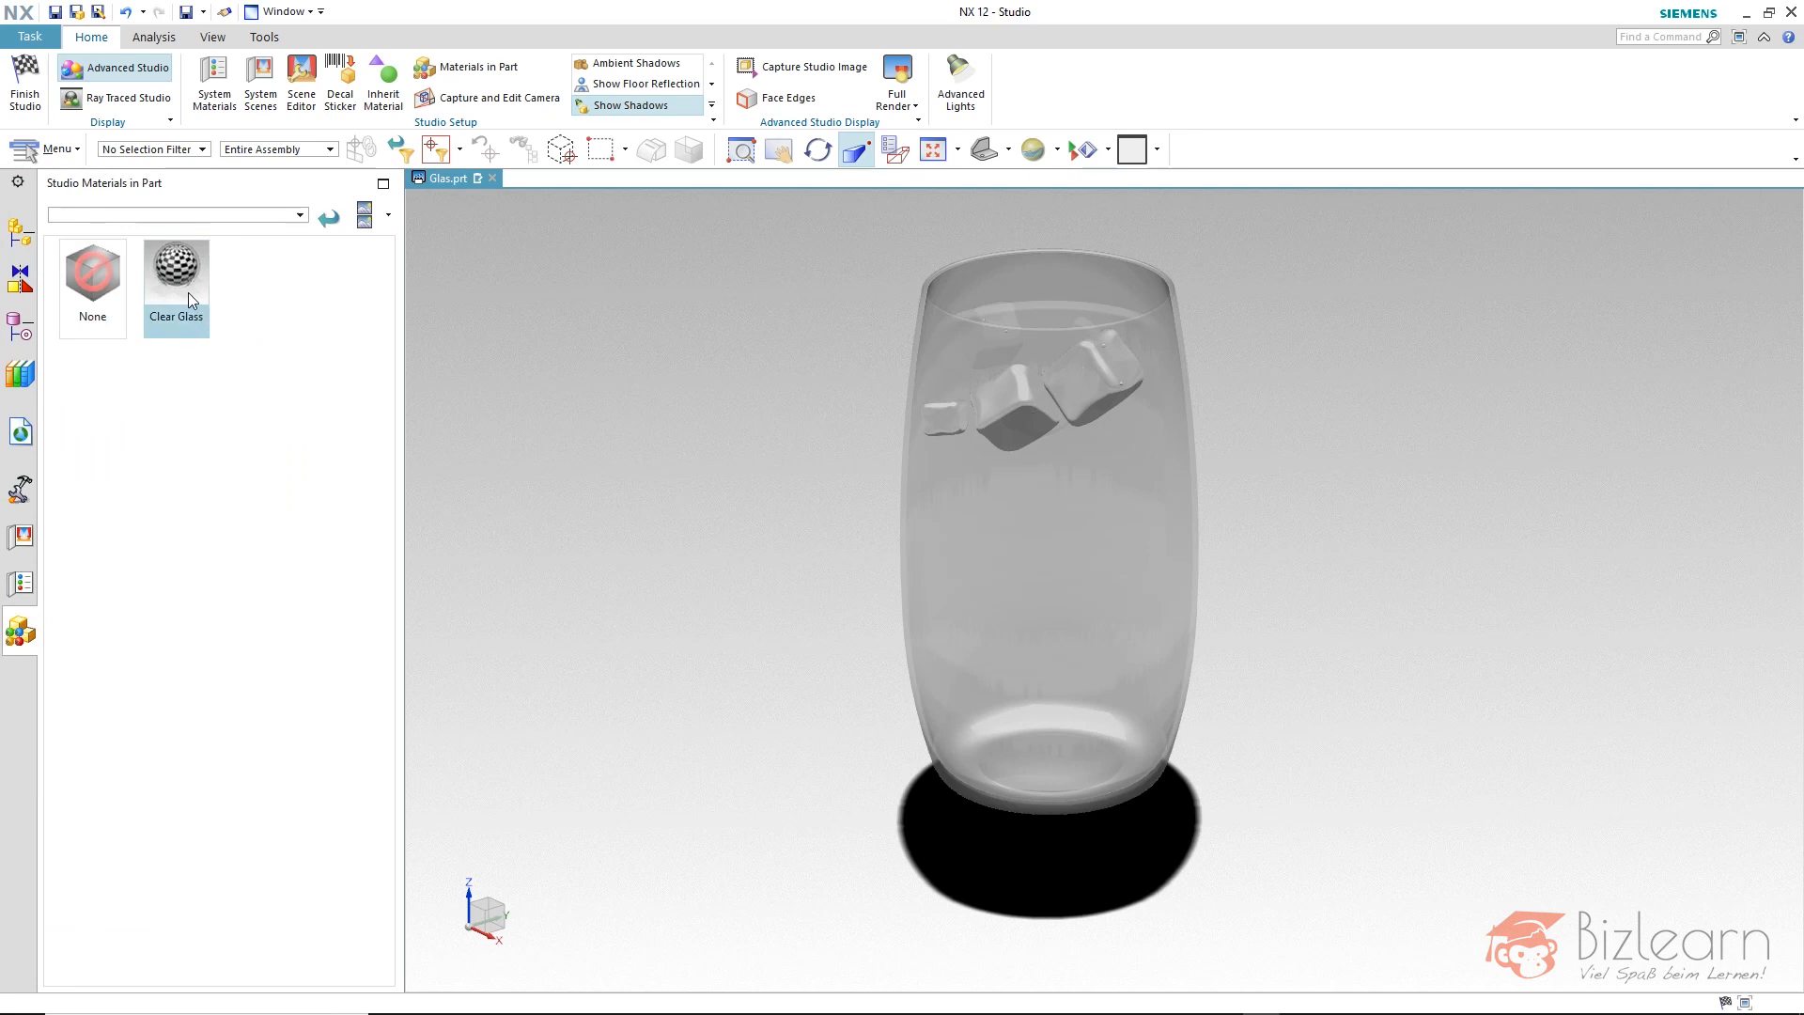
right_click(177, 267)
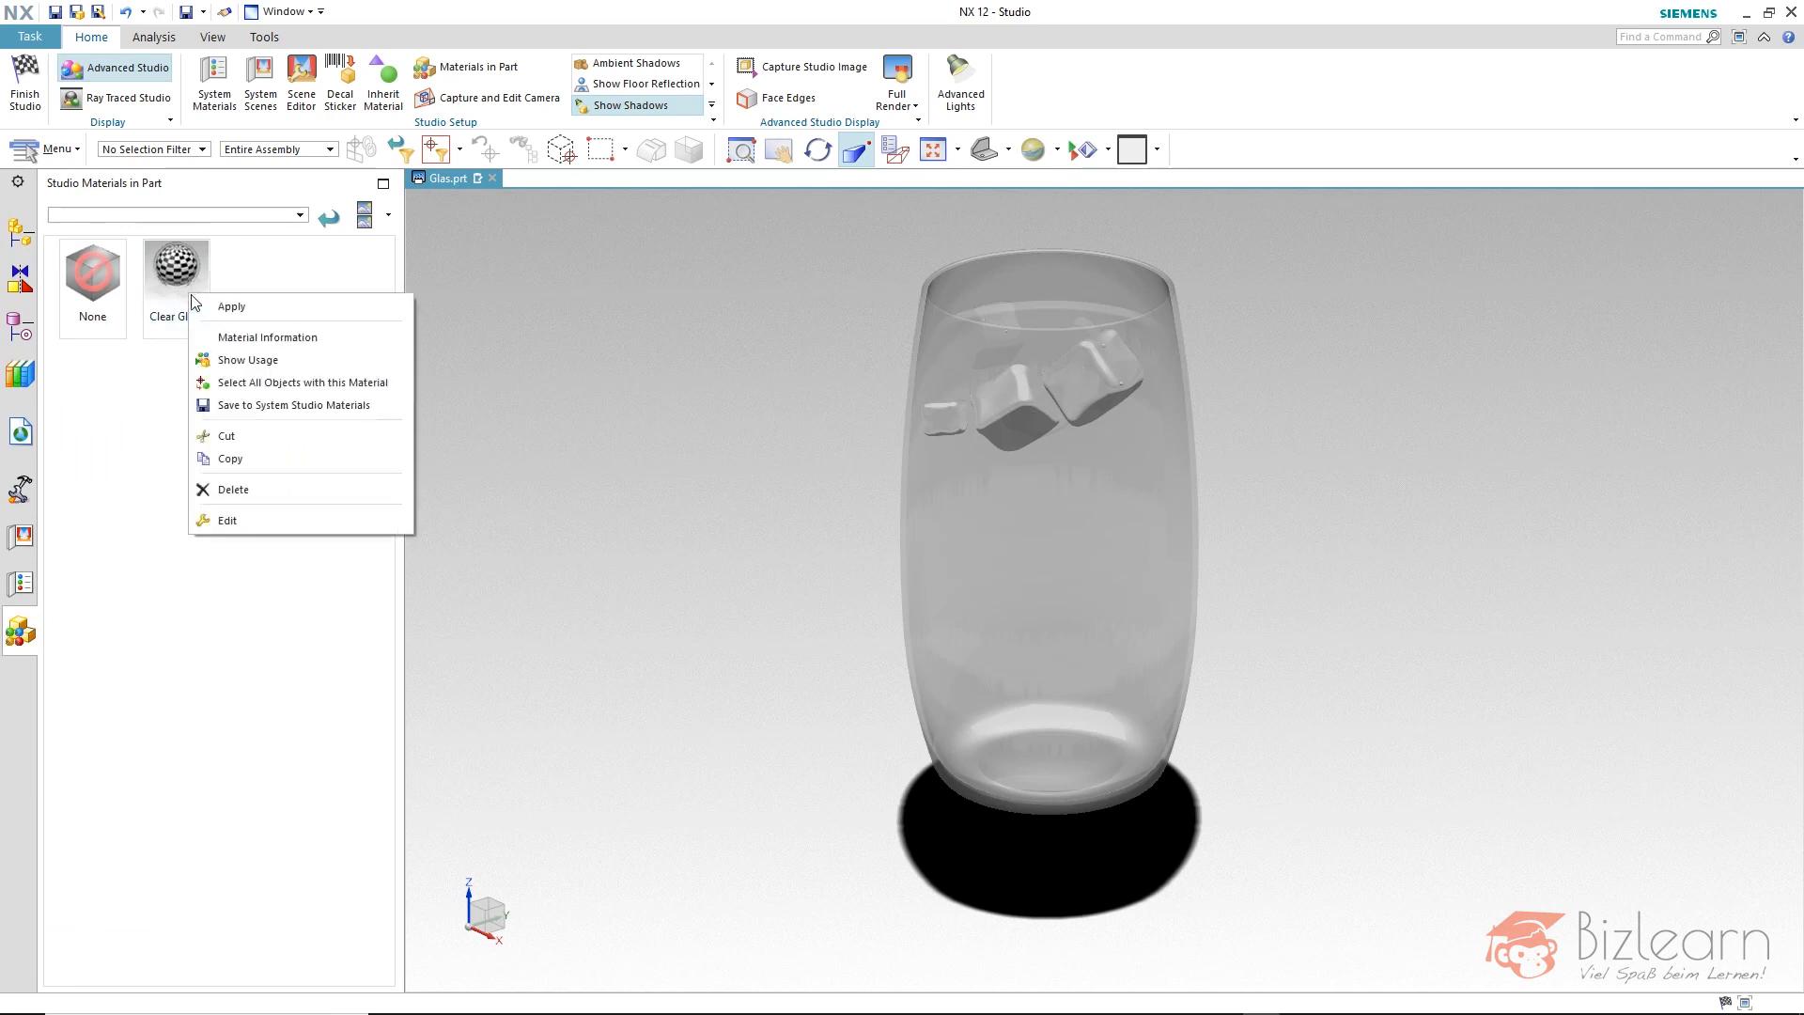
click(284, 456)
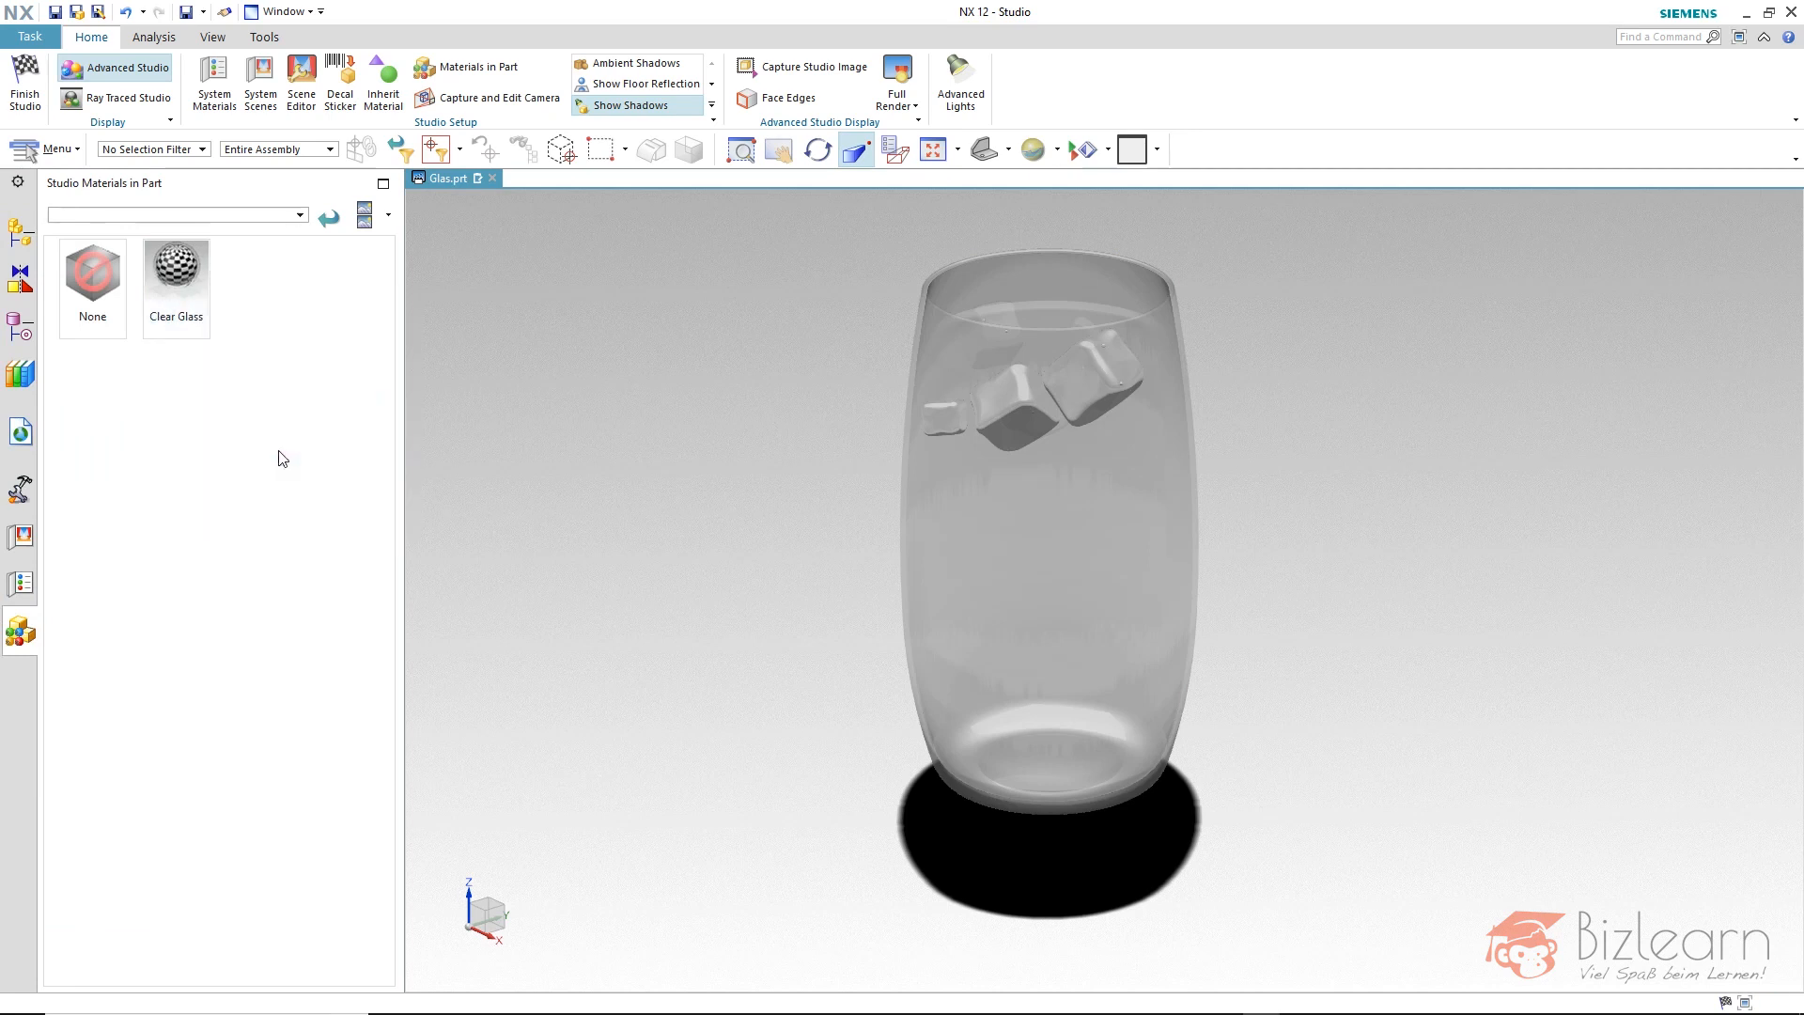
right_click(267, 320)
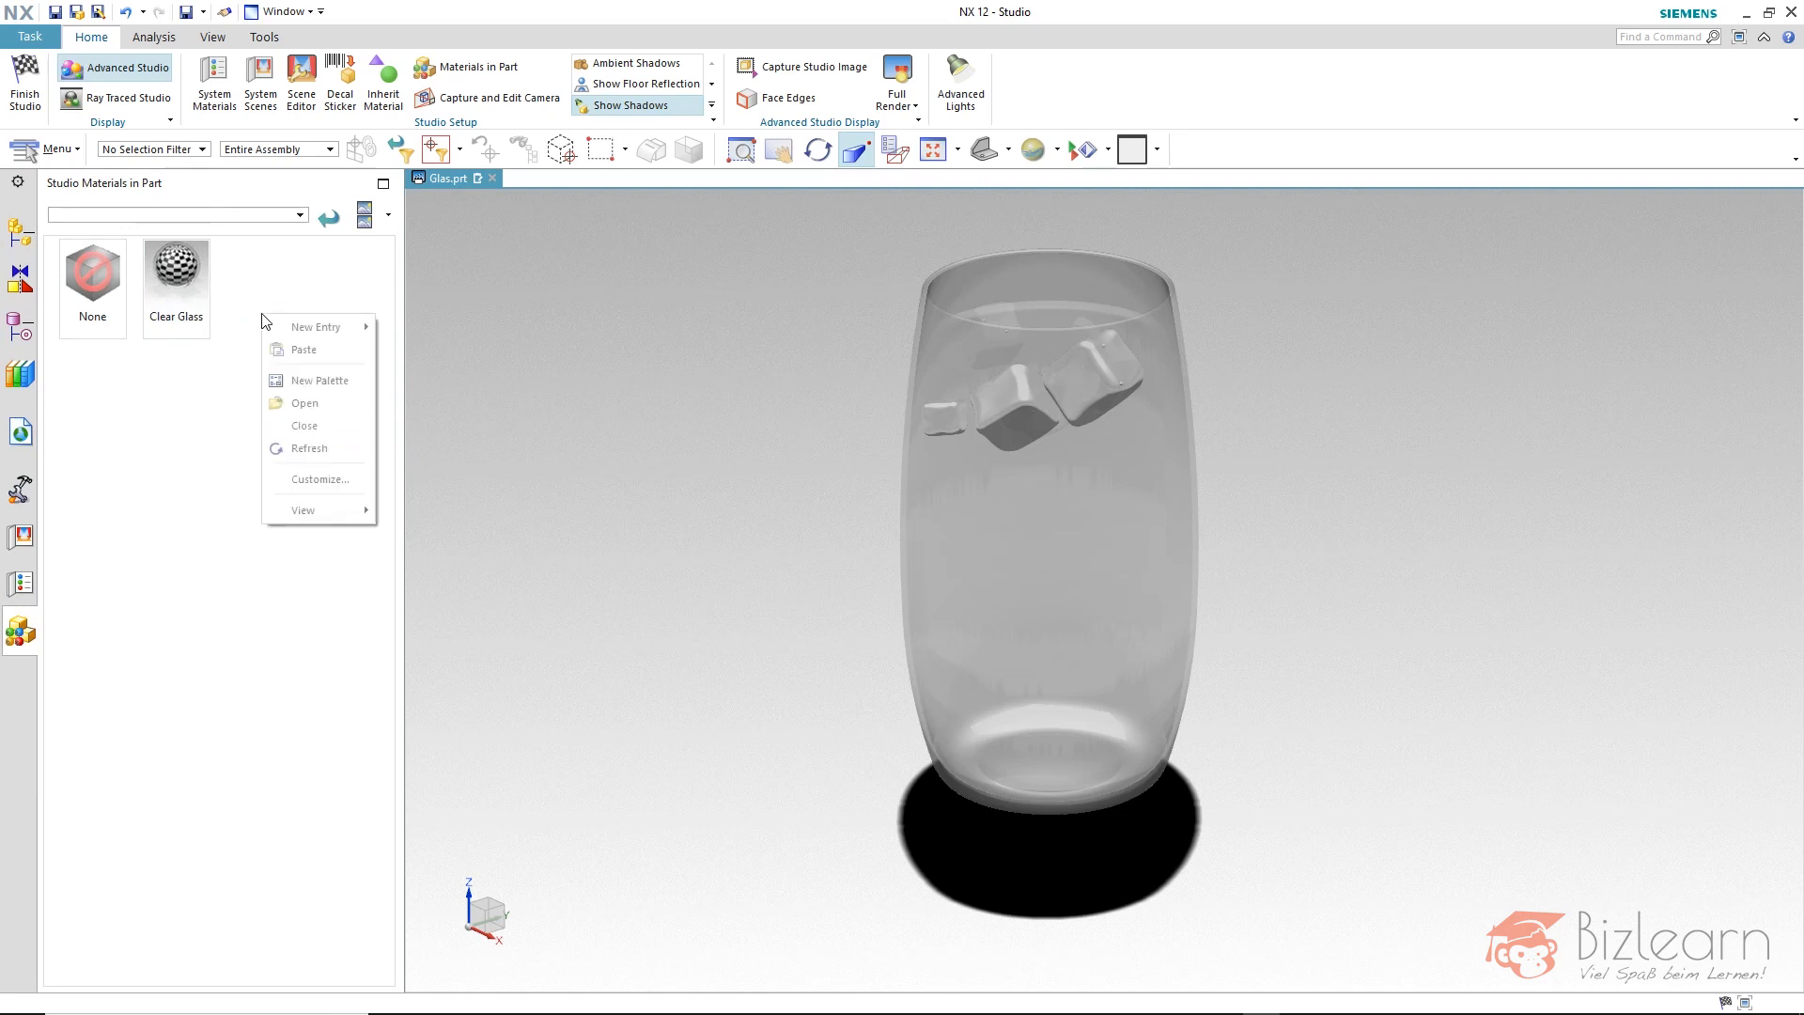
click(316, 327)
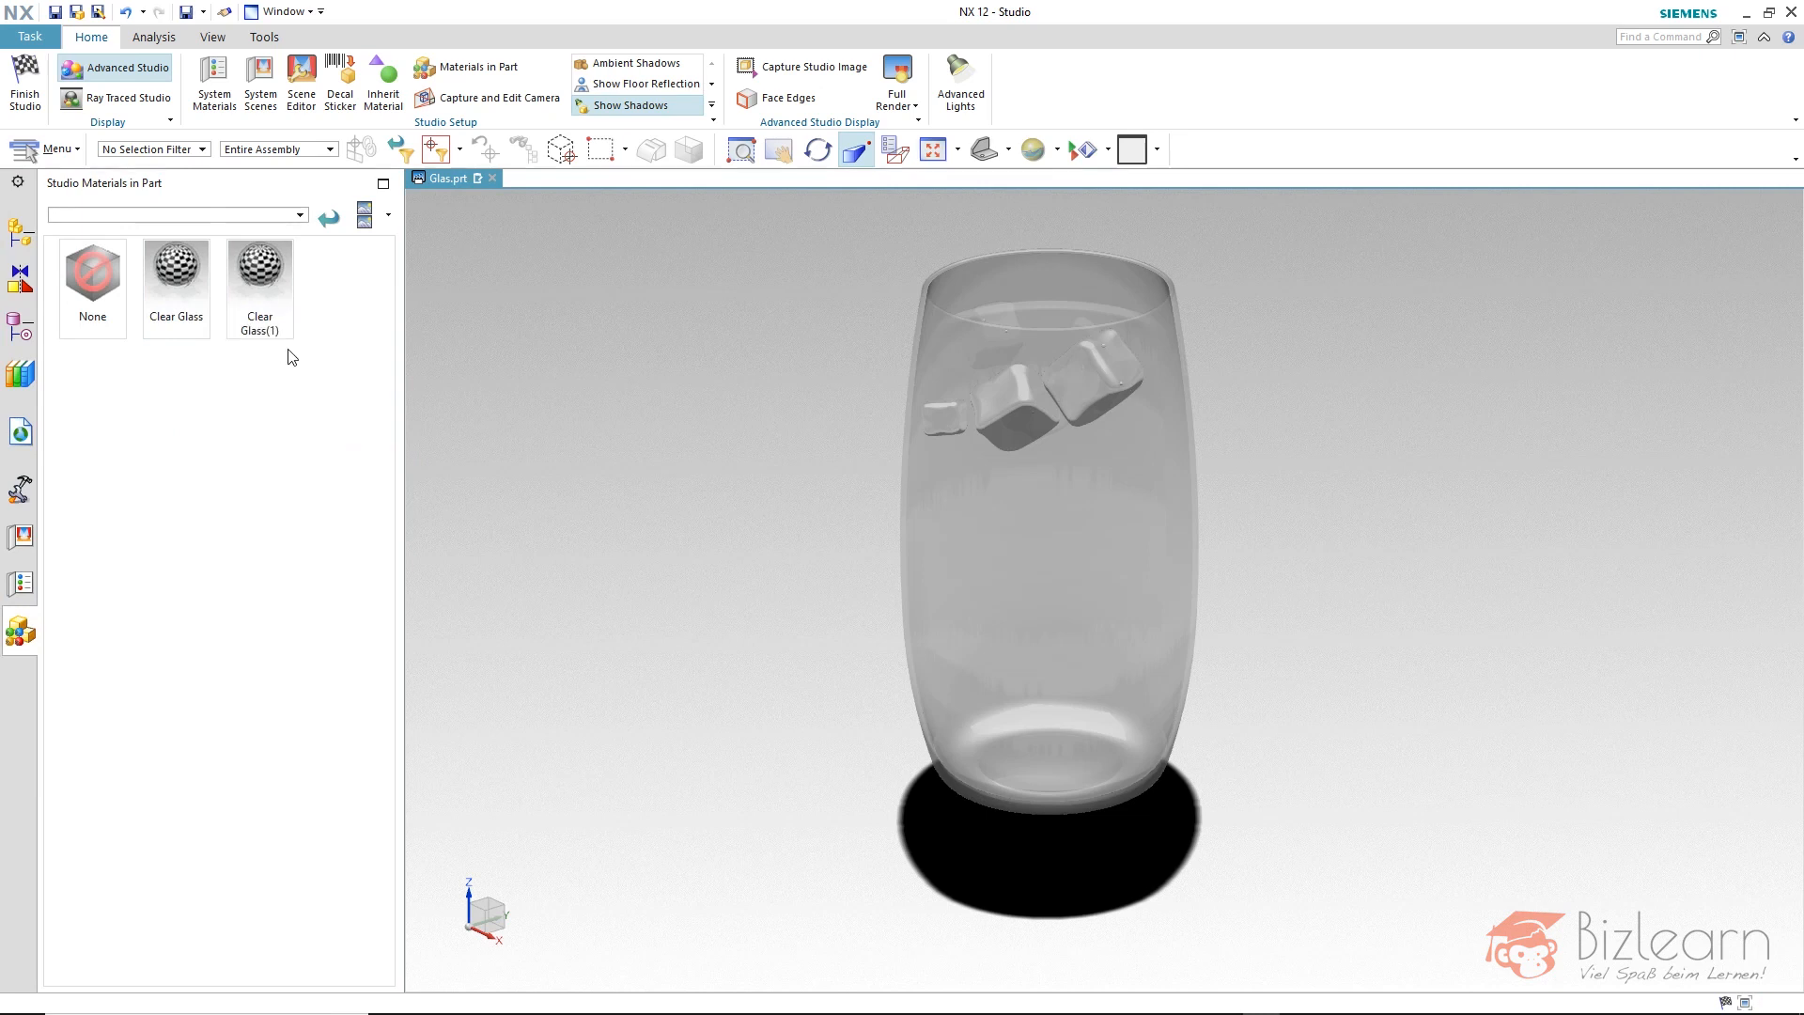
click(176, 272)
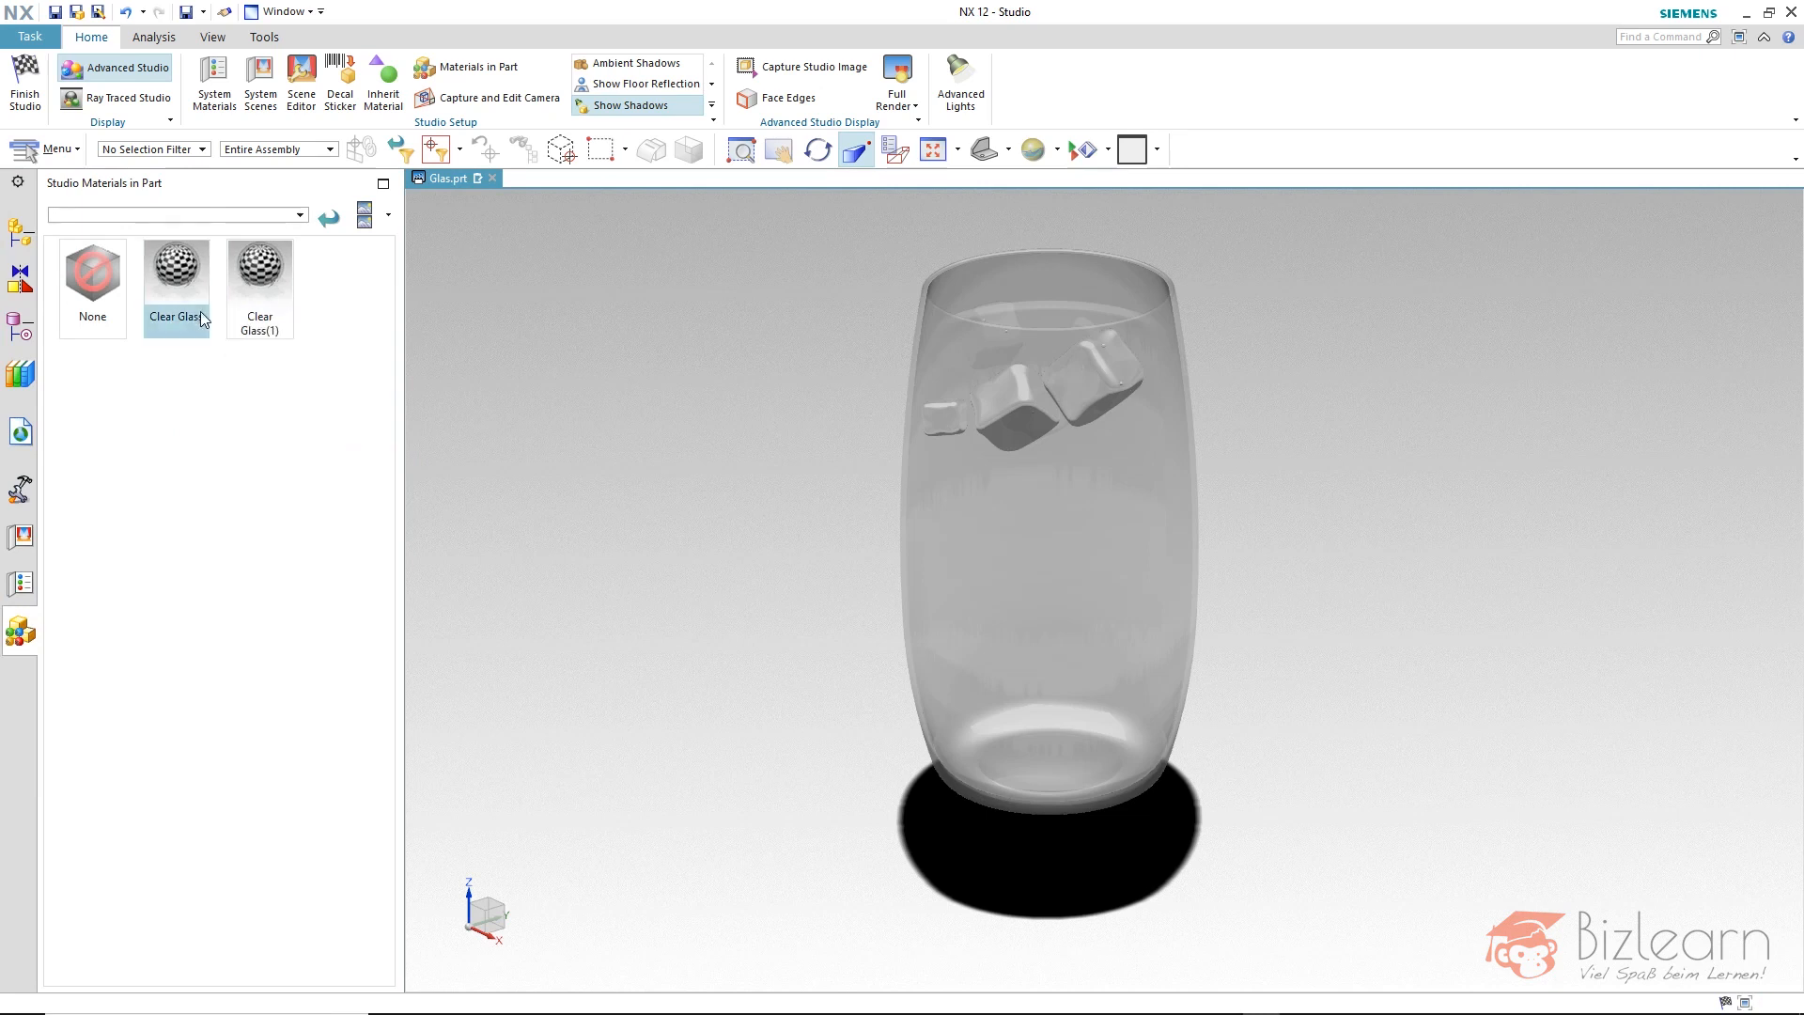
mouse_move(207, 325)
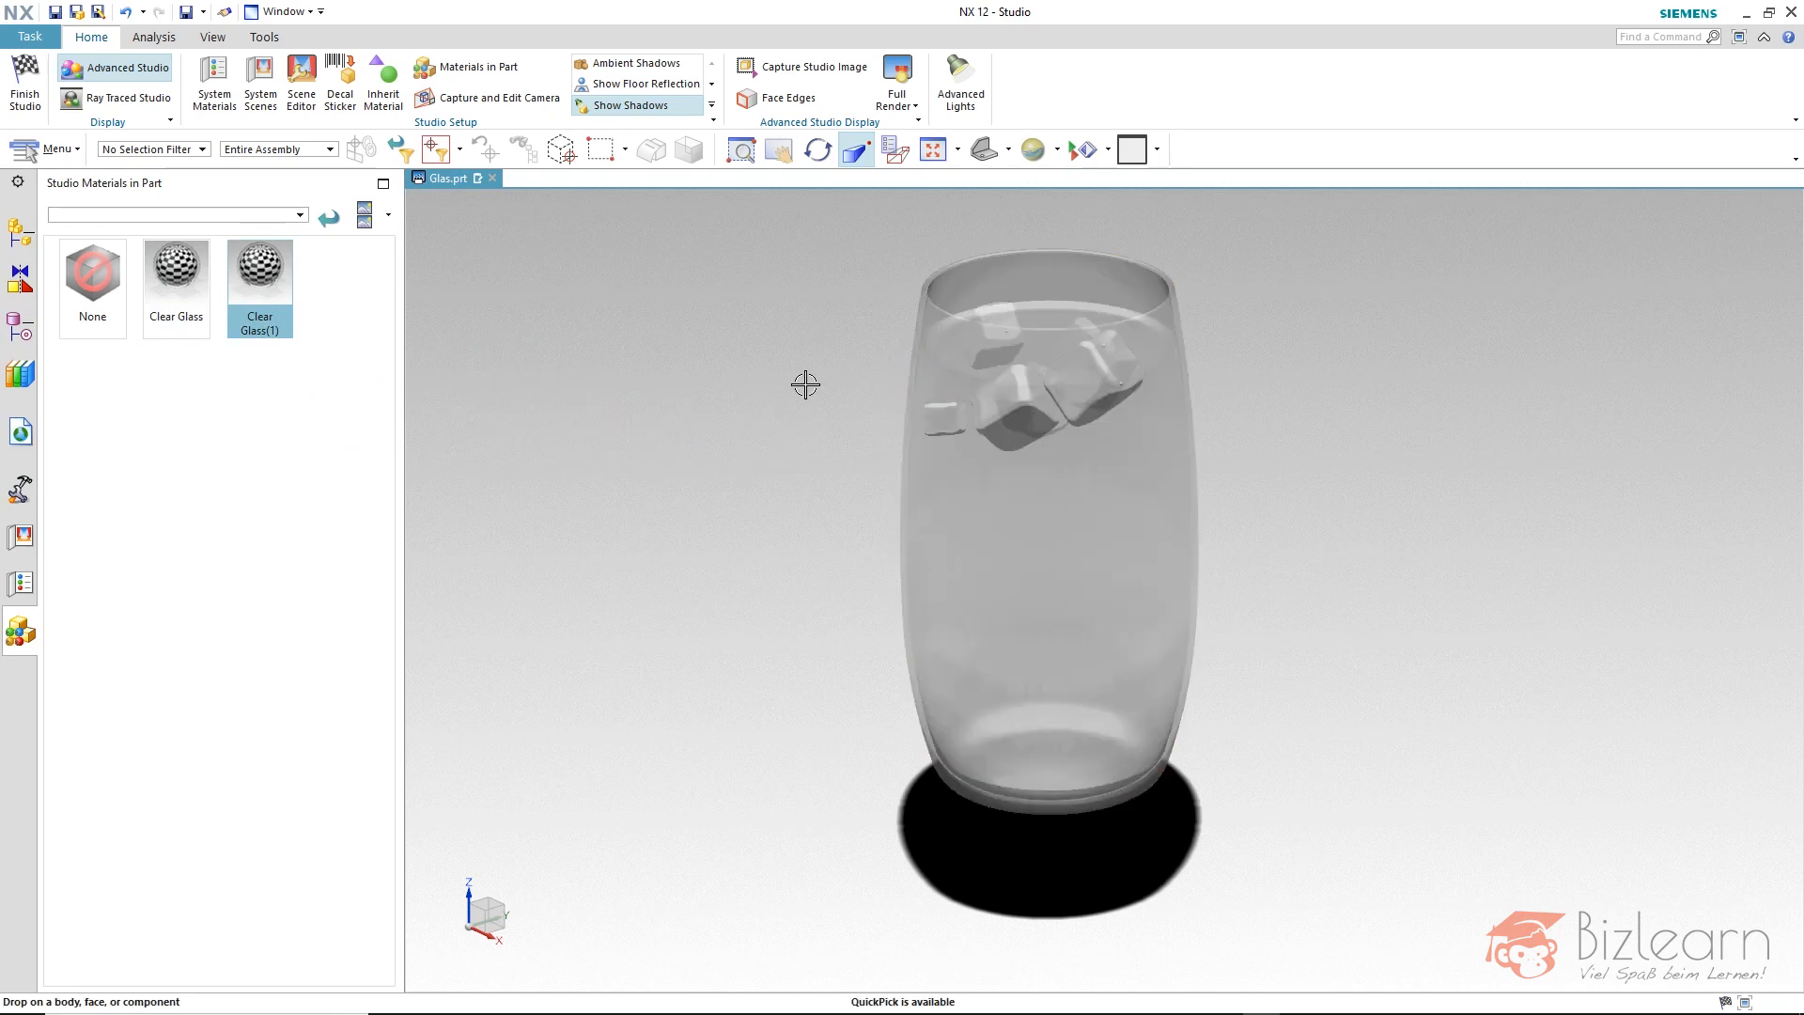
mouse_move(278, 284)
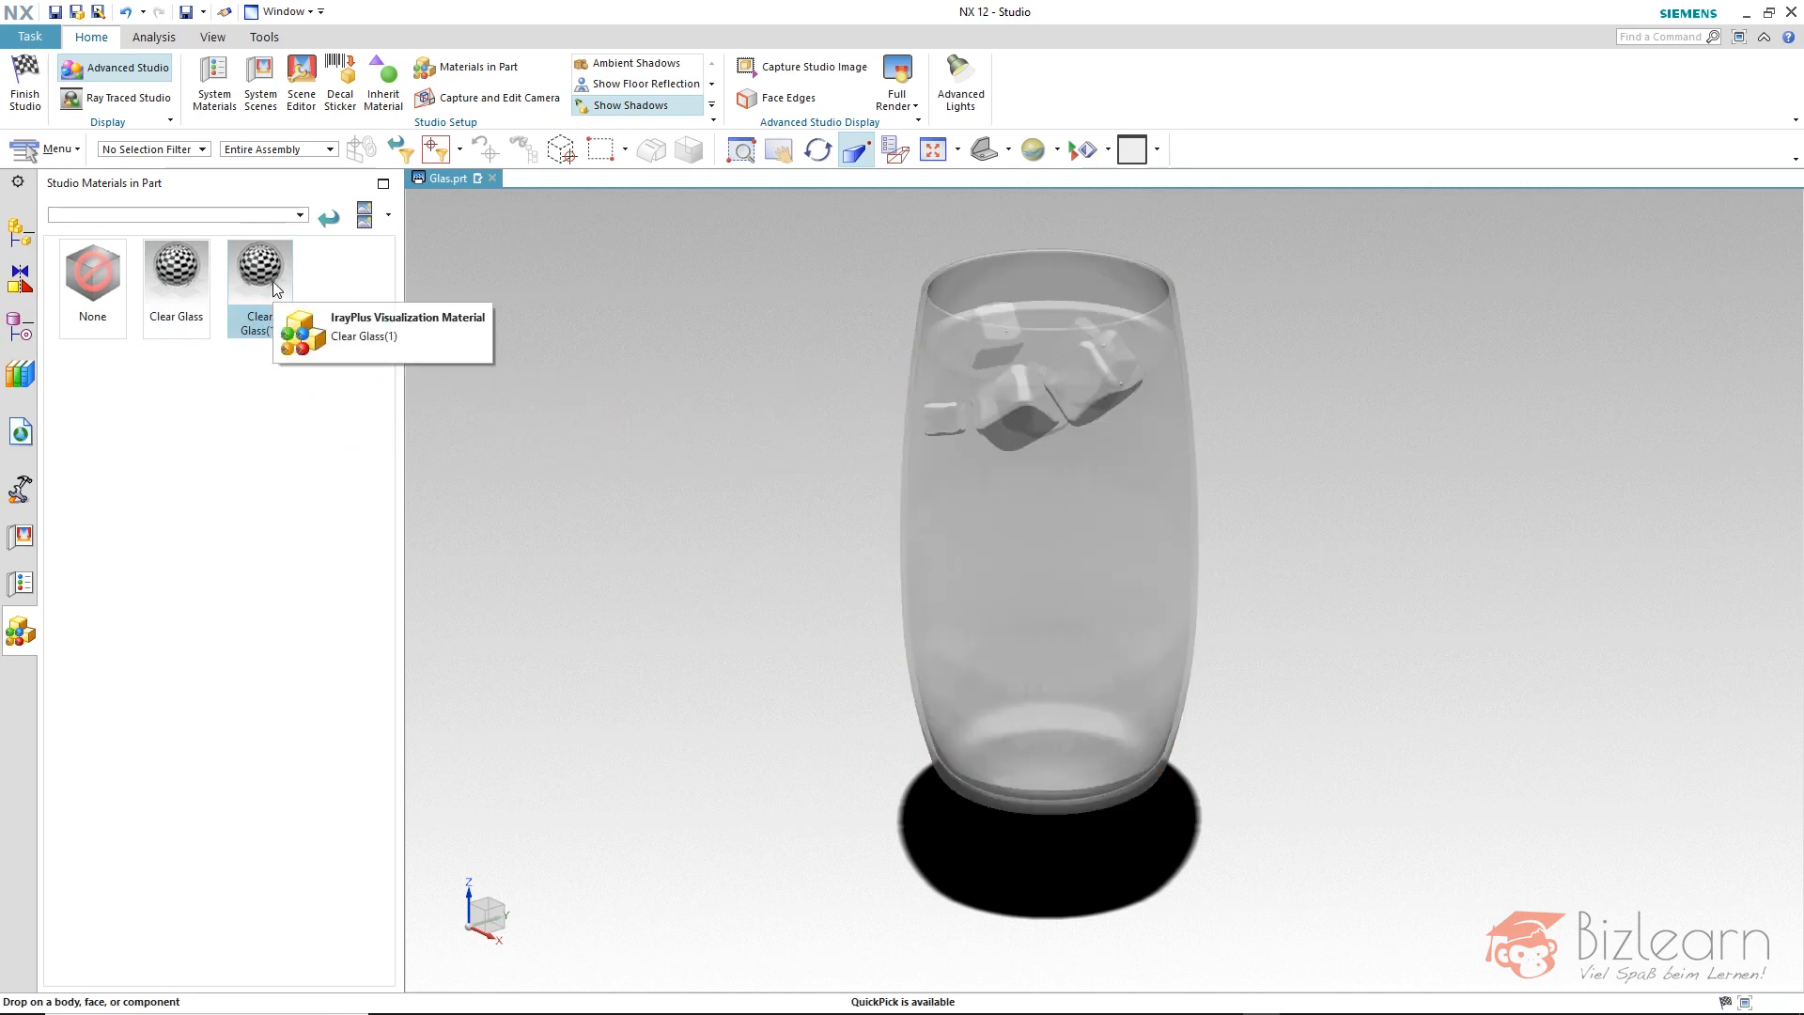
Rename Clear Glass(1) to 'Frosted Glass' in the Studio Material Editor with Thumbnail Preview on, then pick the glass body
right_click(259, 272)
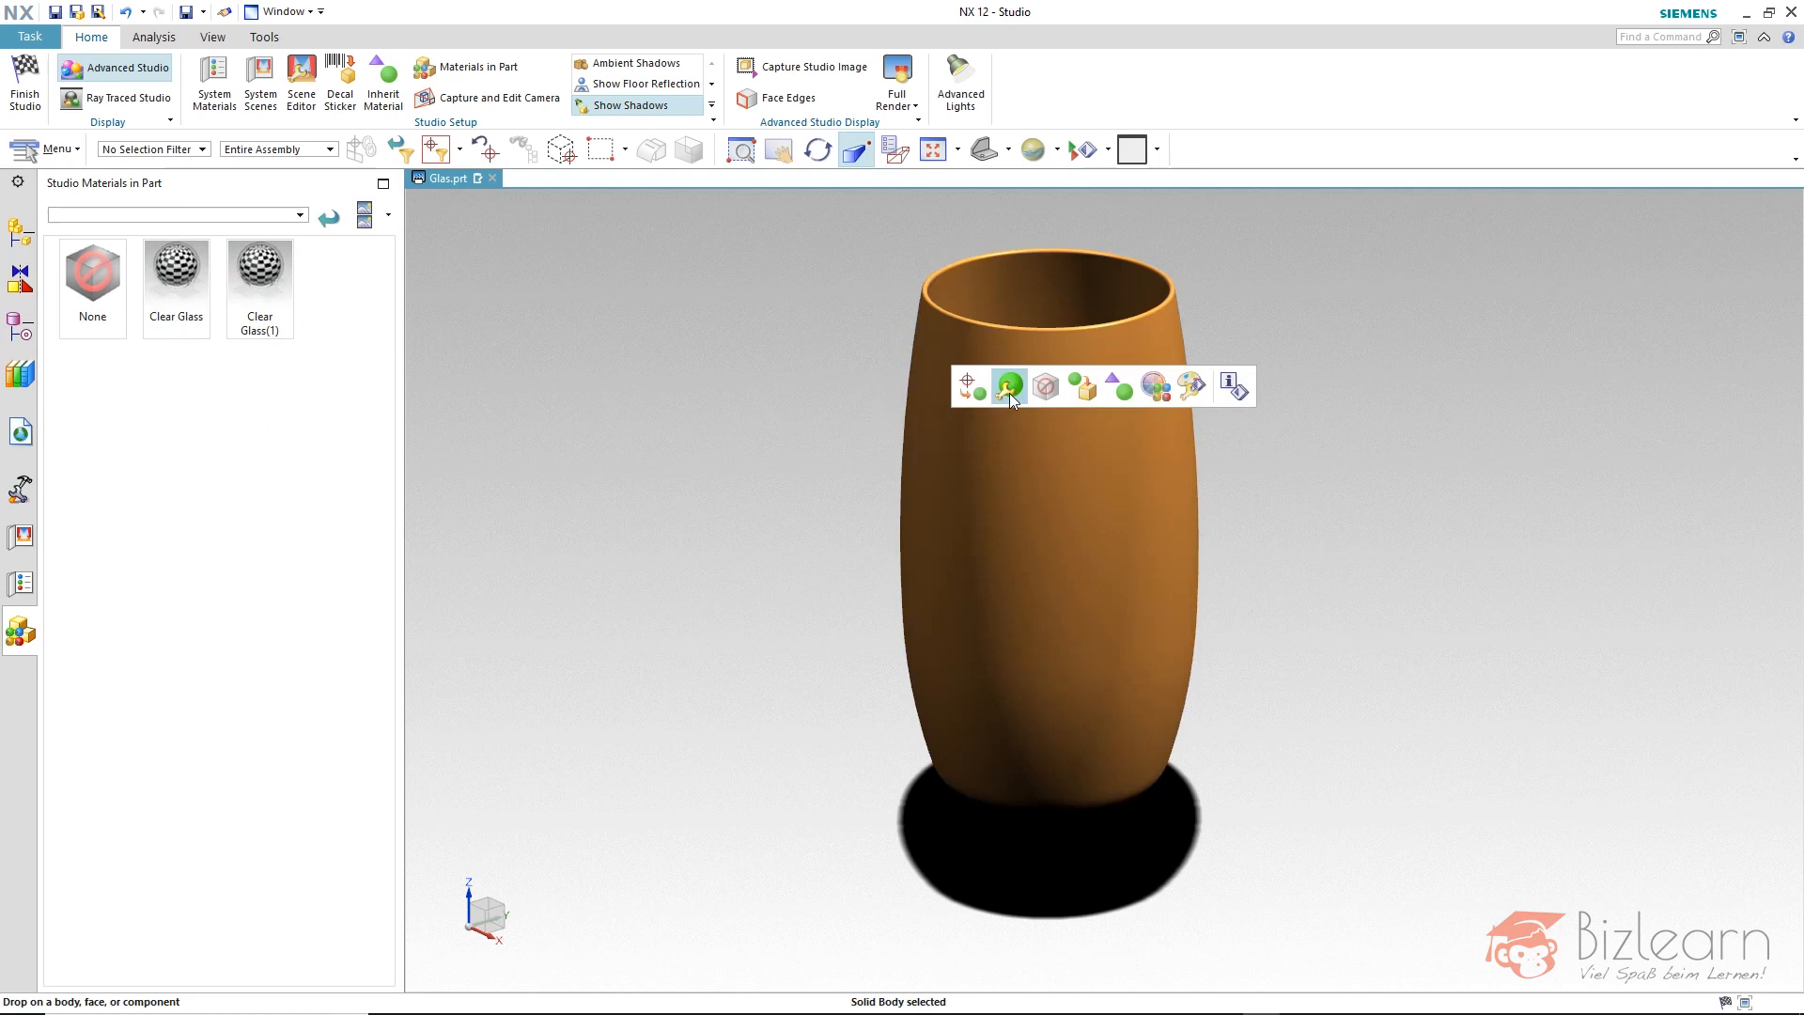
click(1010, 387)
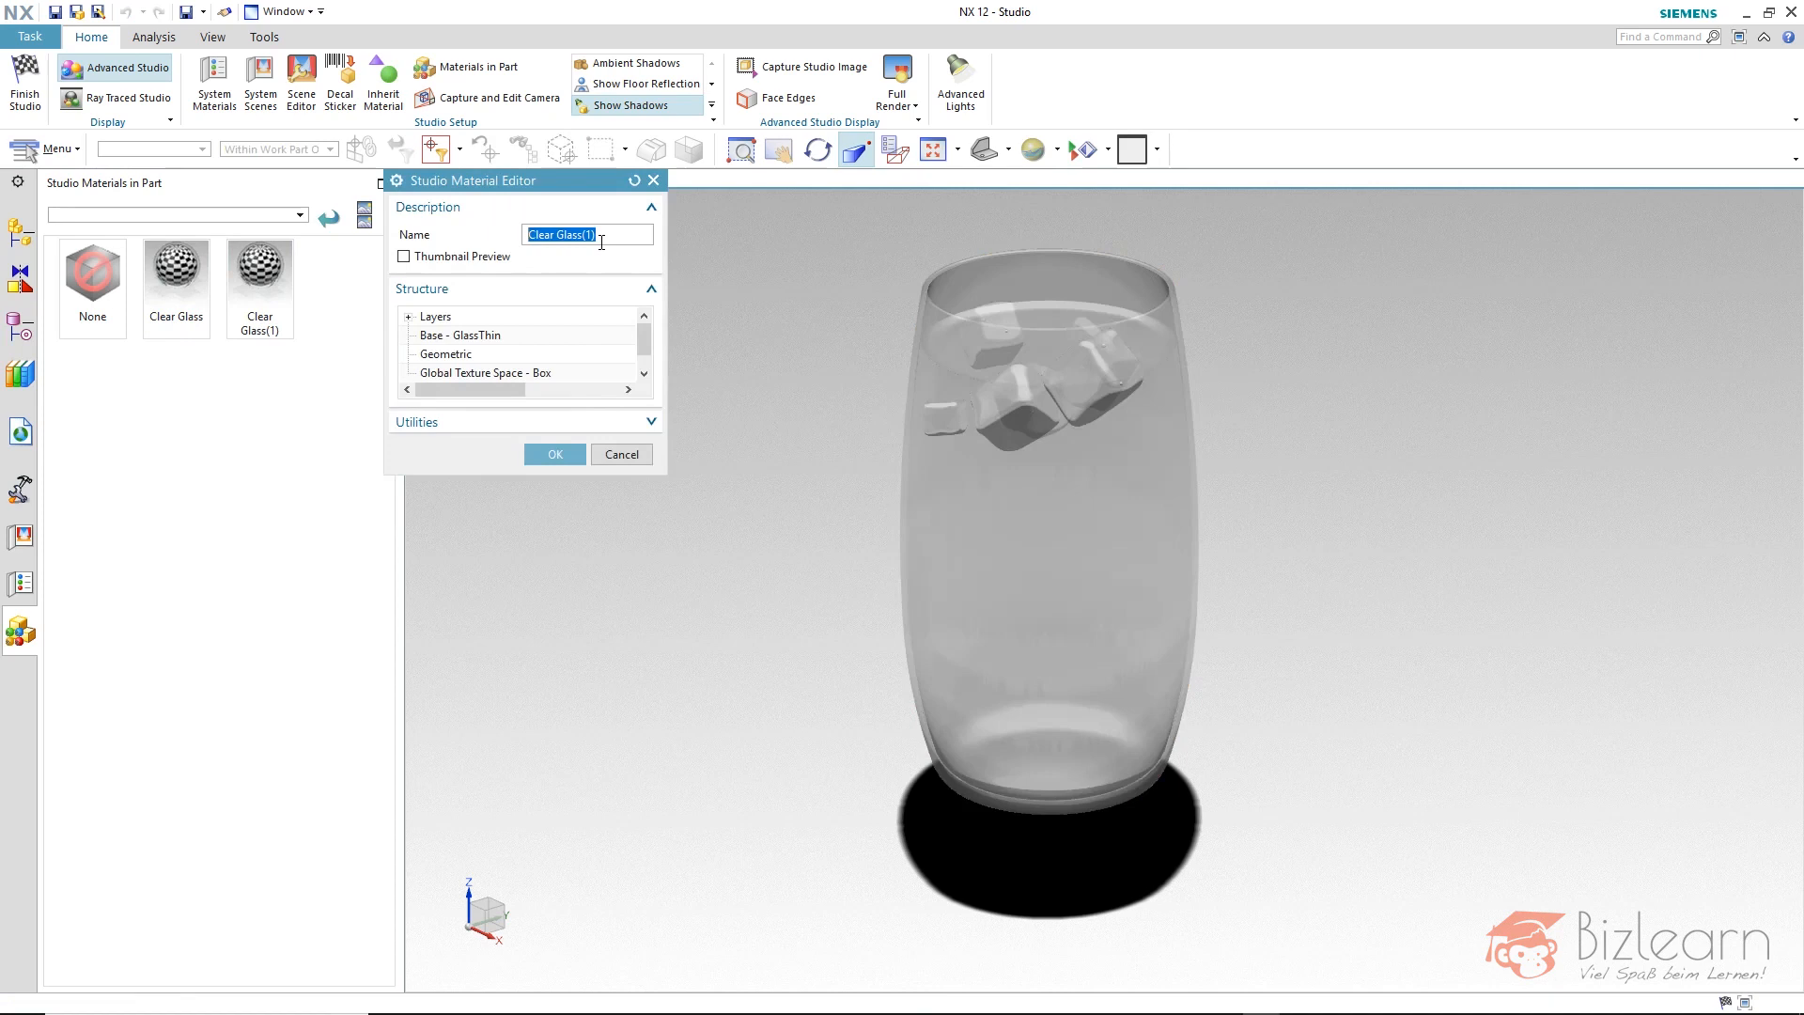
text(Frosted)
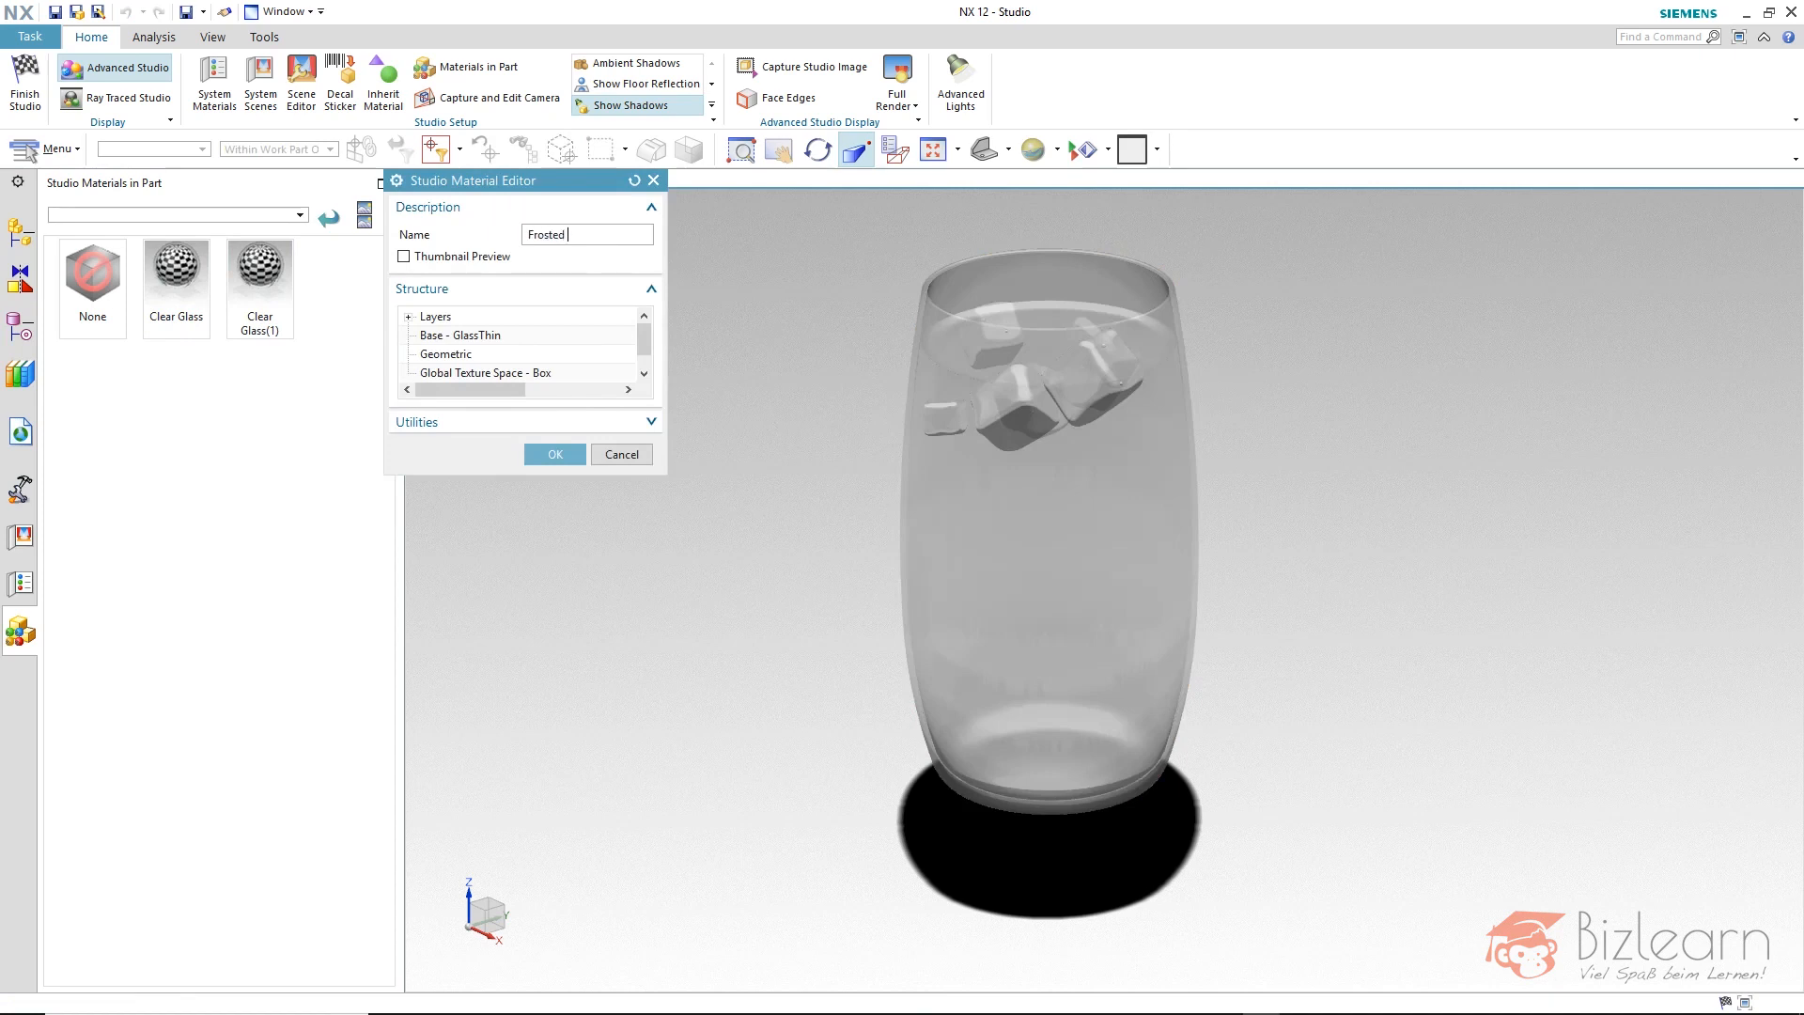
text(Glass)
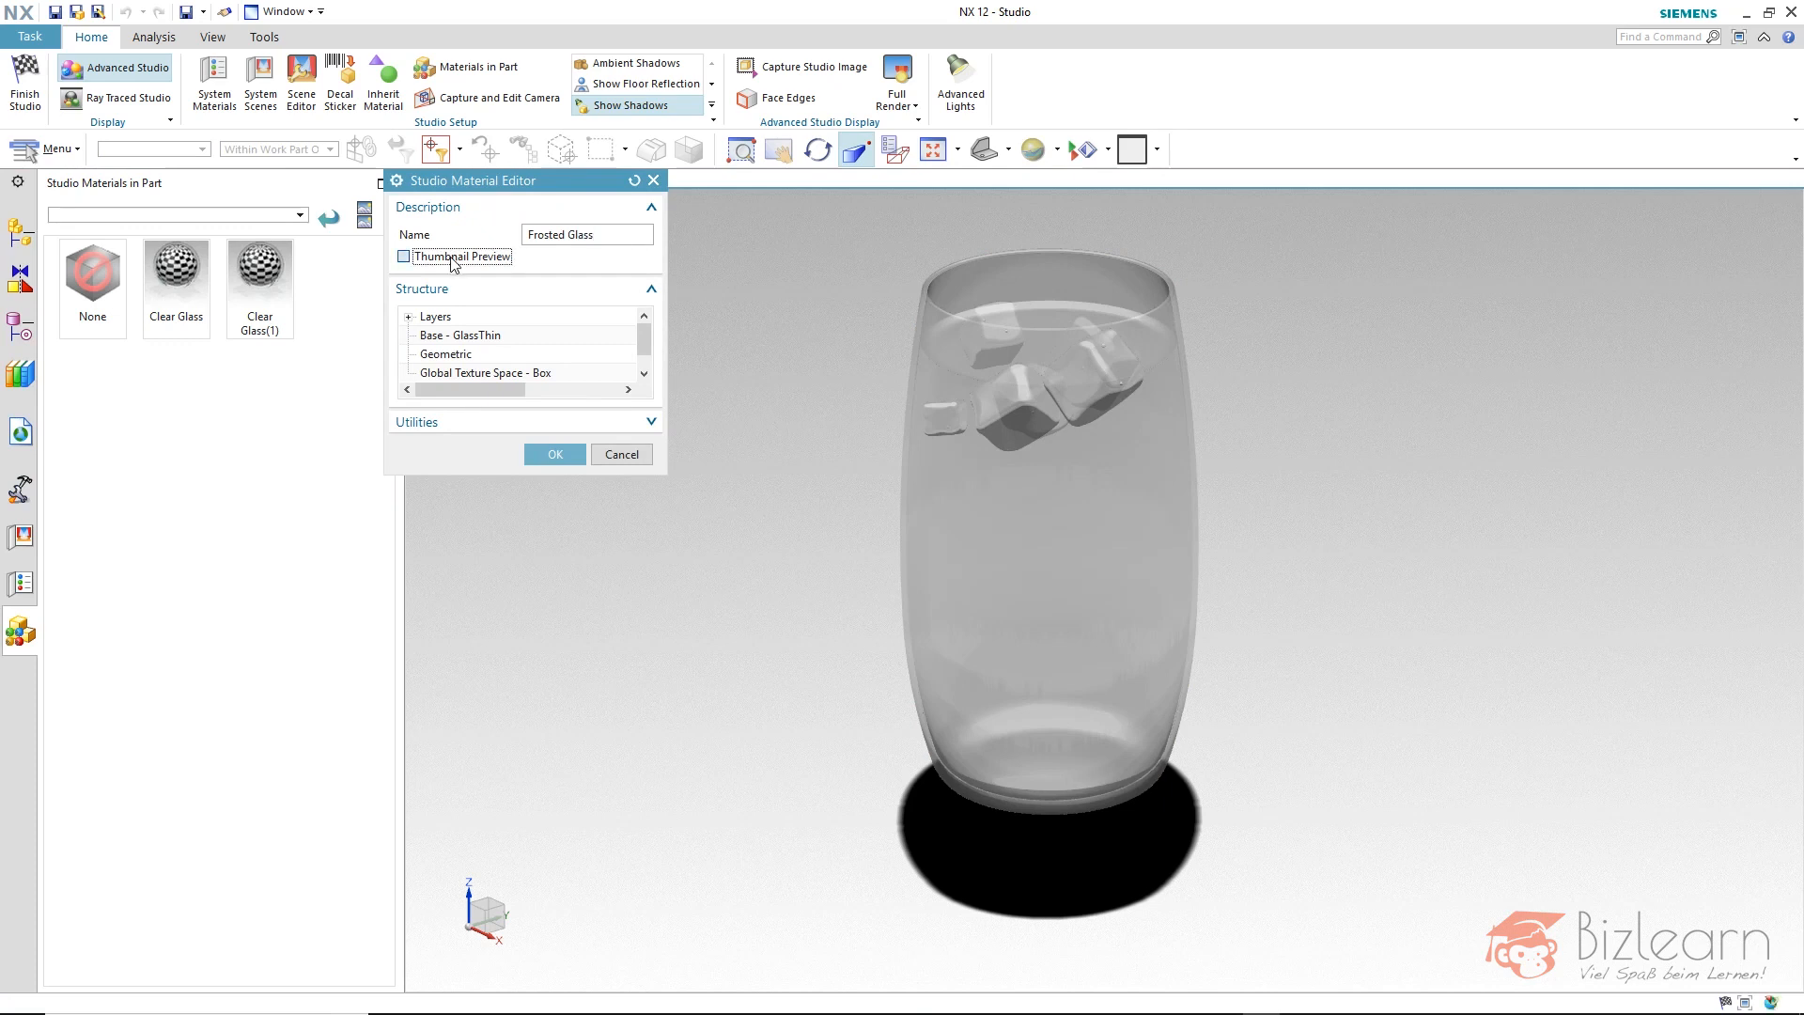
click(402, 256)
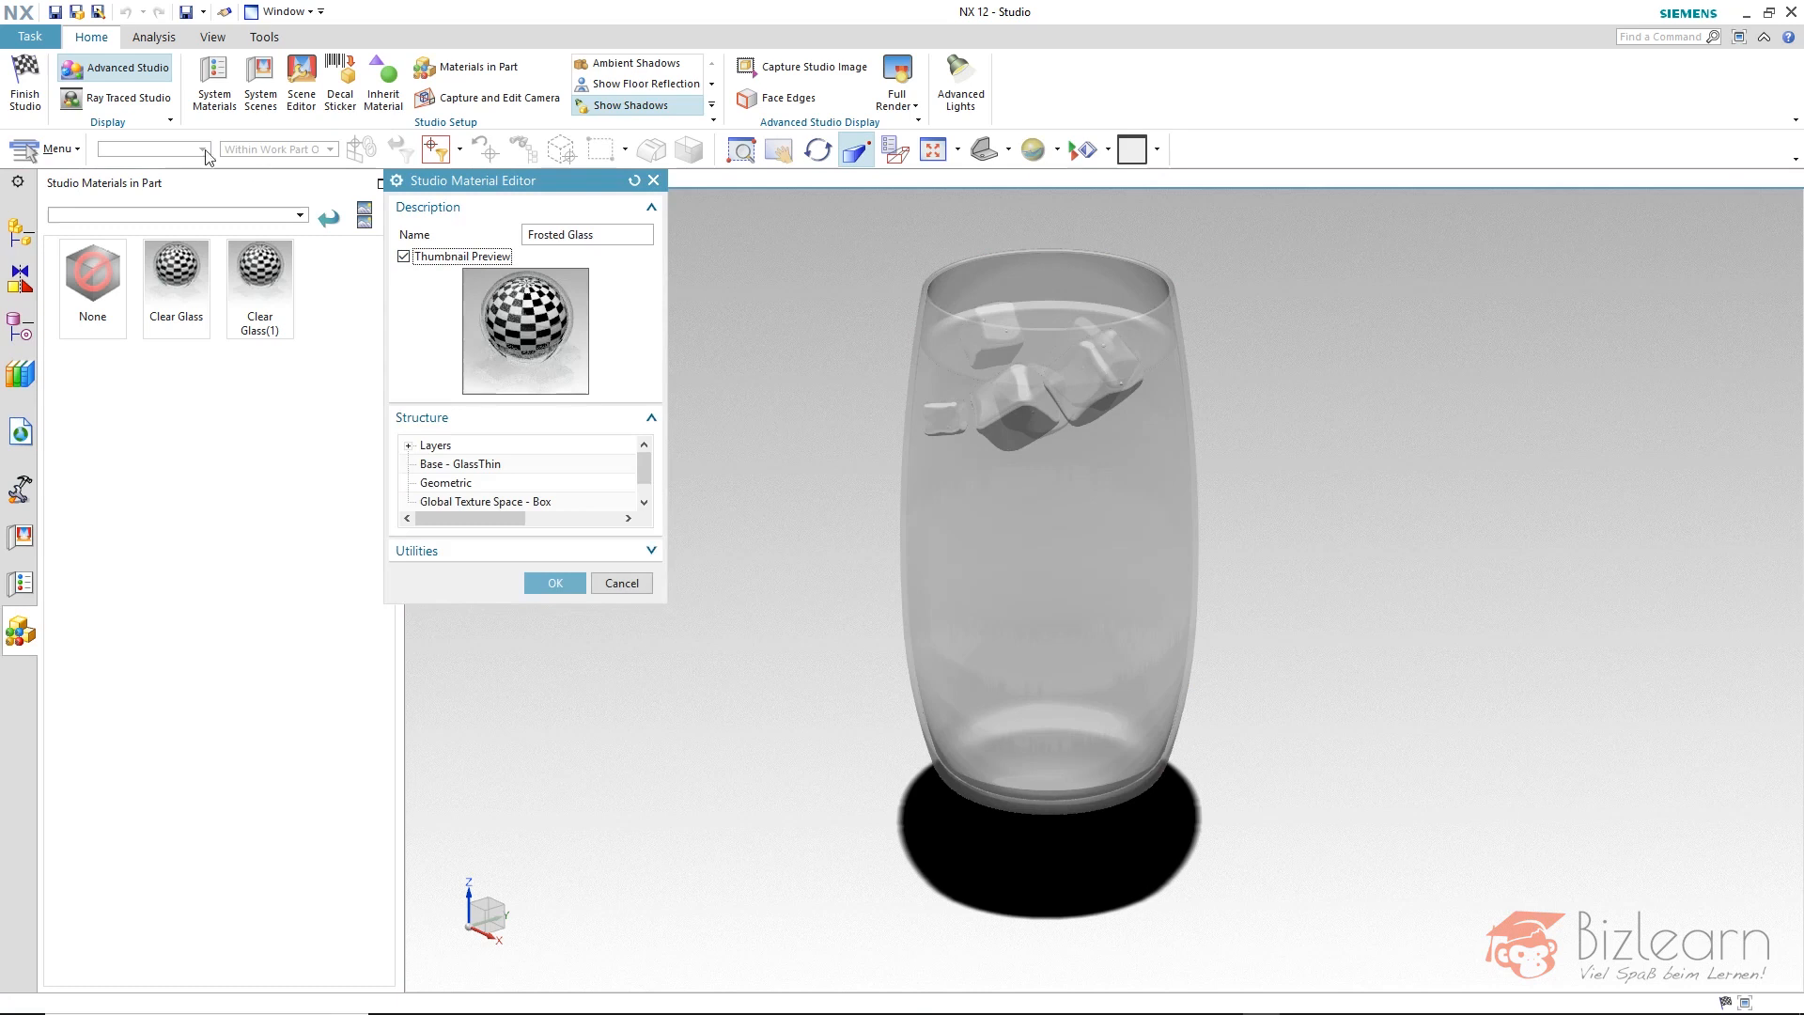
mouse_move(124, 98)
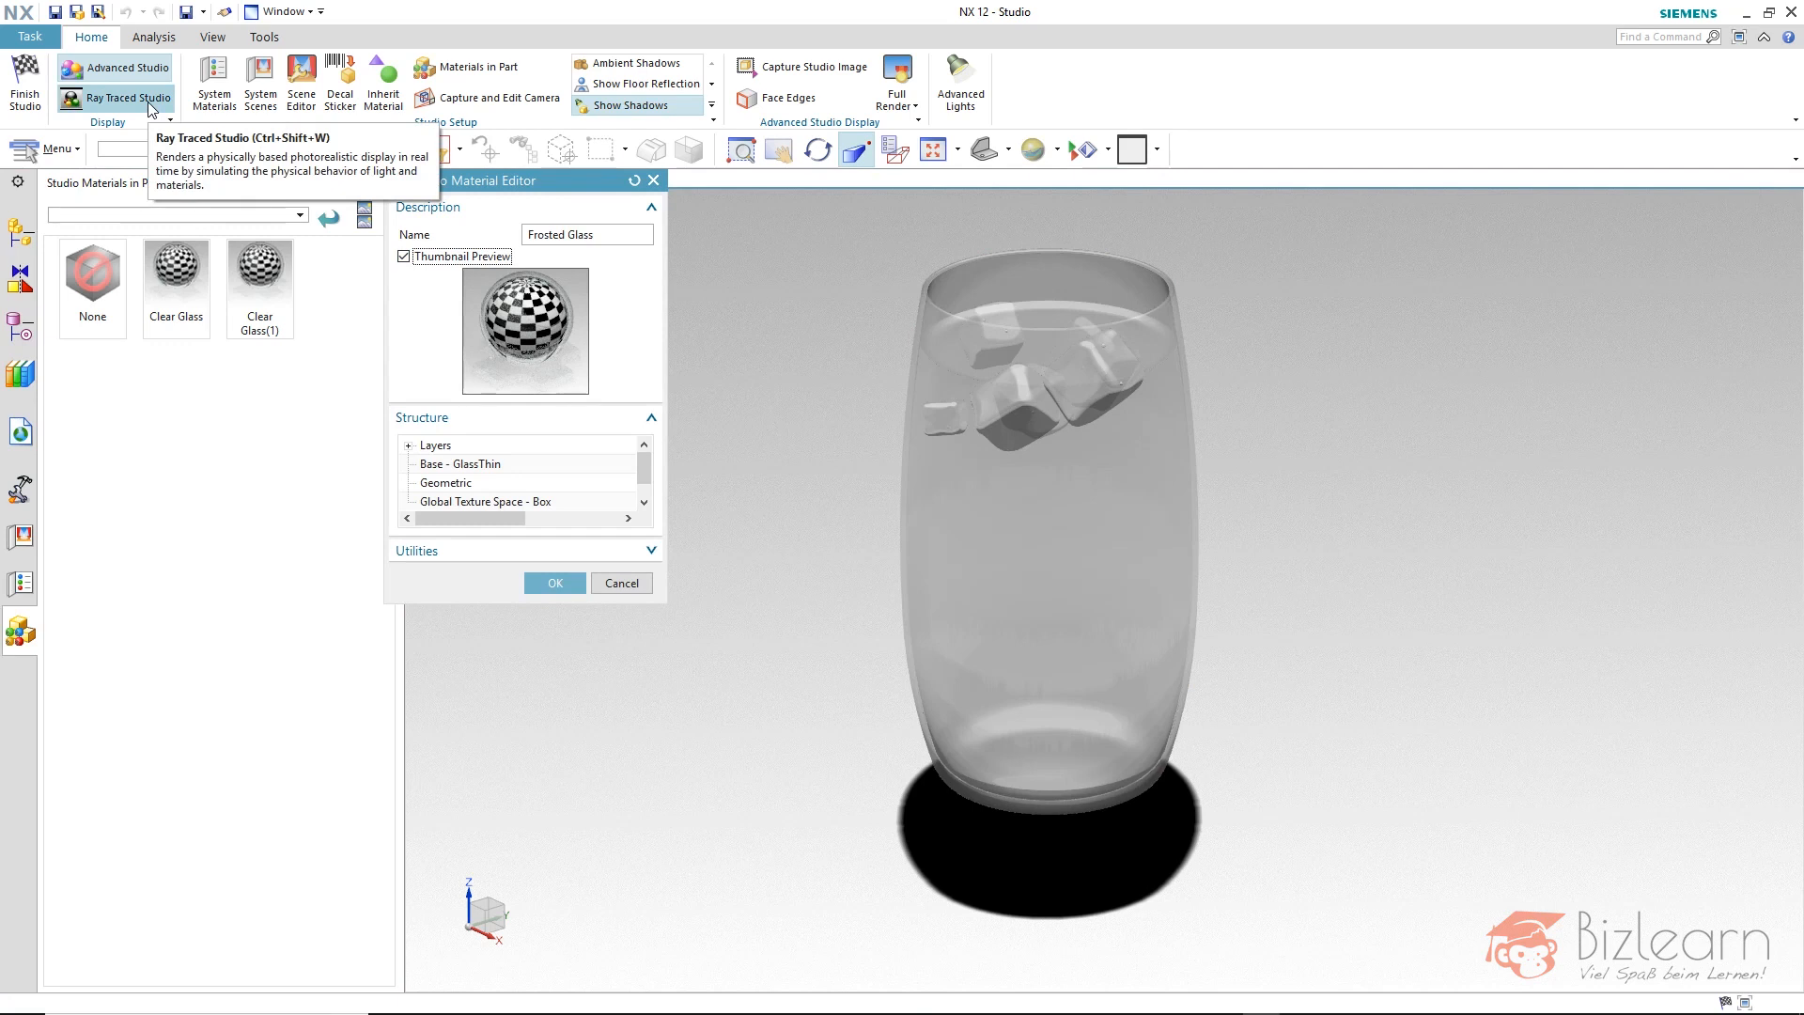
mouse_move(447, 239)
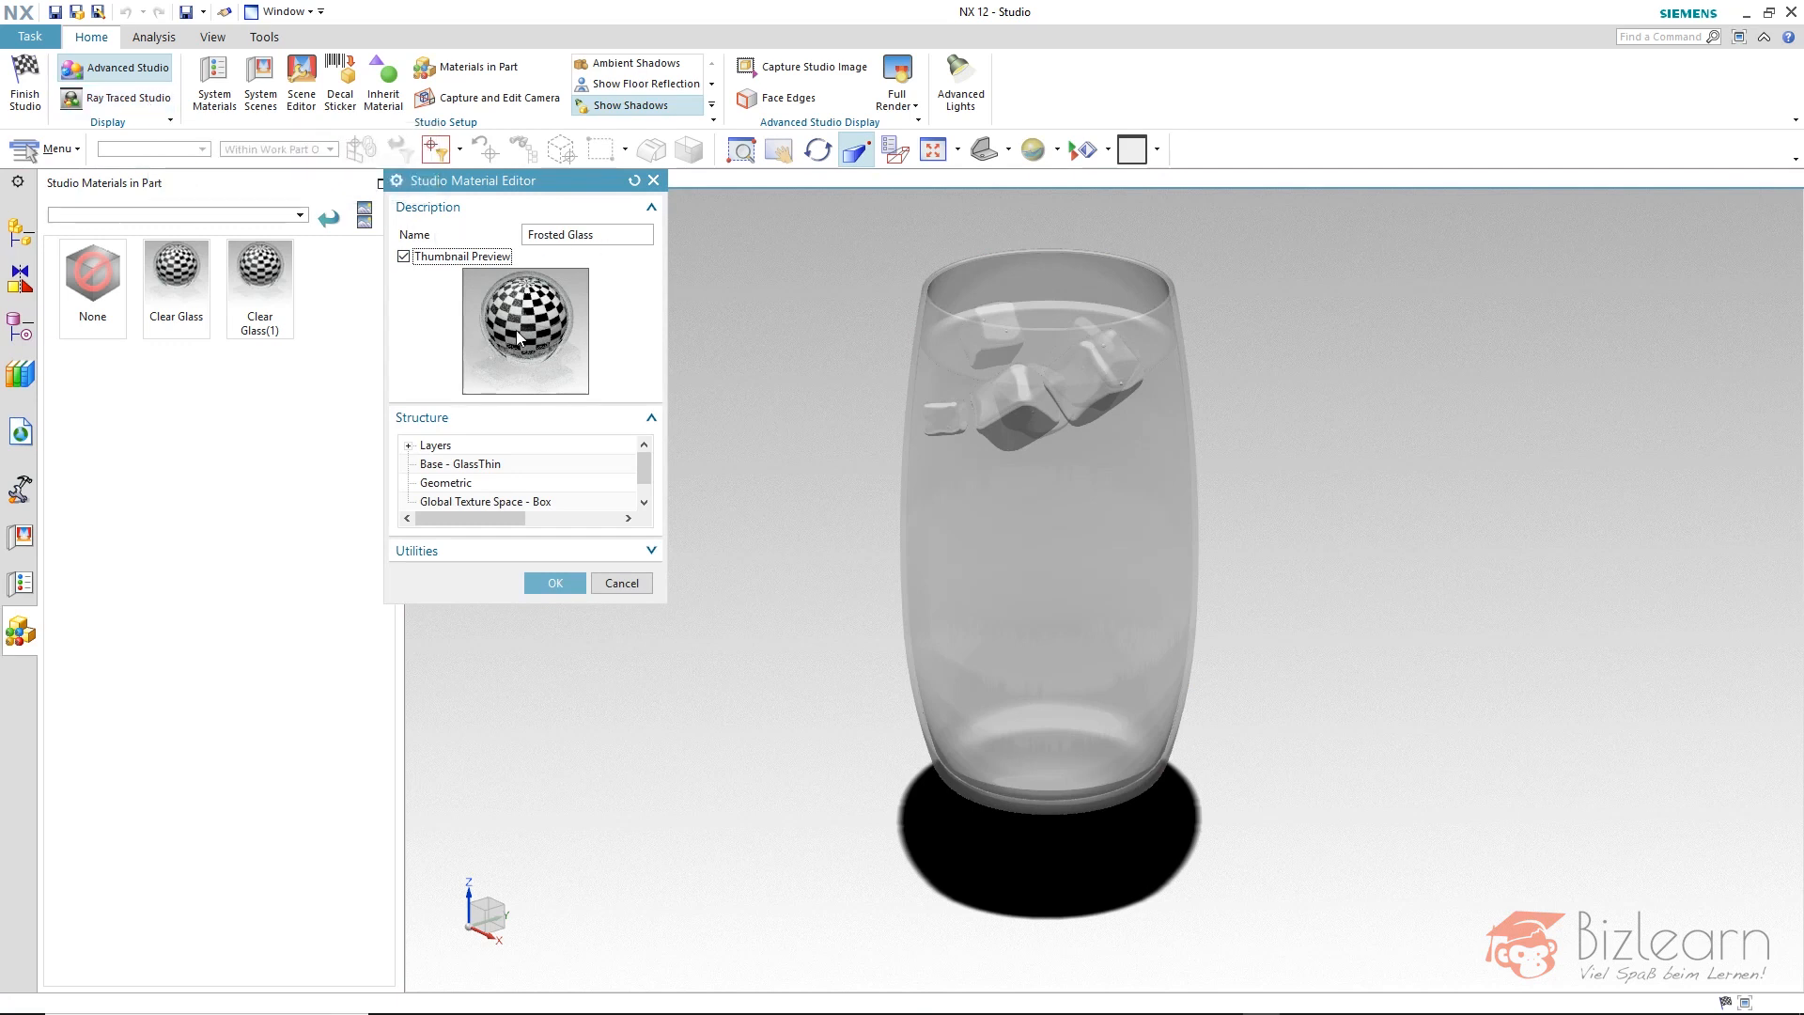
mouse_move(553, 374)
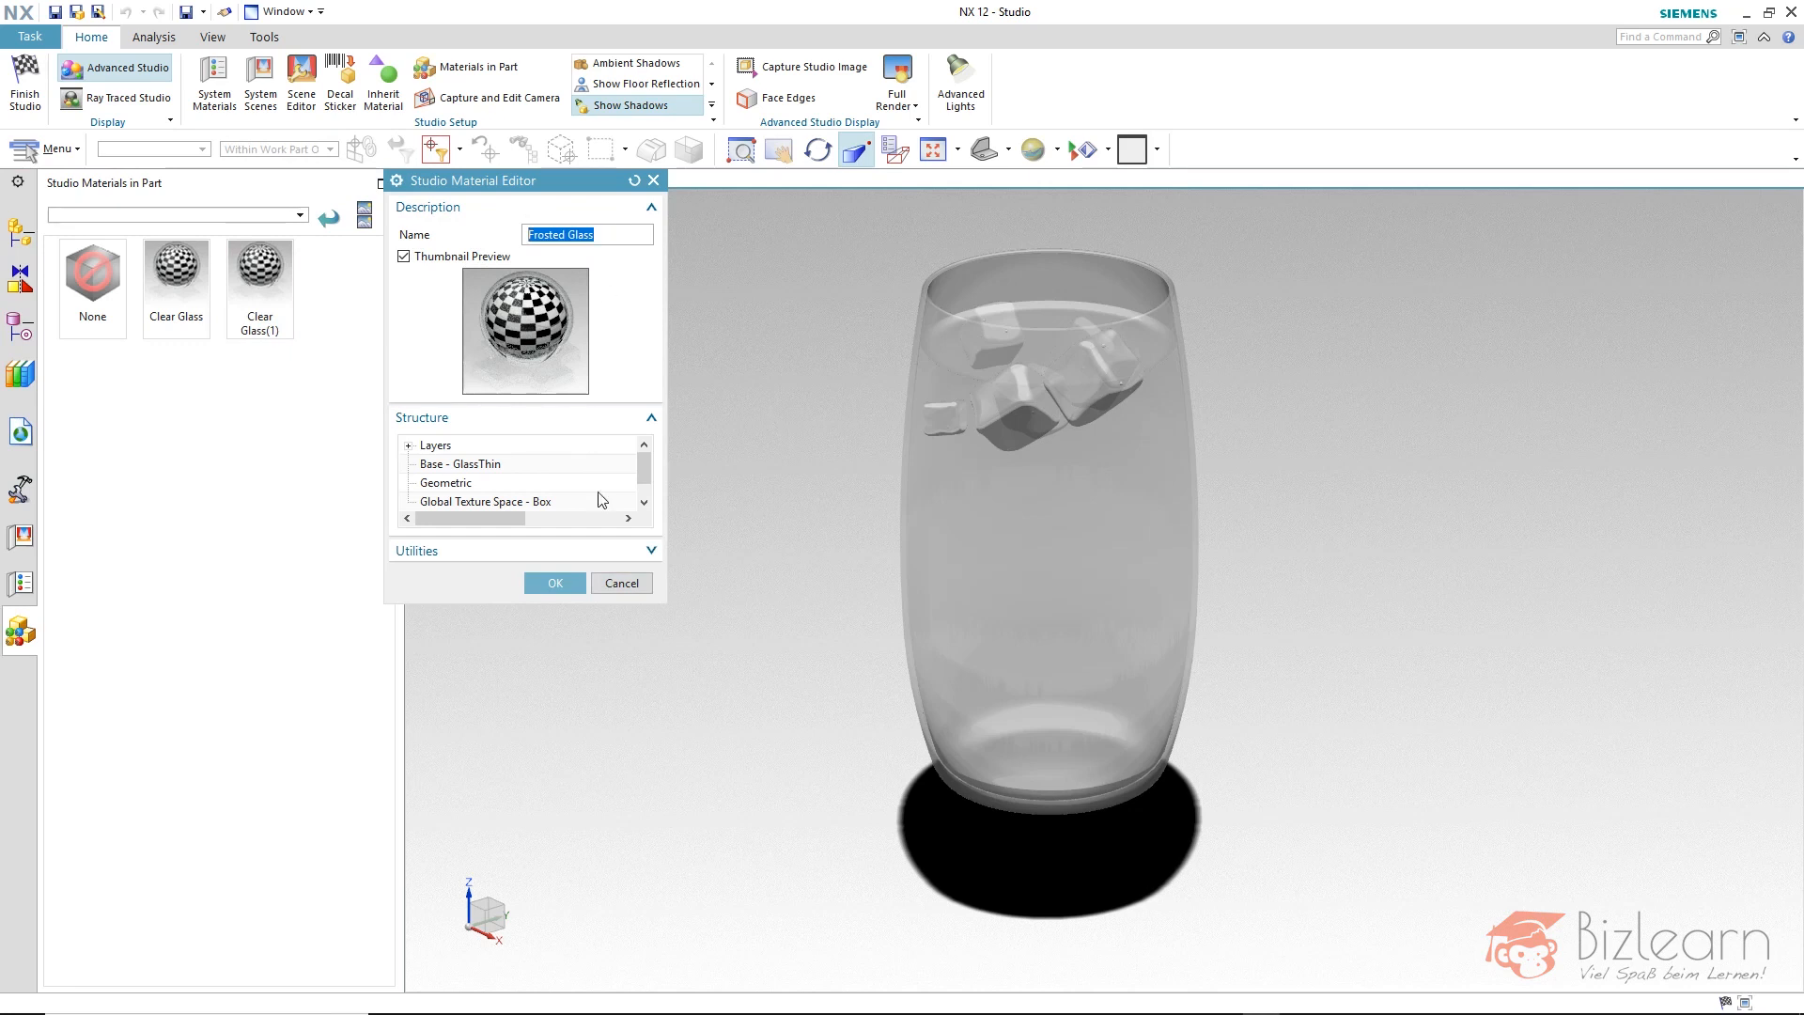
click(554, 583)
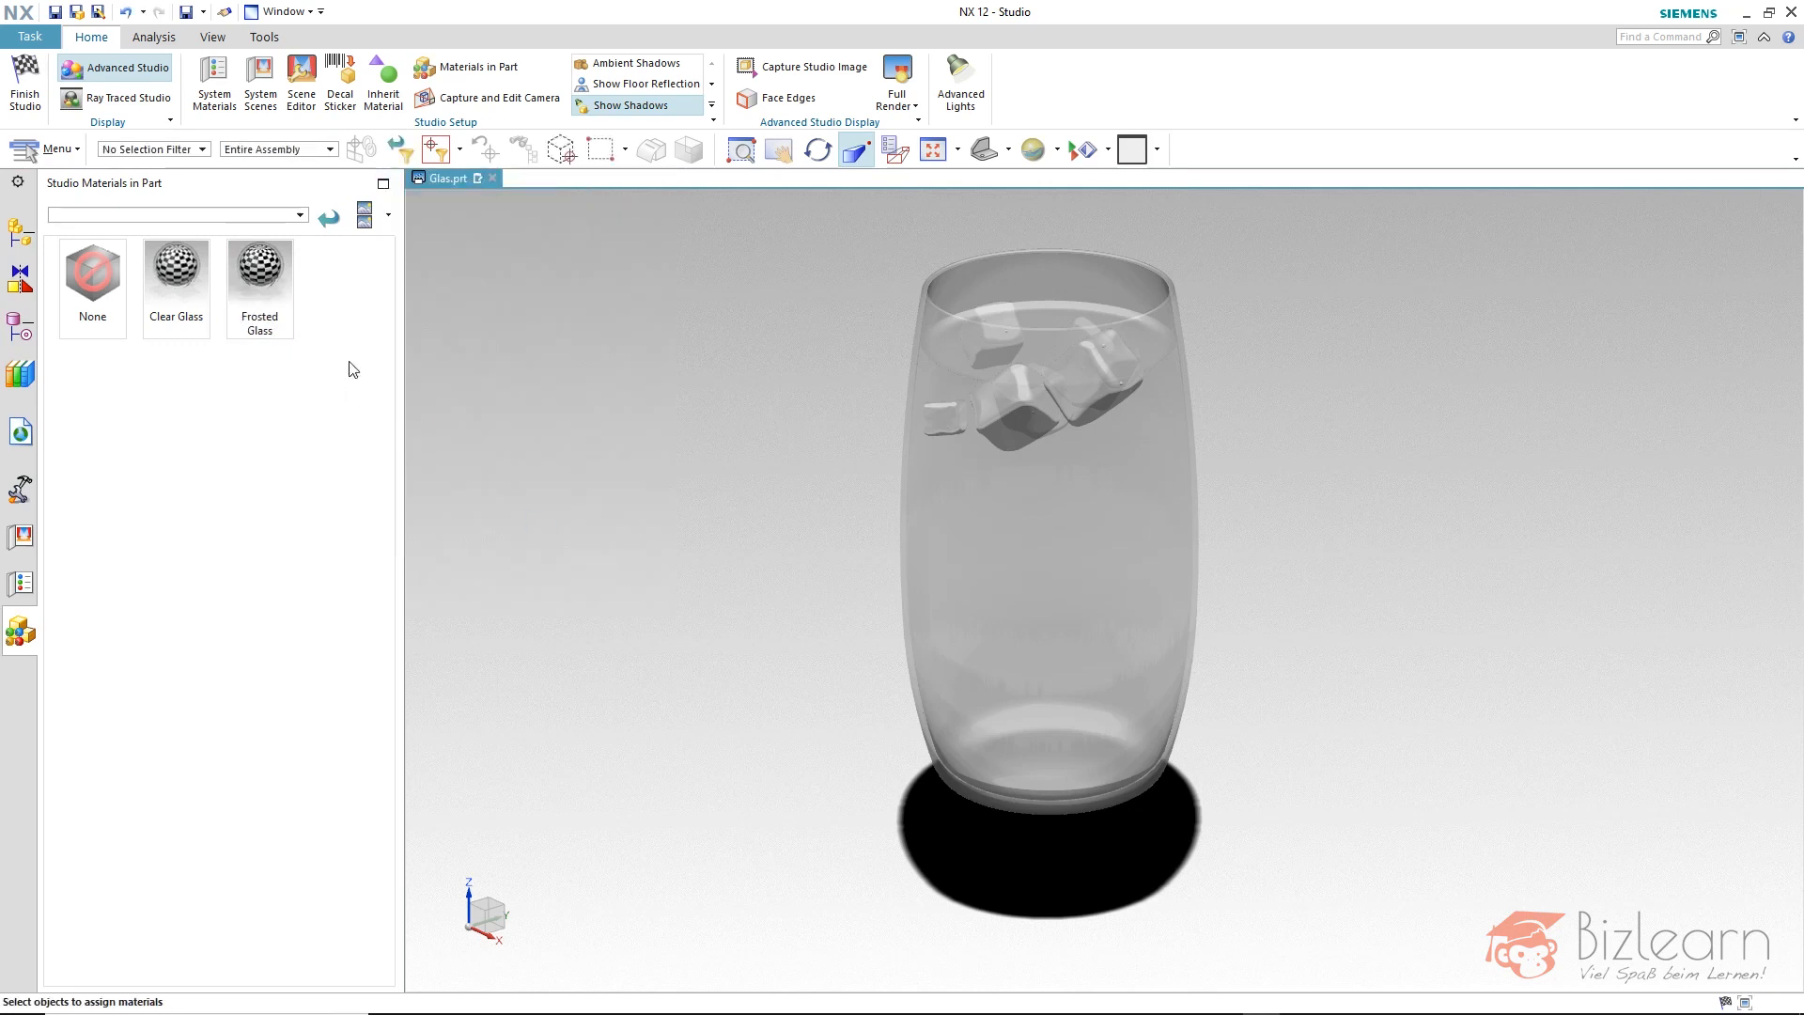
mouse_move(259, 273)
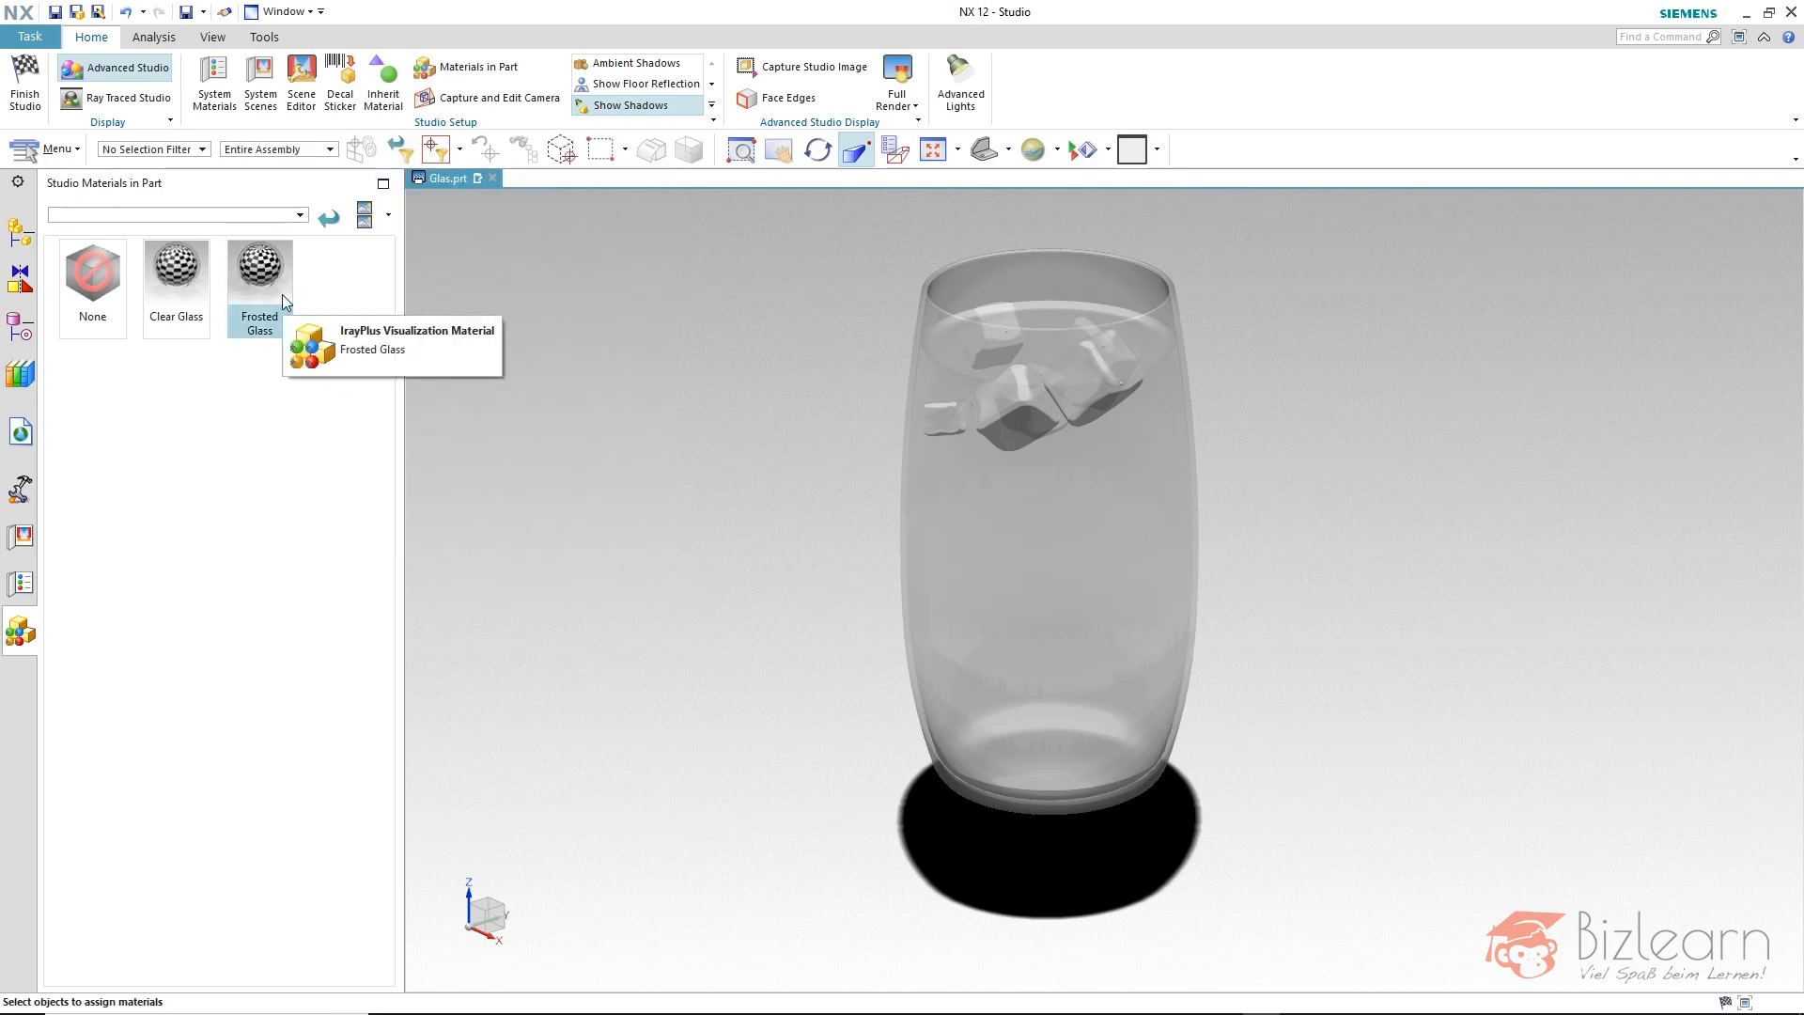
click(1047, 507)
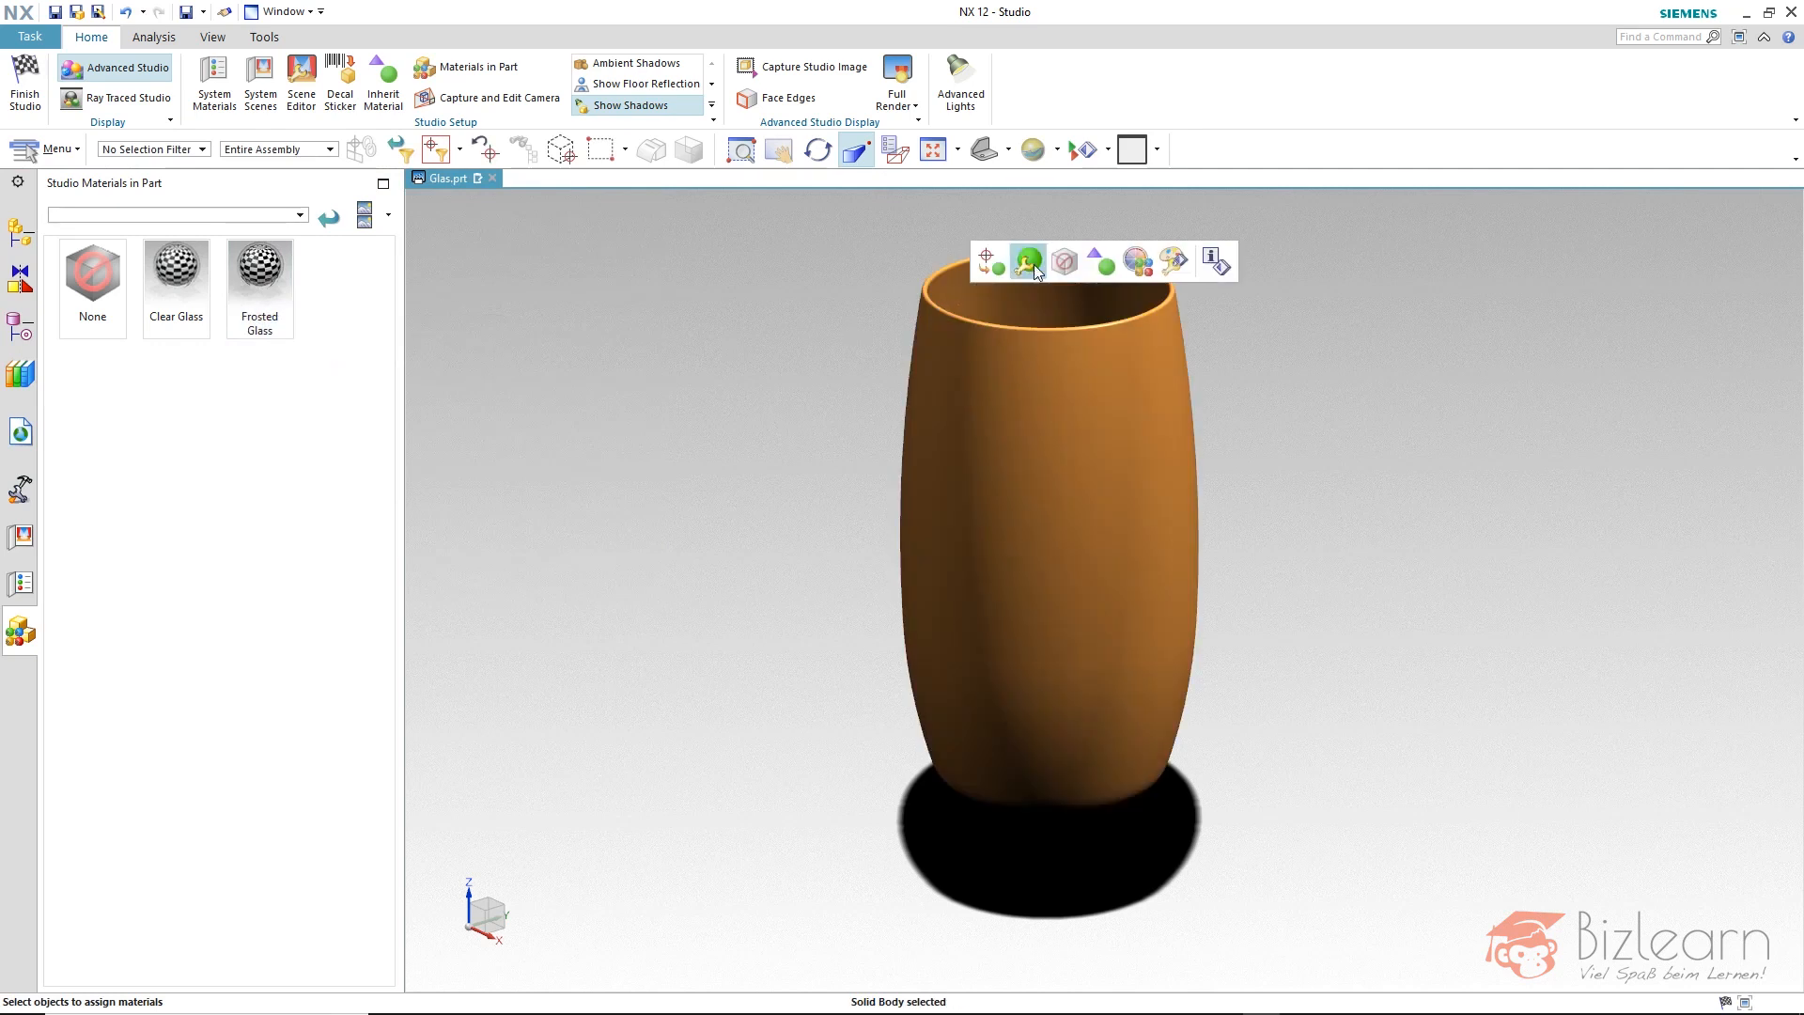
Add a Diffuse layer to Frosted Glass and show its thumbnail preview
click(1026, 259)
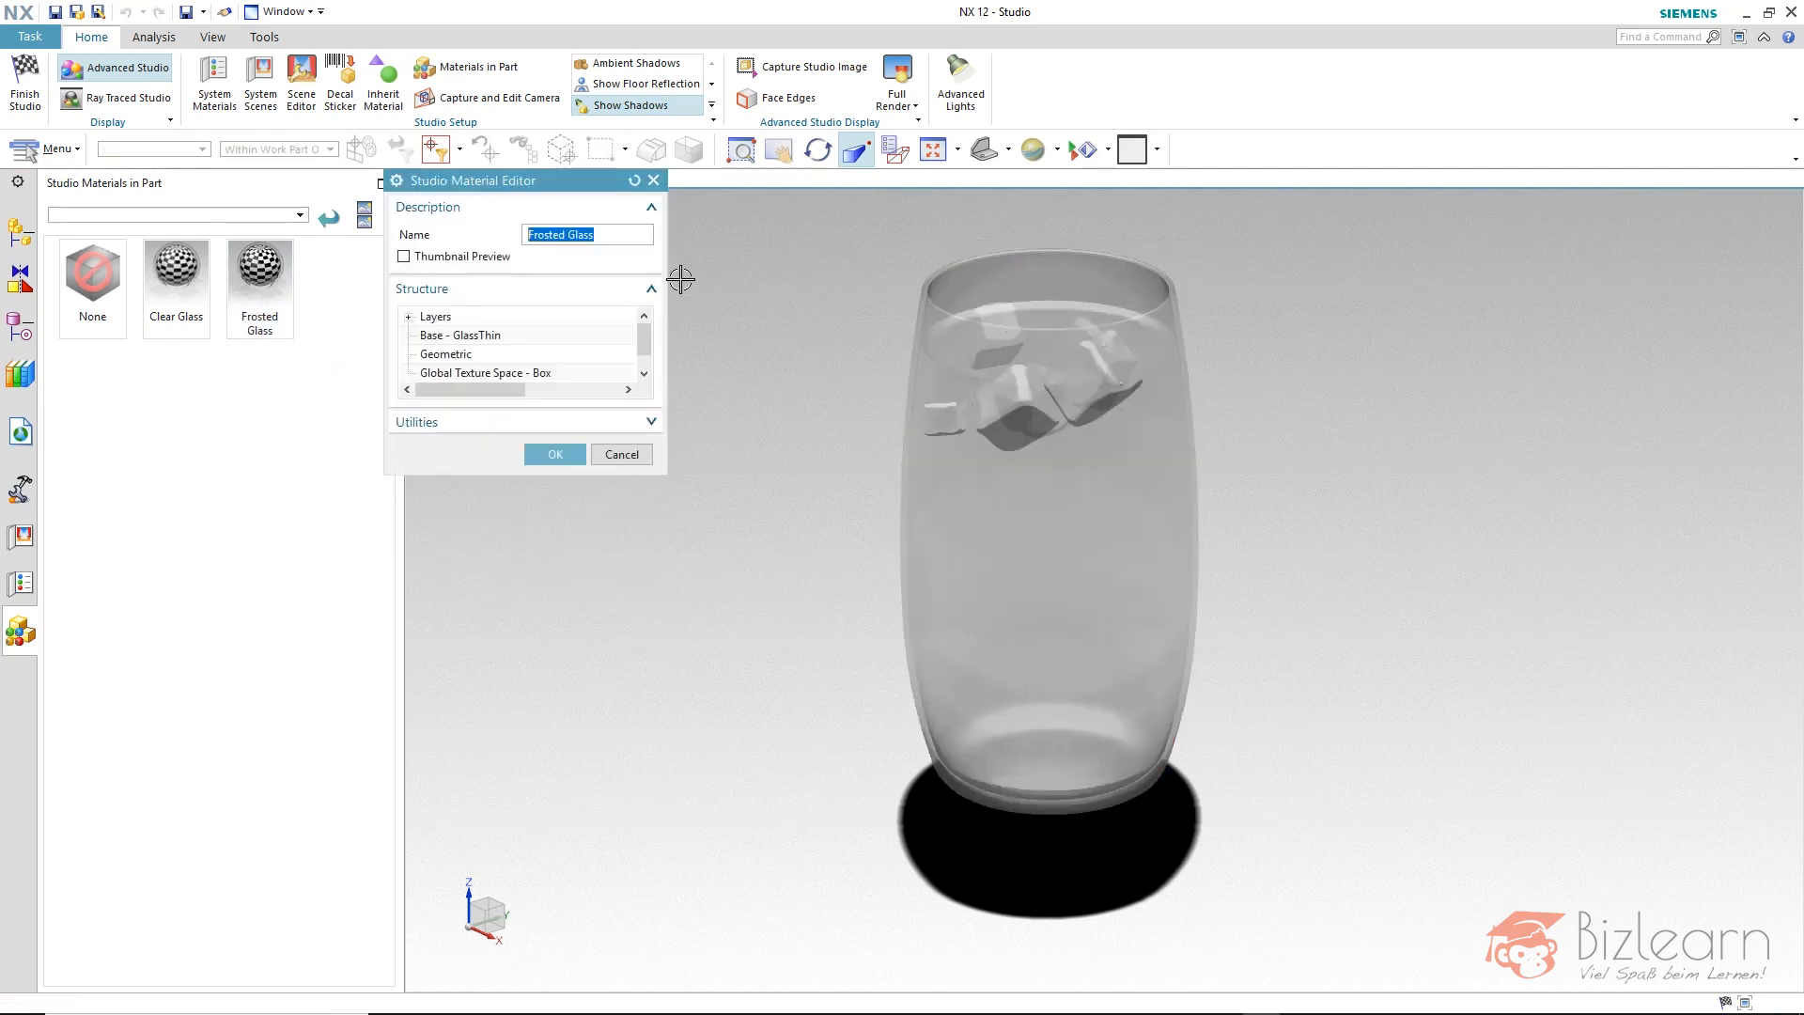
mouse_move(740, 289)
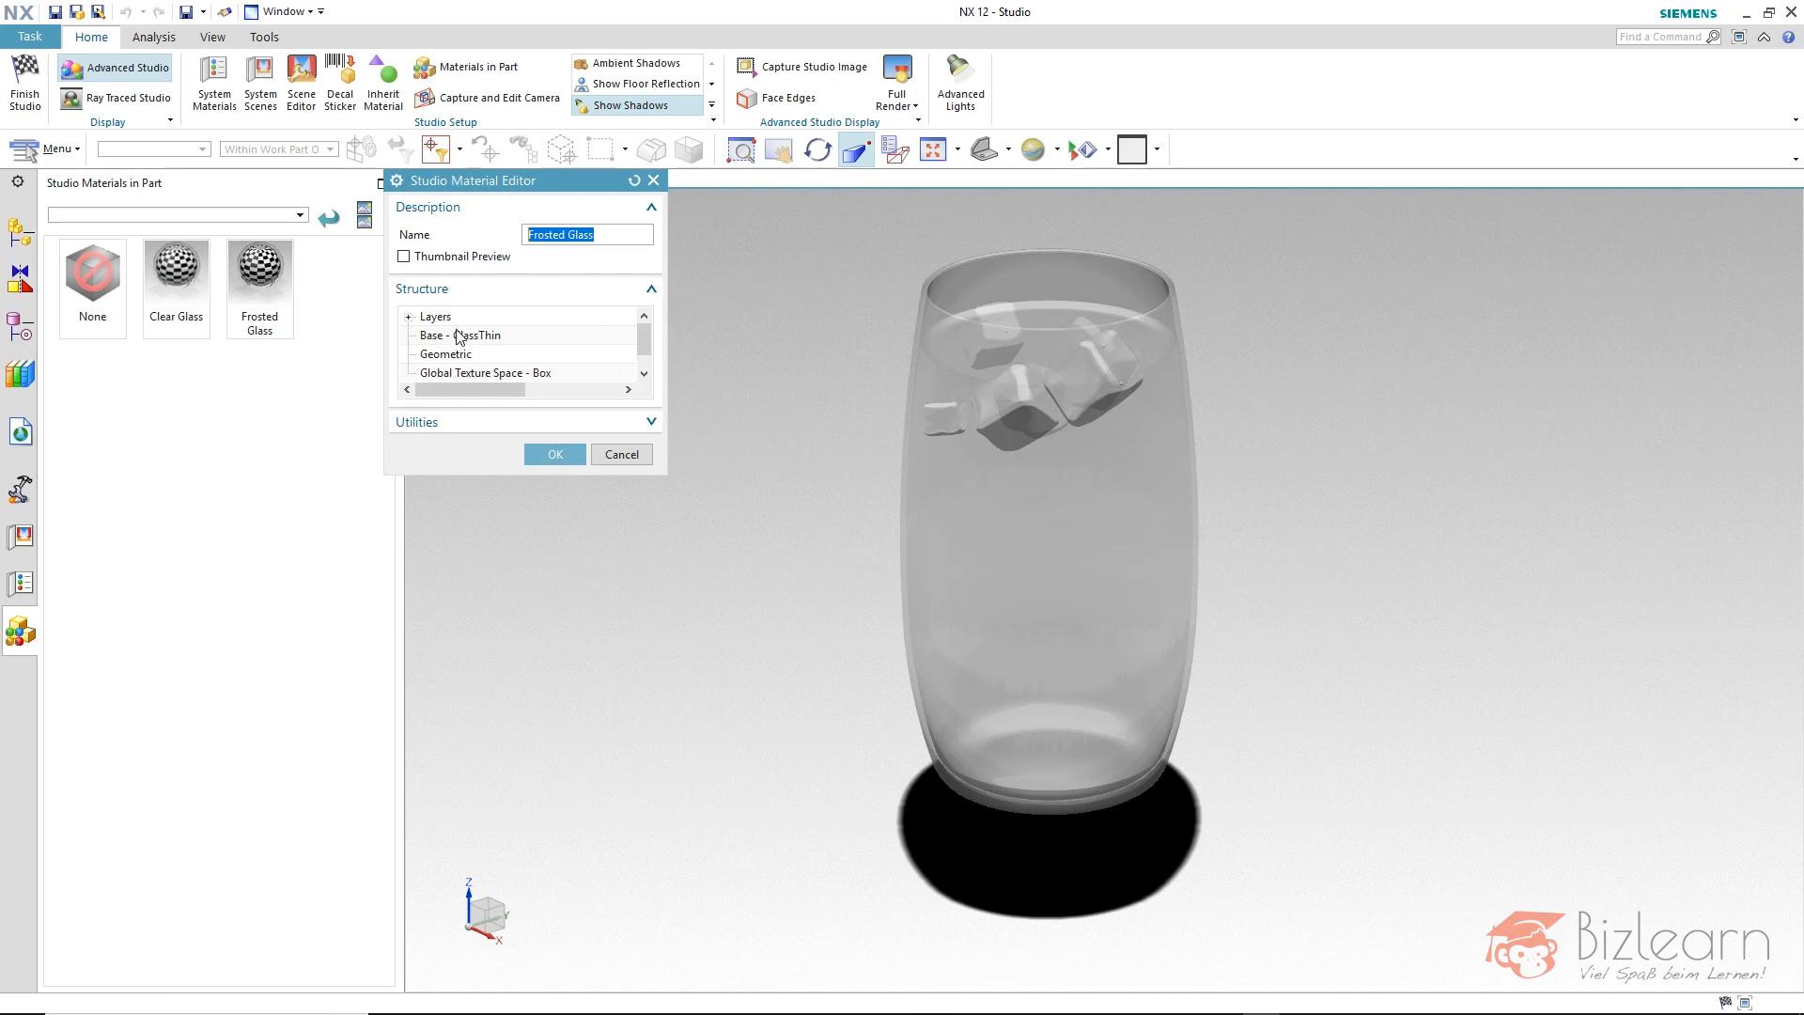
right_click(436, 316)
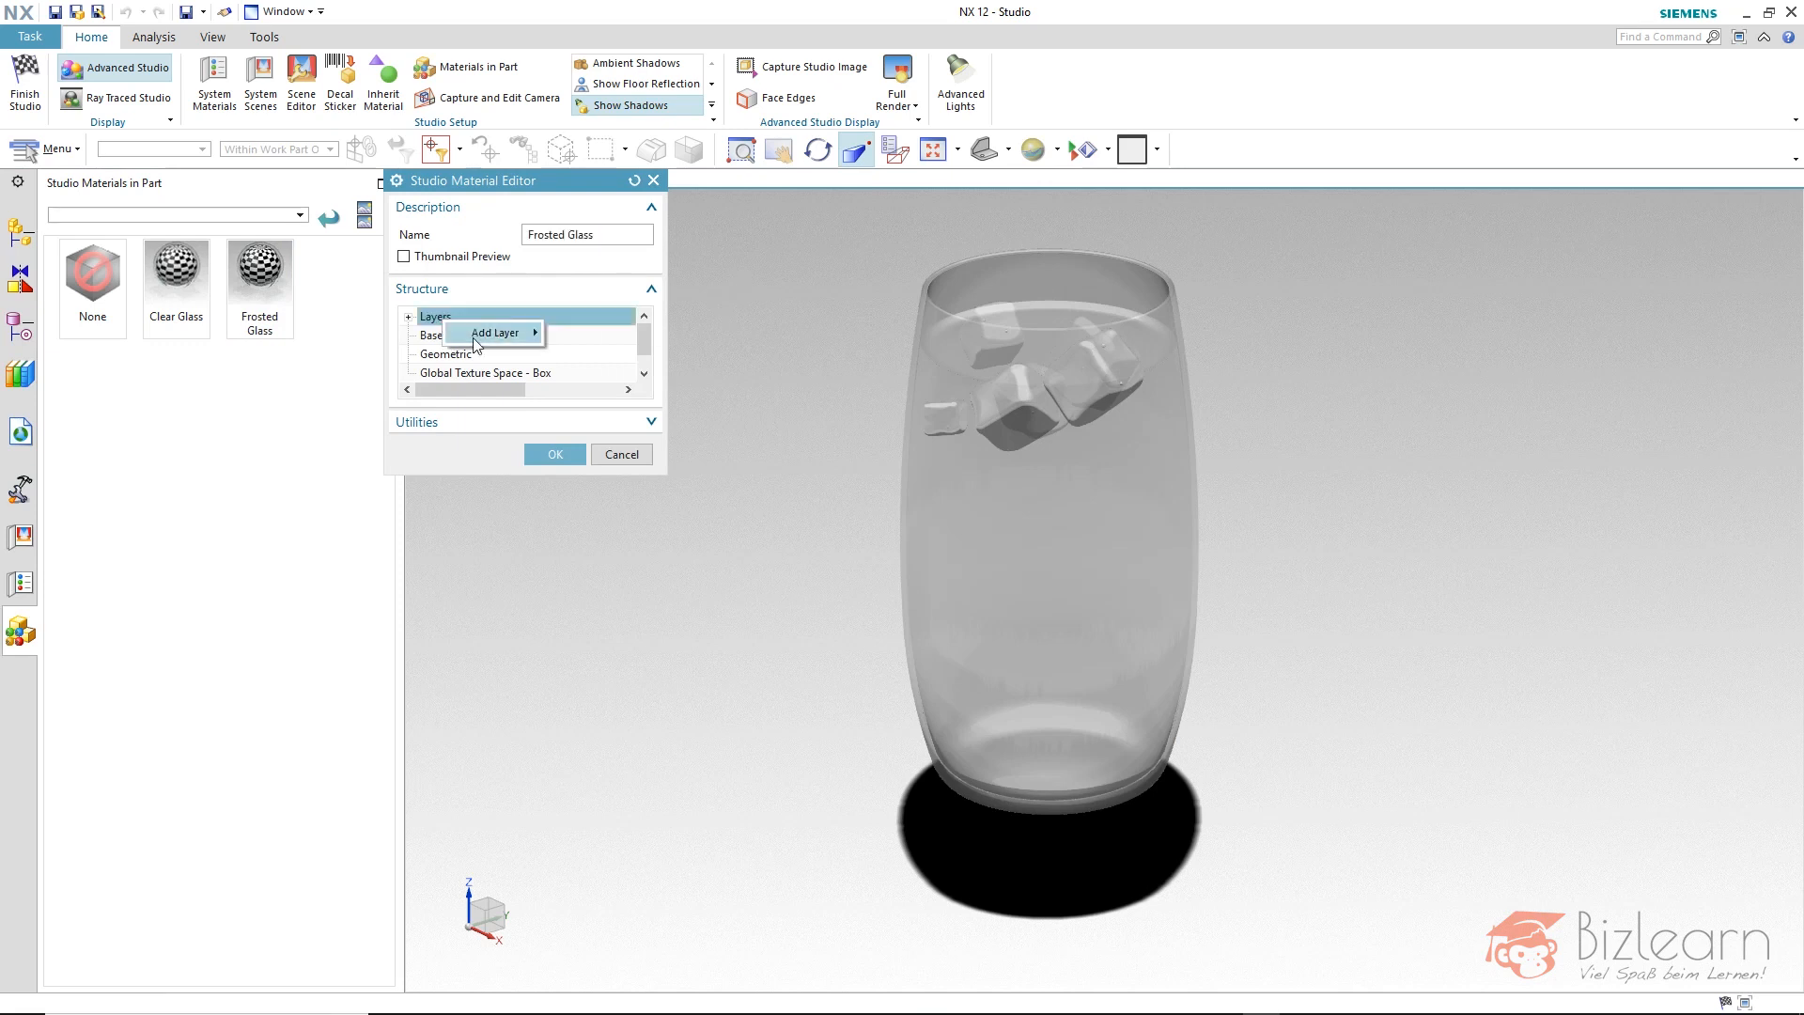
click(494, 330)
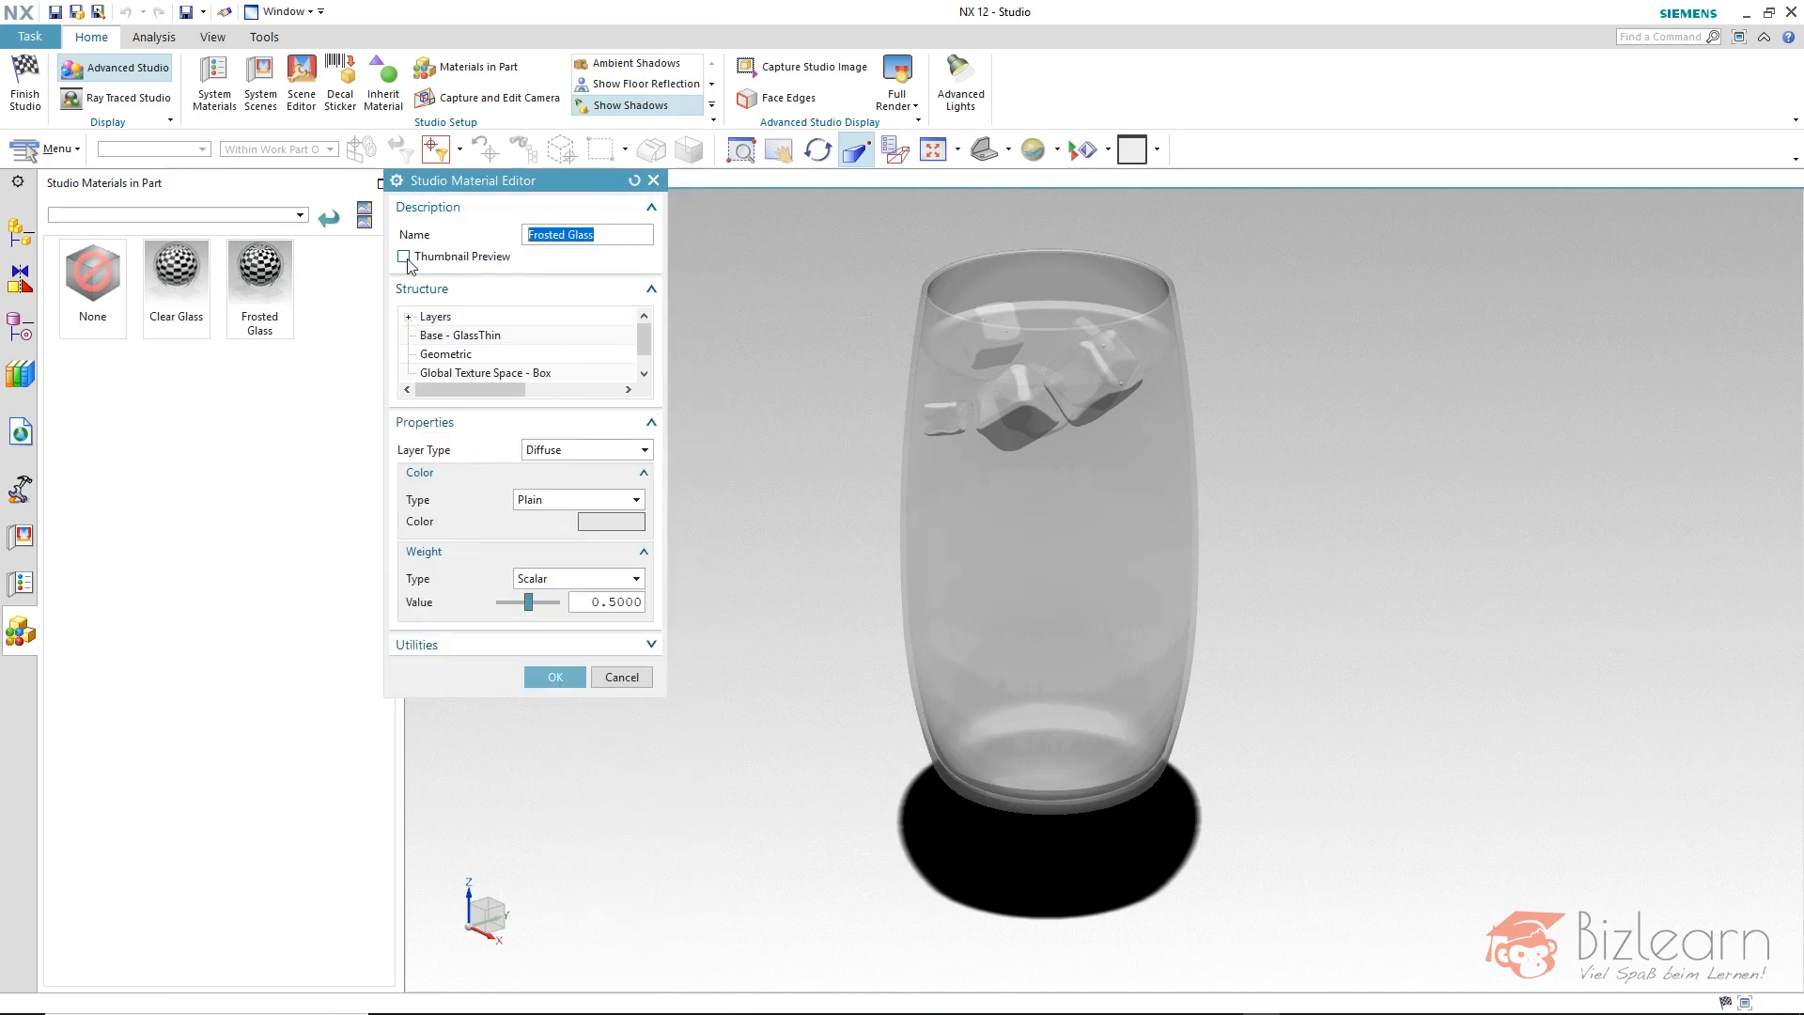
click(402, 256)
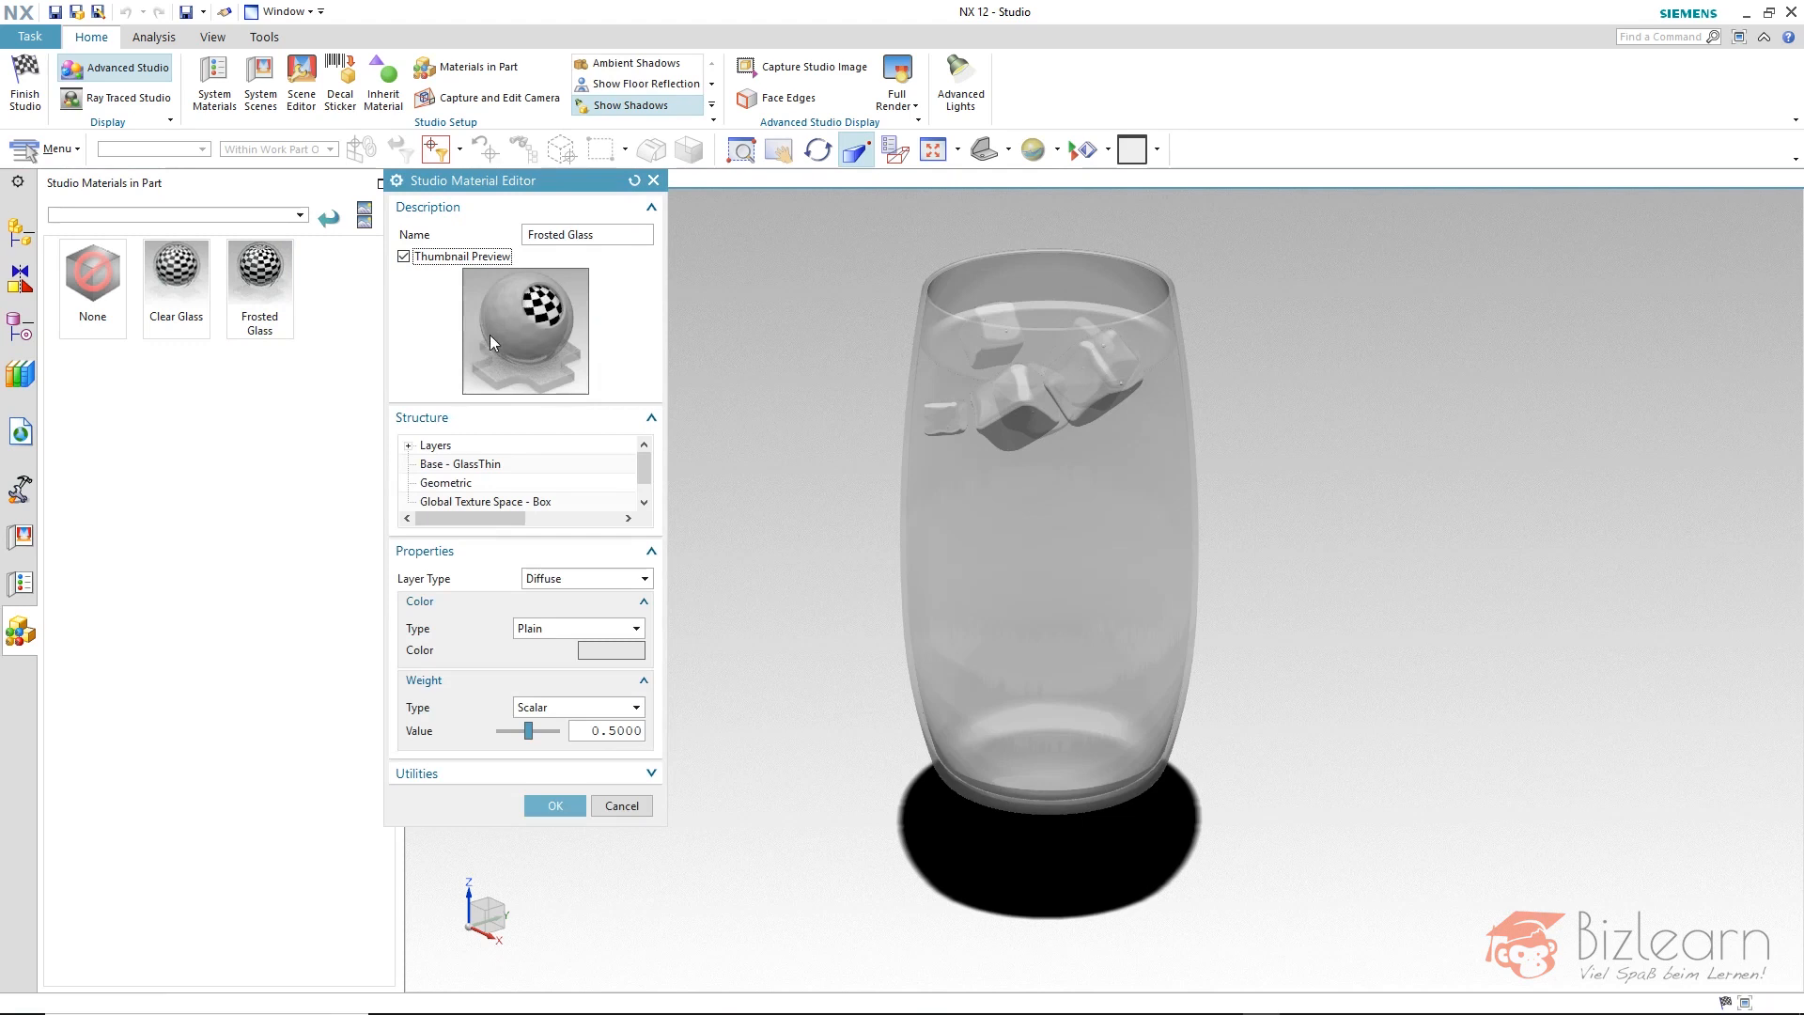
mouse_move(518, 352)
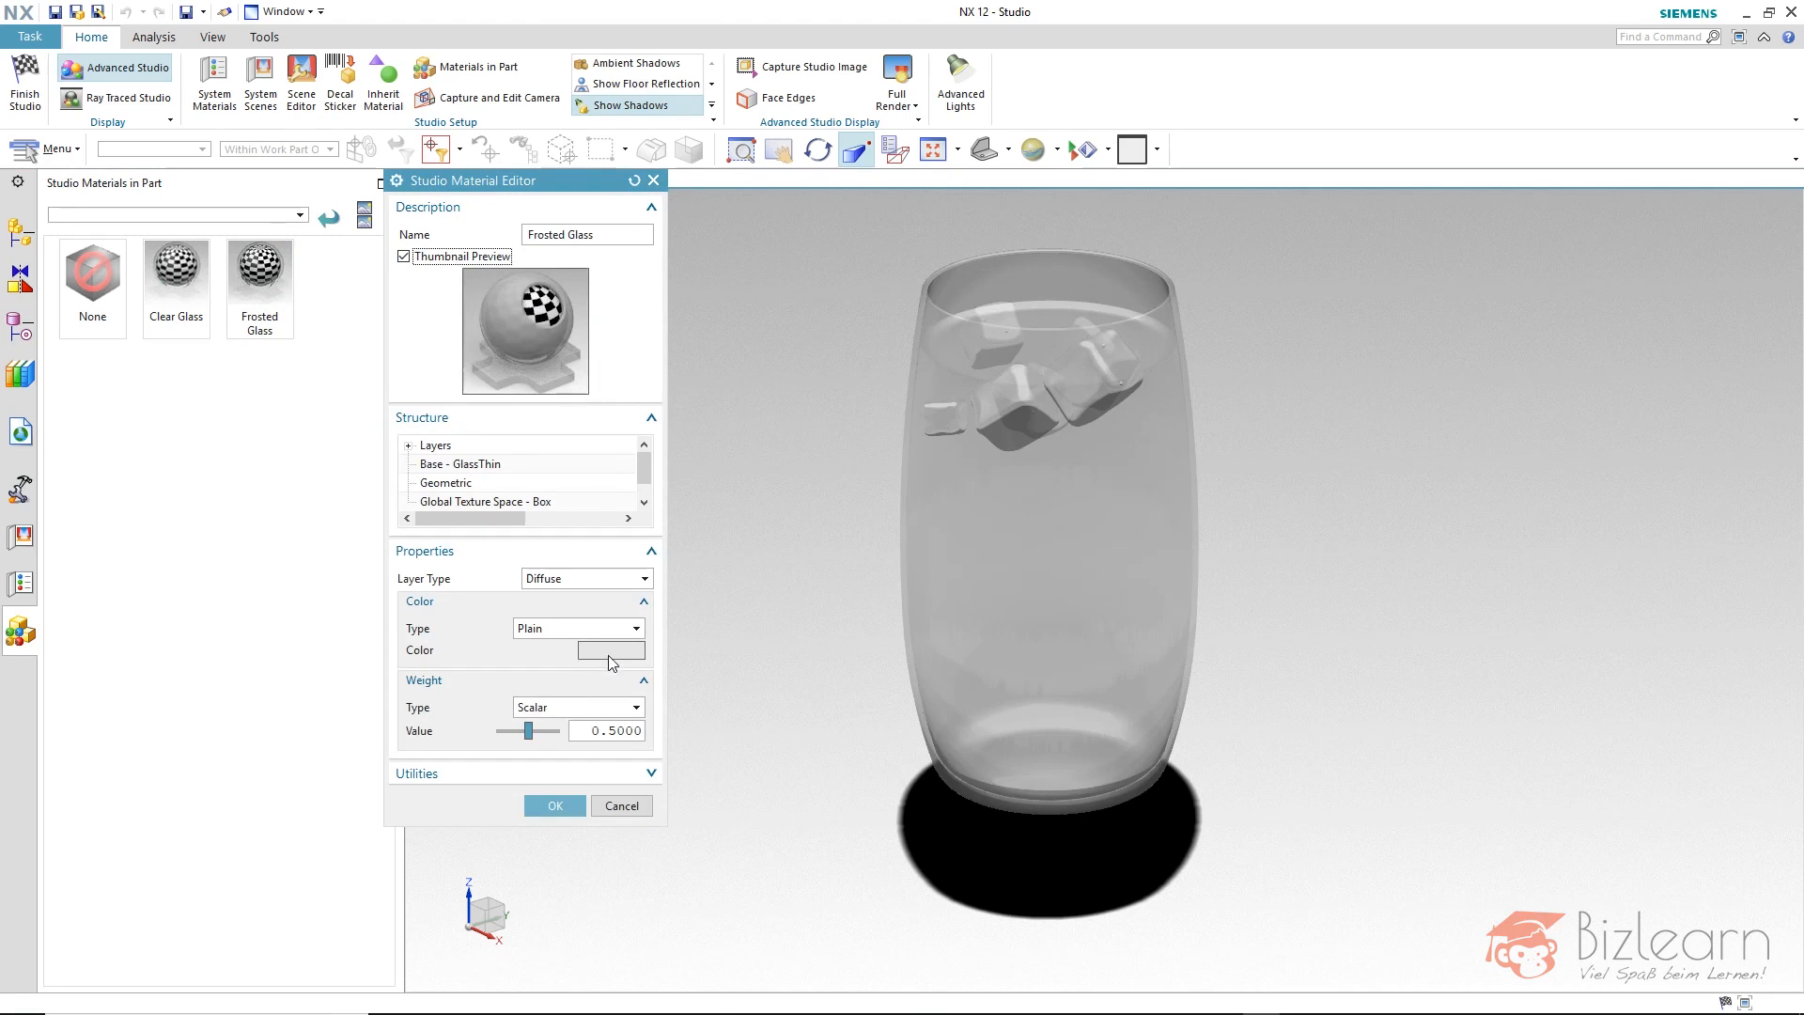
Set the diffuse layer colour to a pale, near-white green in the Farbe dialog
click(610, 650)
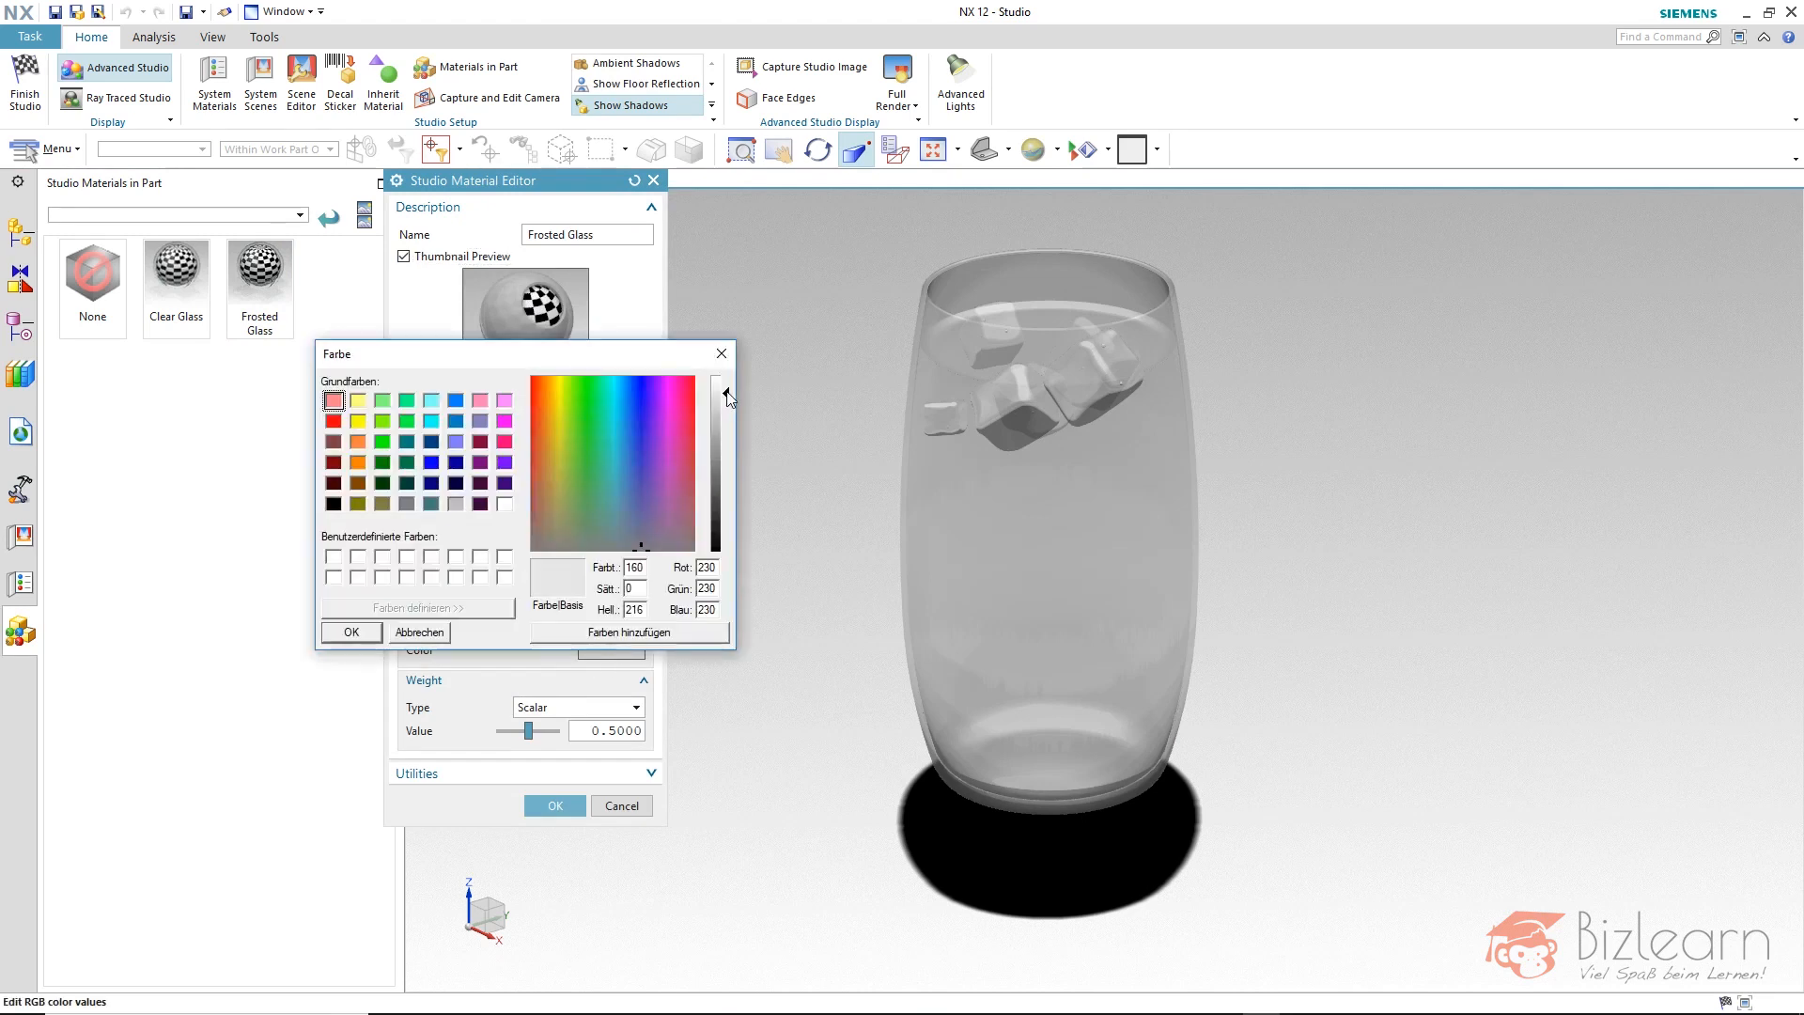
drag(725, 397, 701, 378)
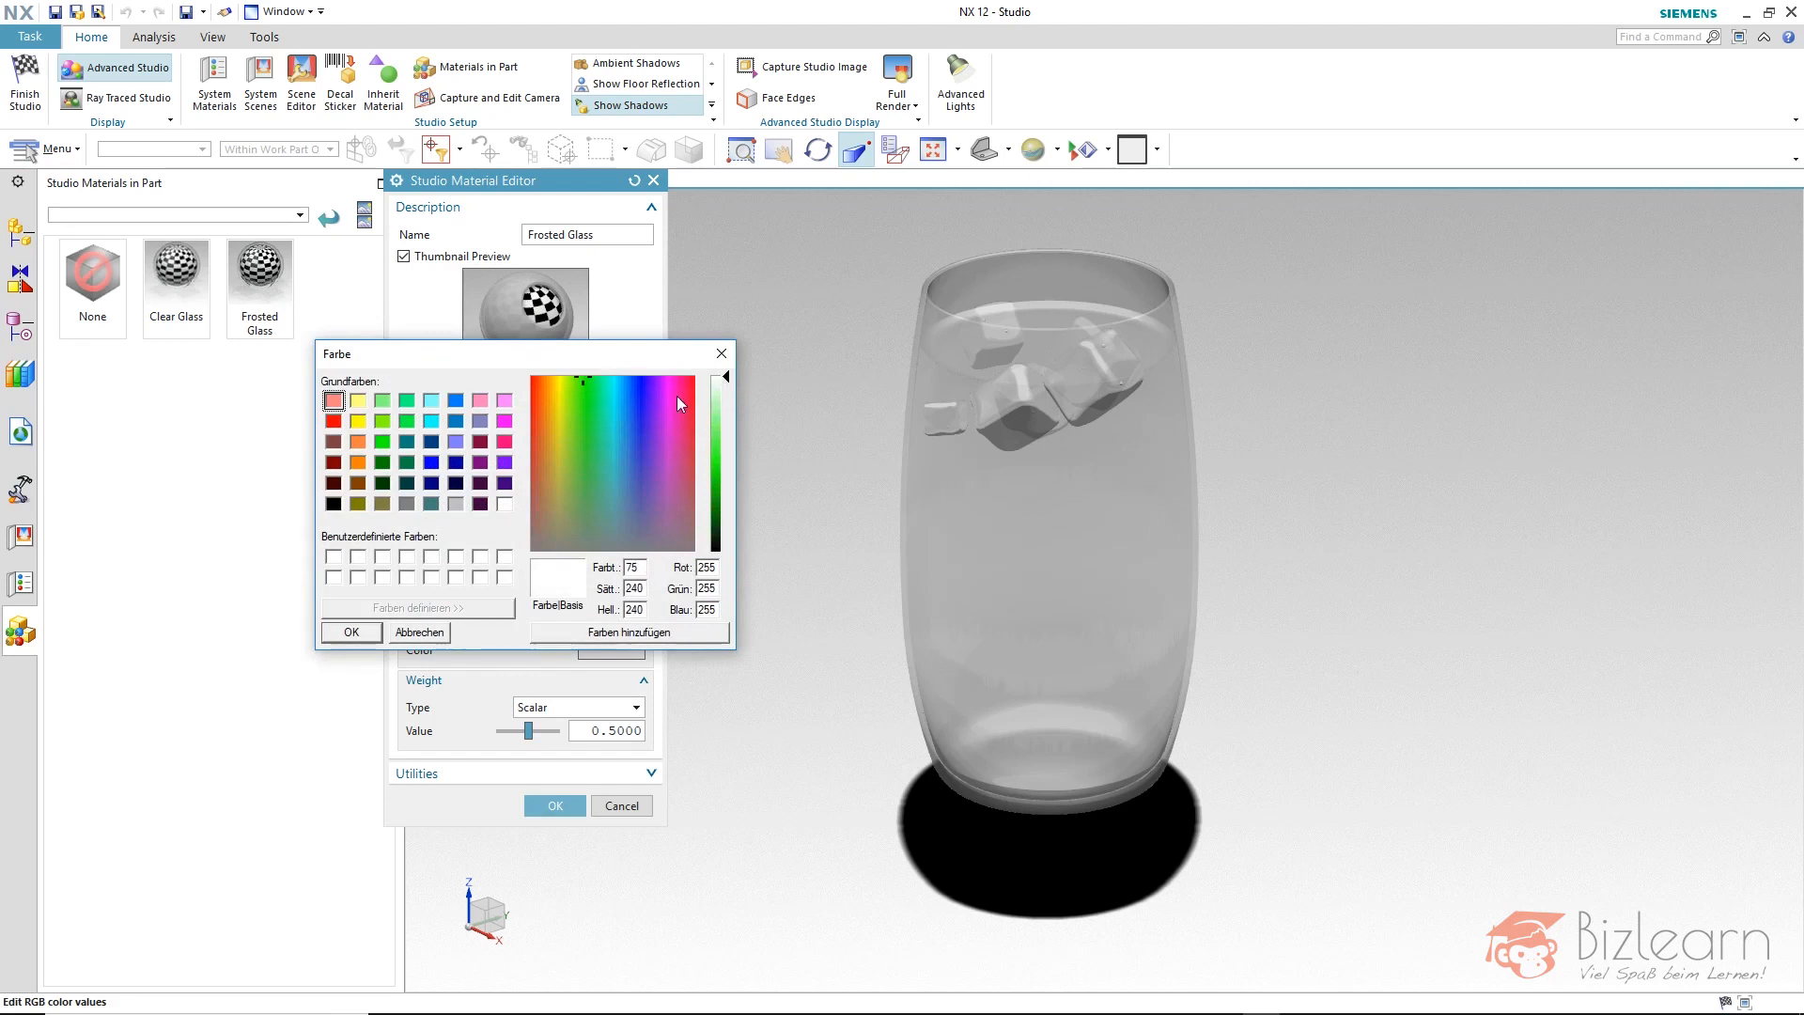
click(725, 387)
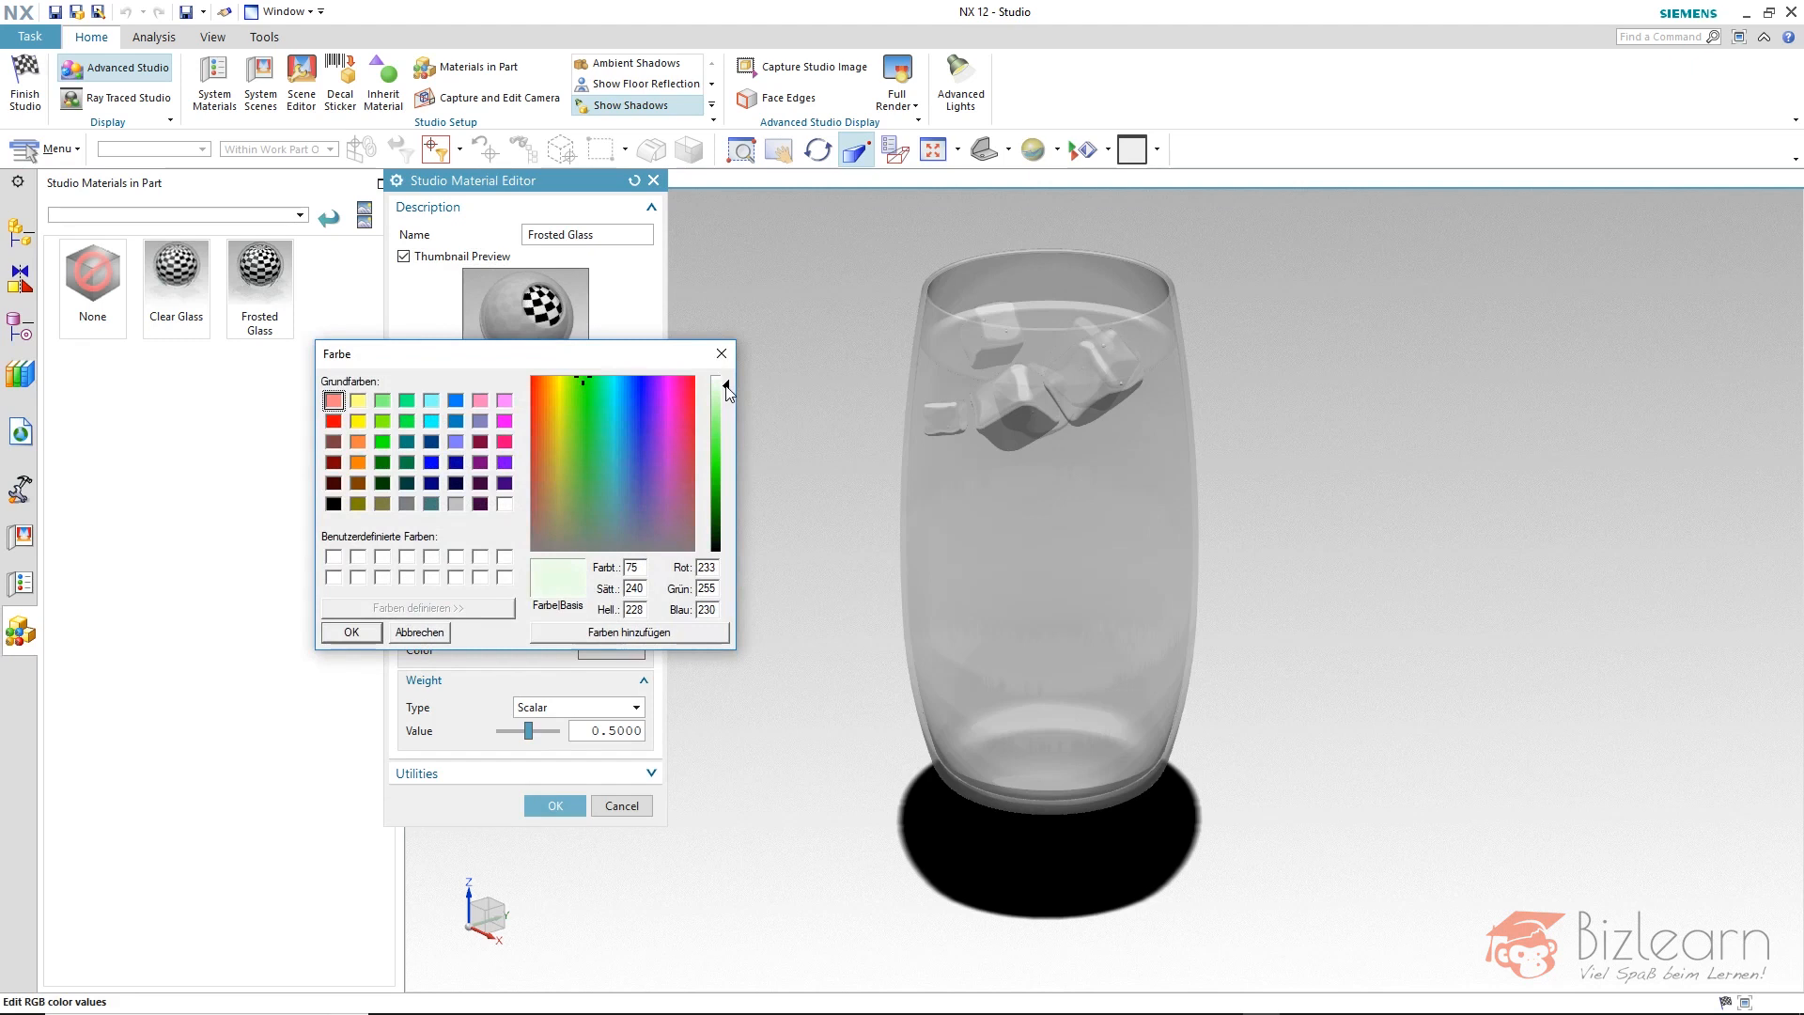
mouse_move(718, 394)
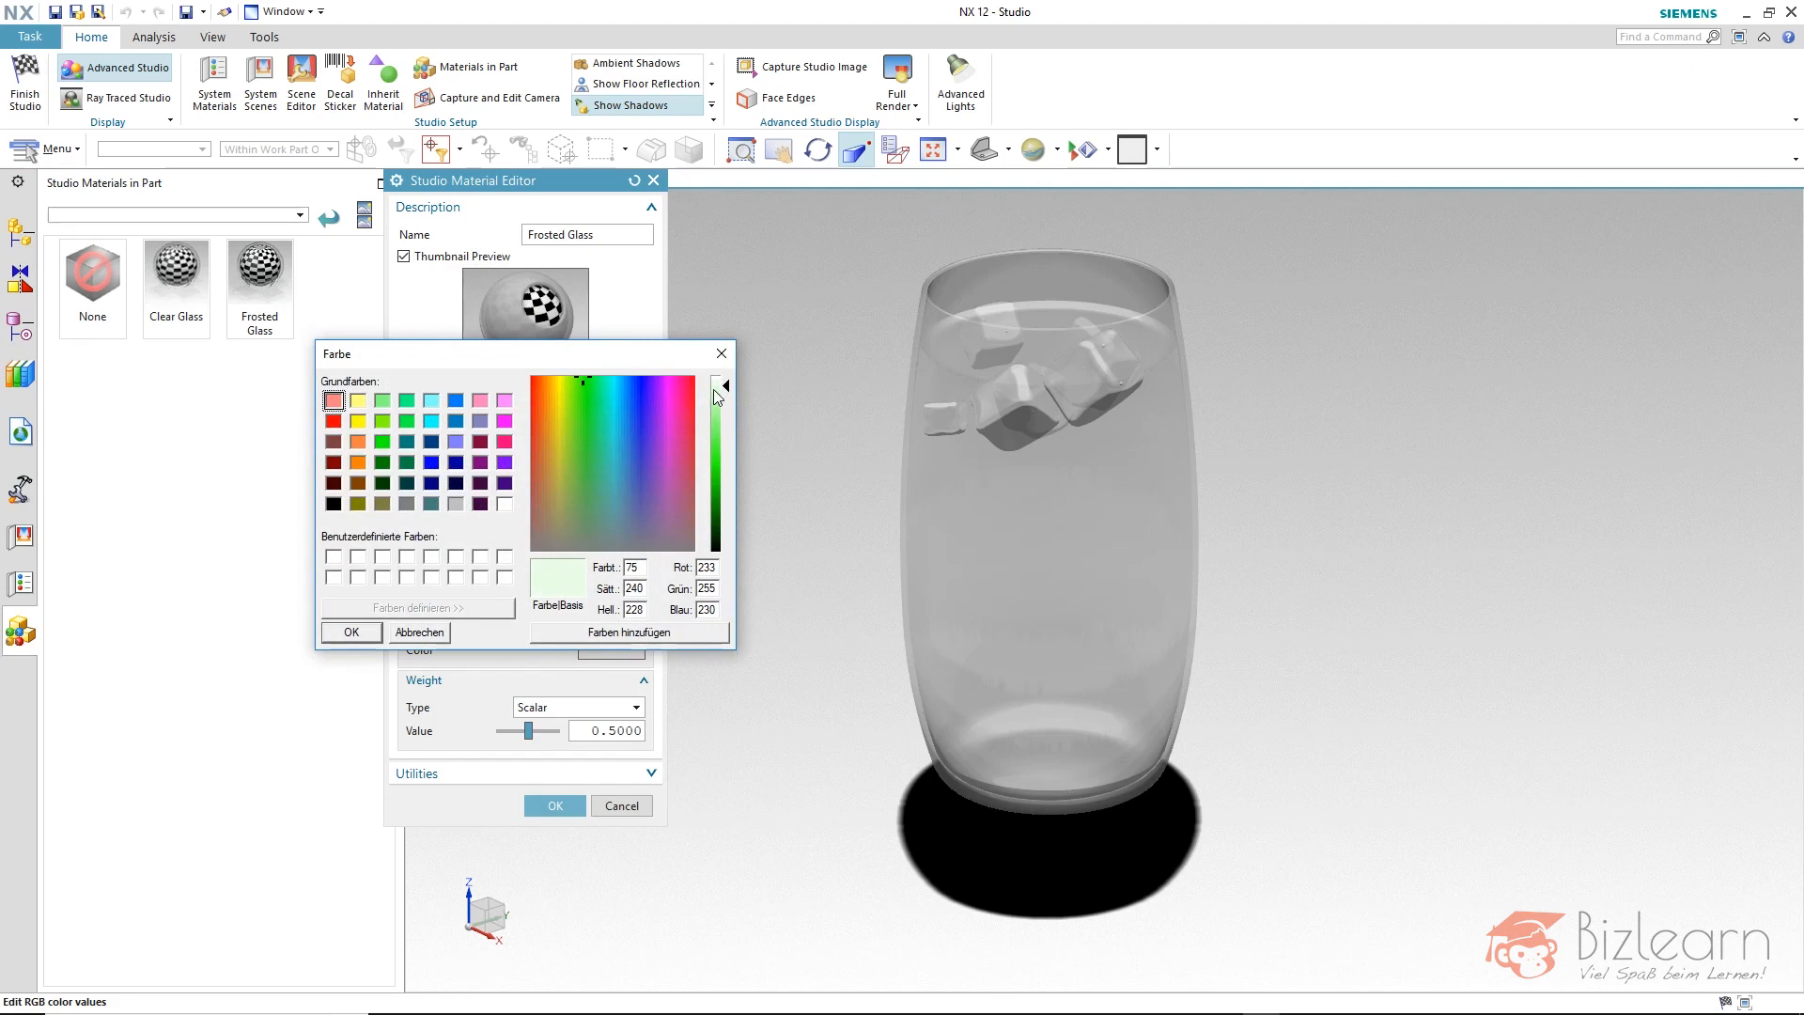
click(349, 632)
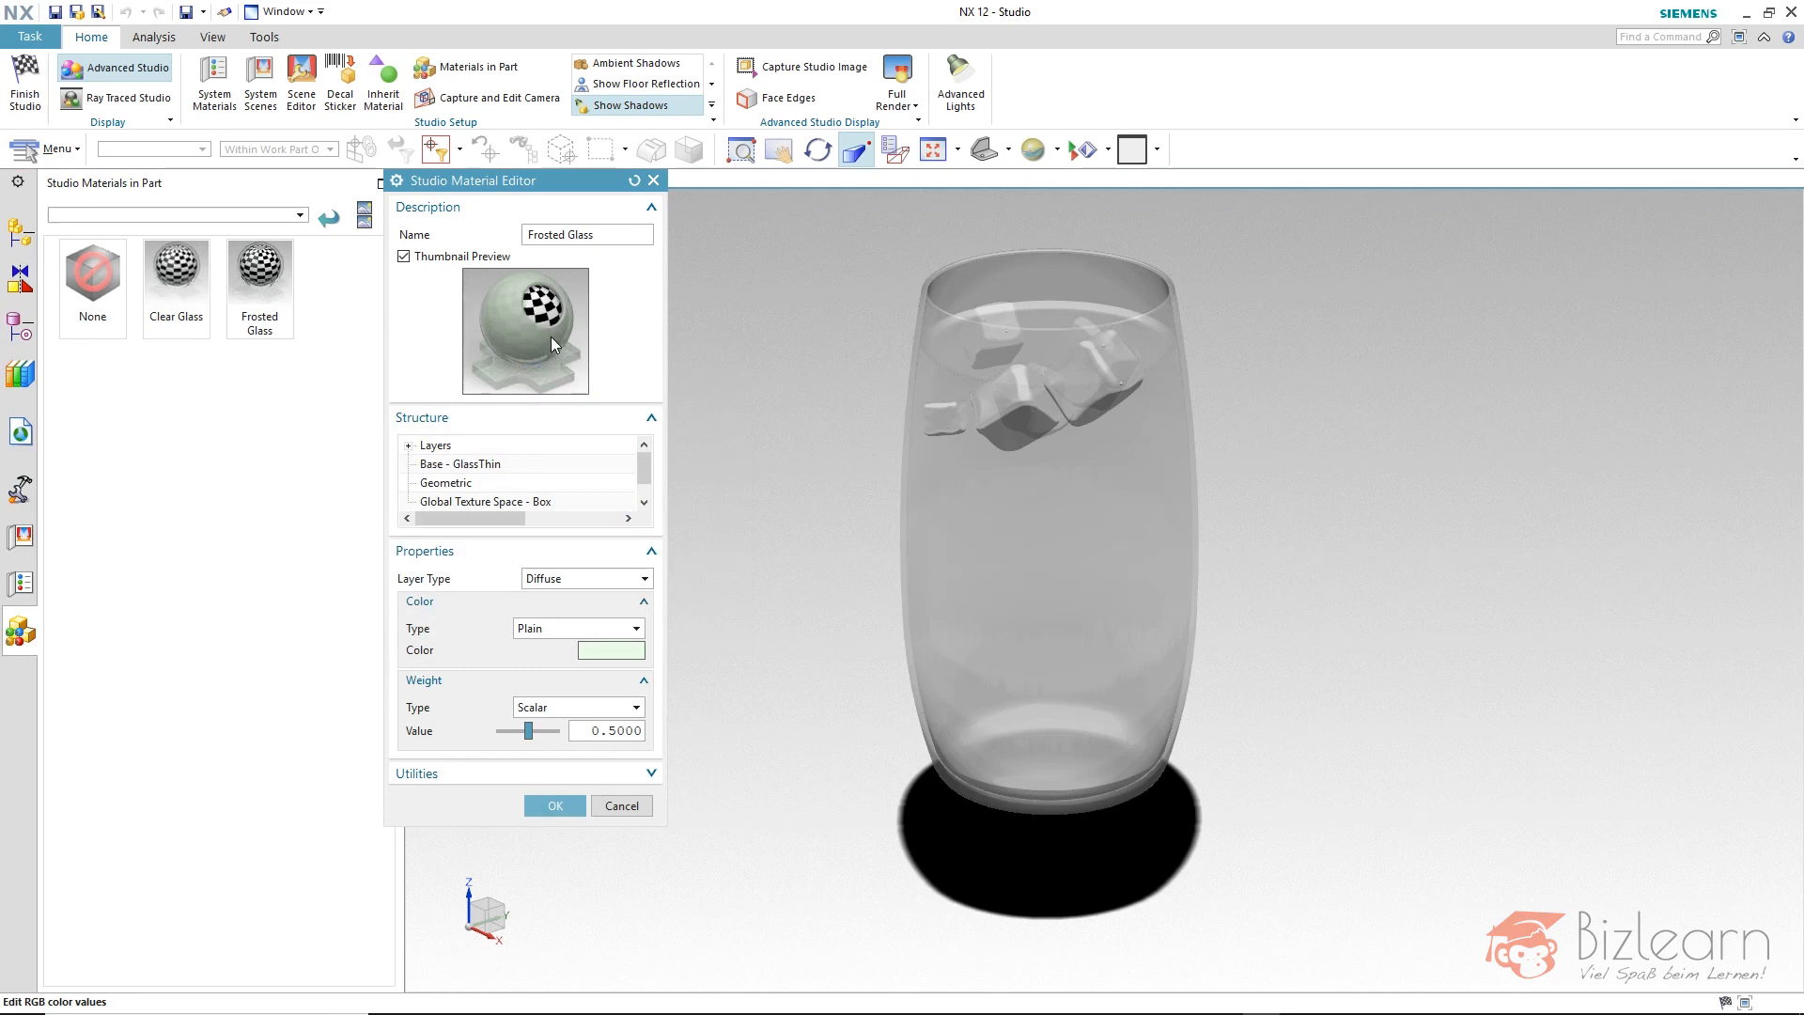
mouse_move(545, 327)
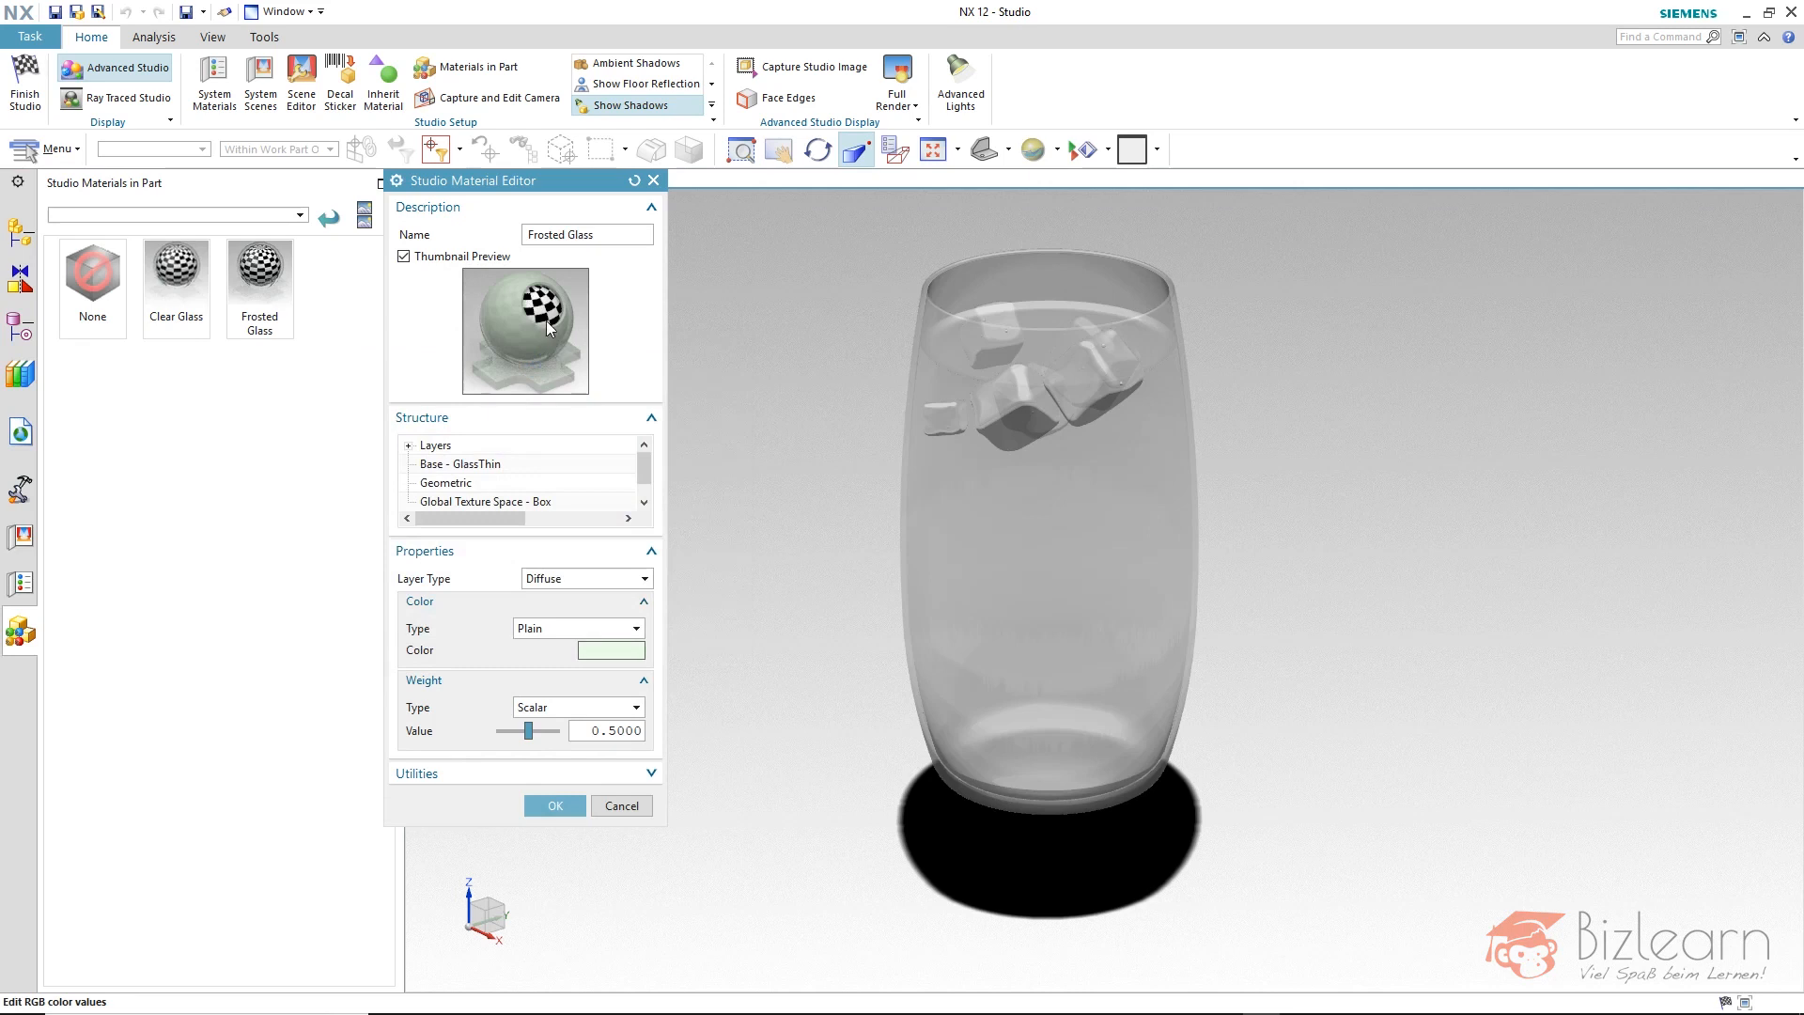
mouse_move(558, 380)
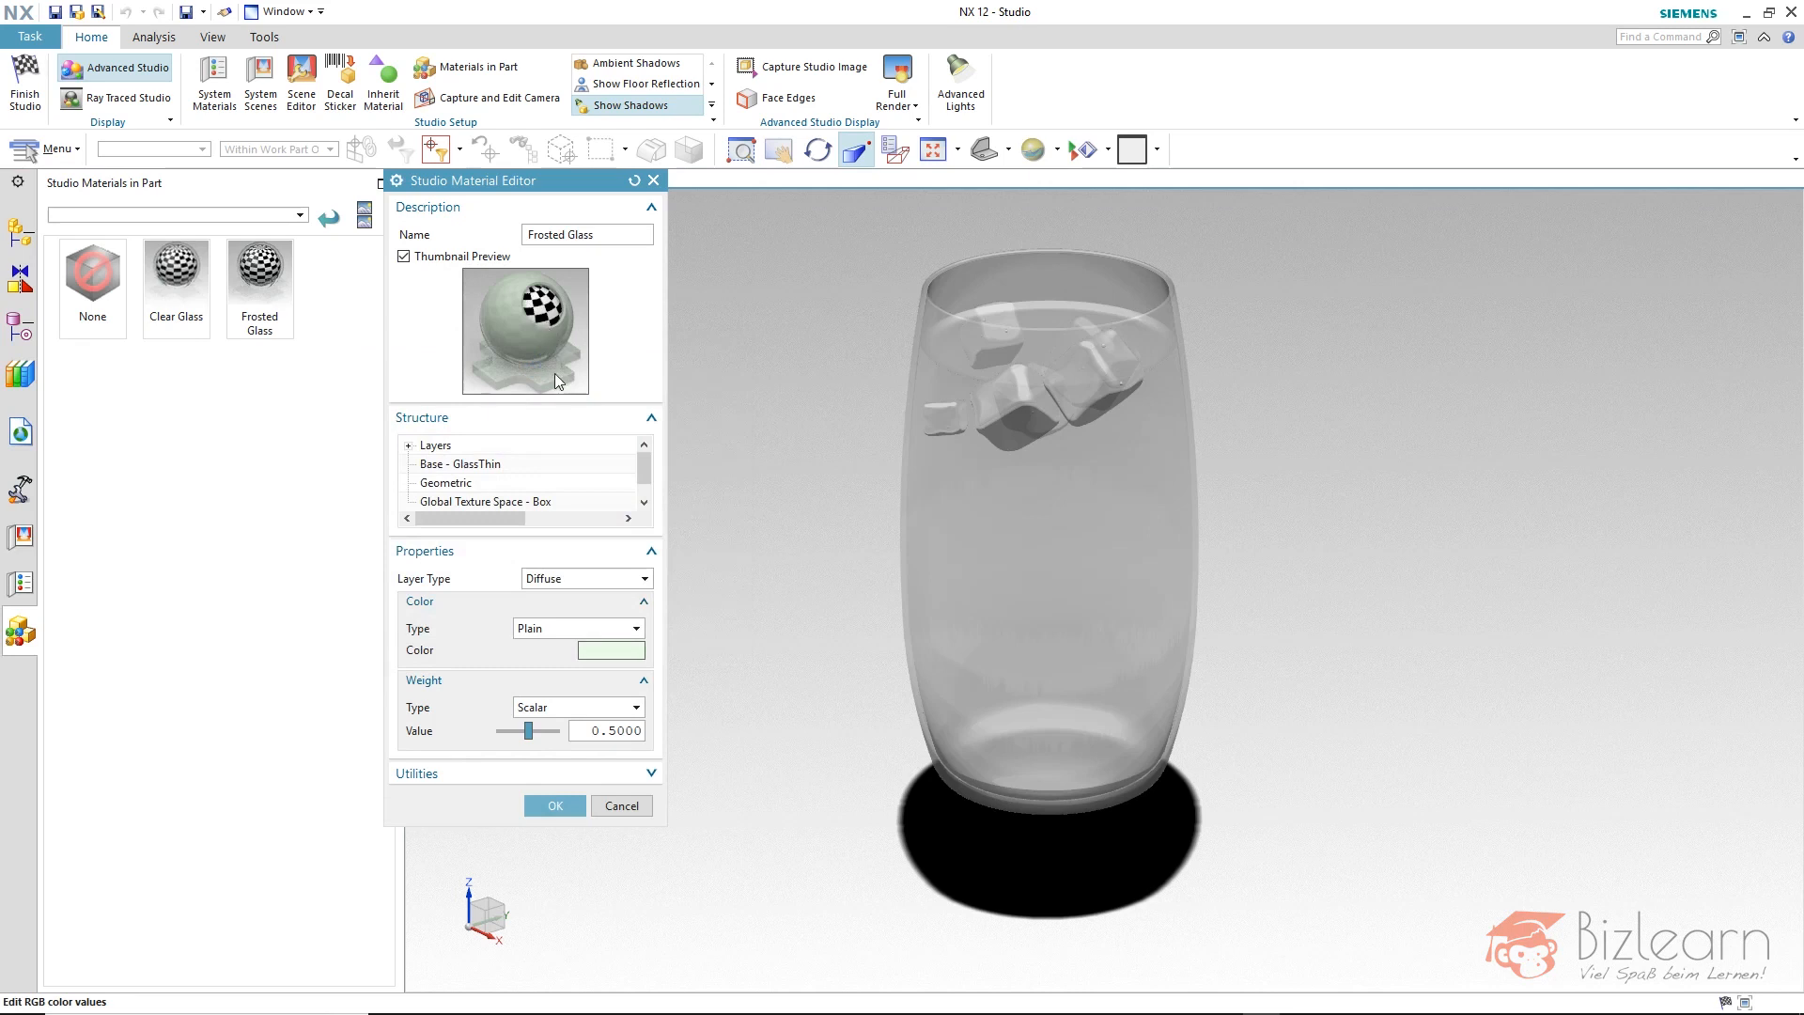
mouse_move(534, 335)
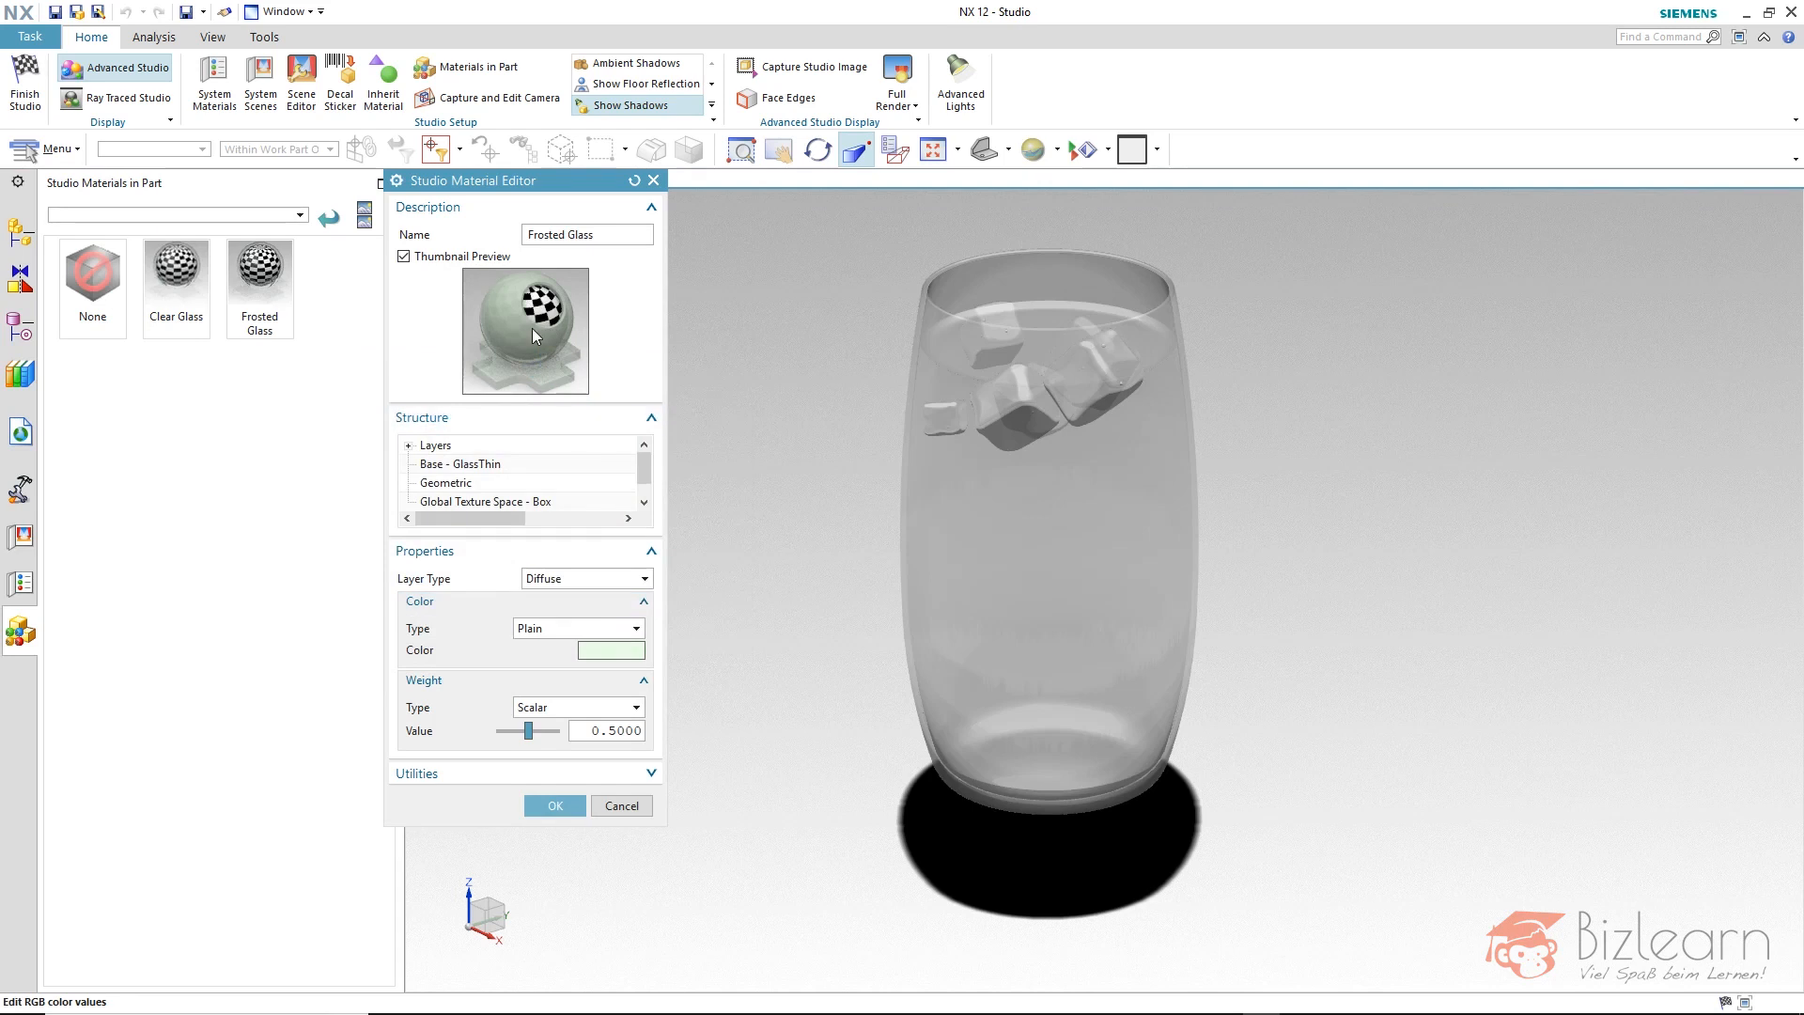
mouse_move(633, 554)
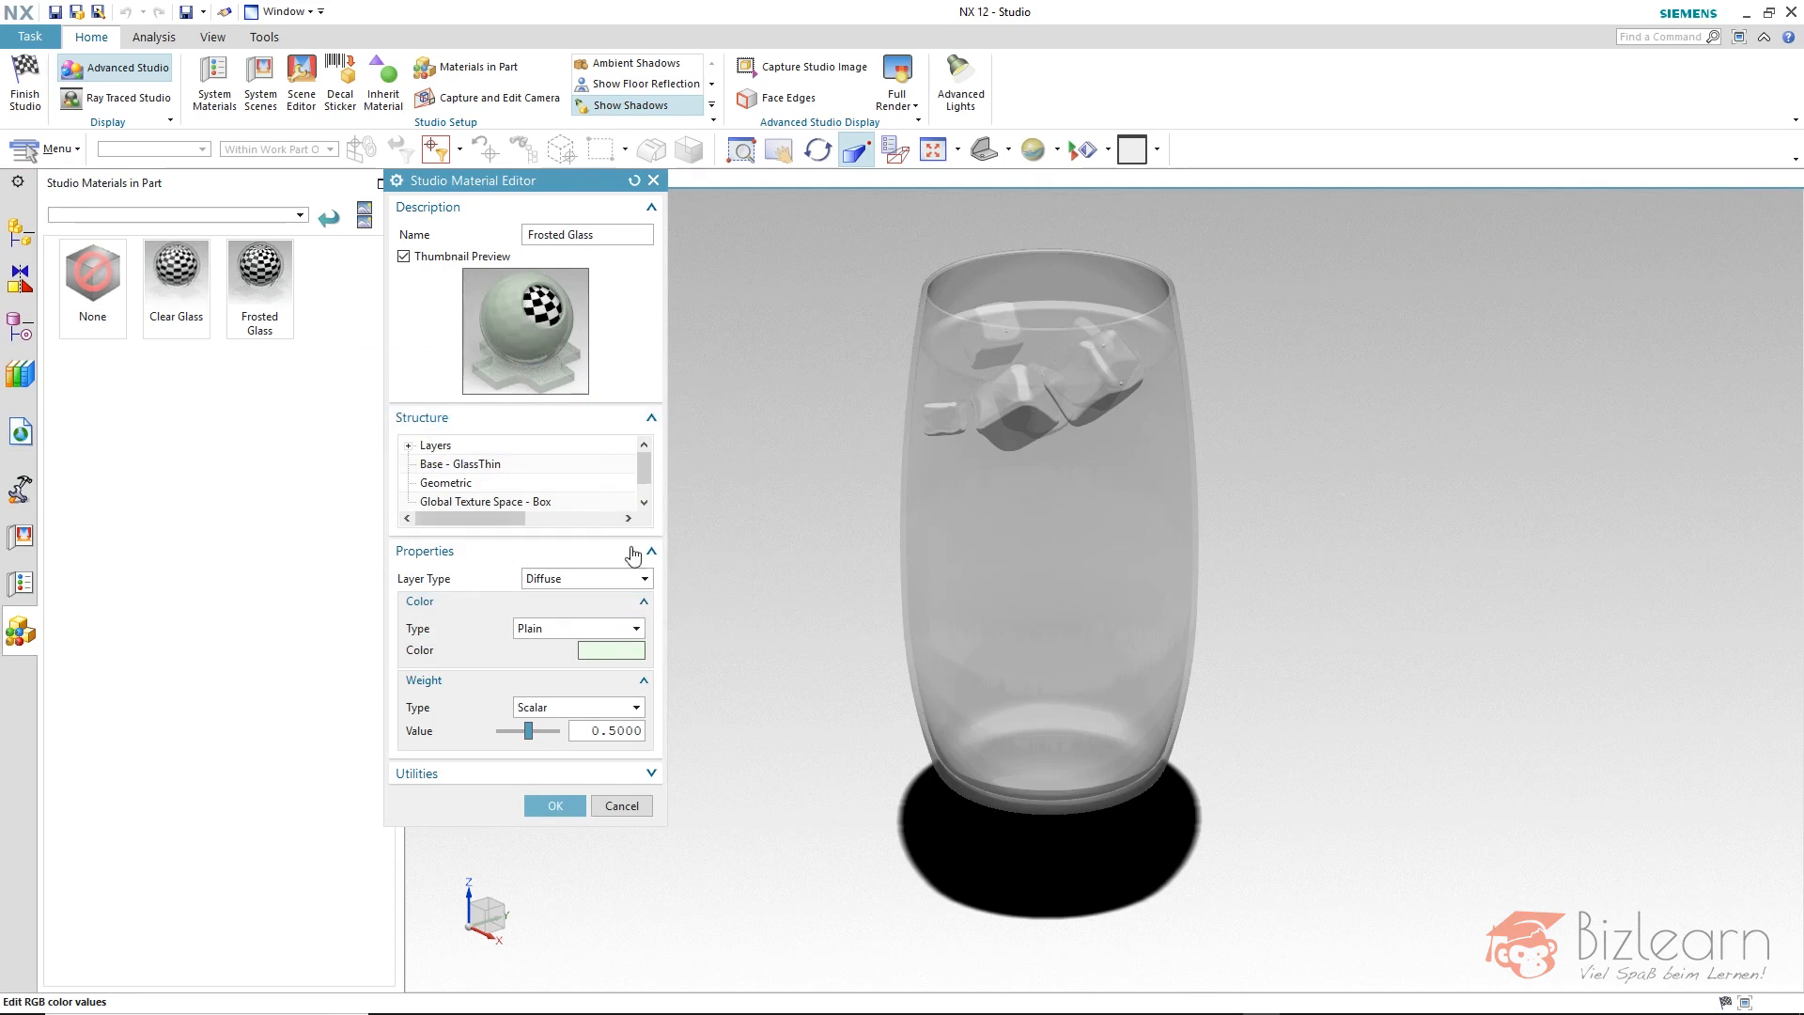
click(610, 651)
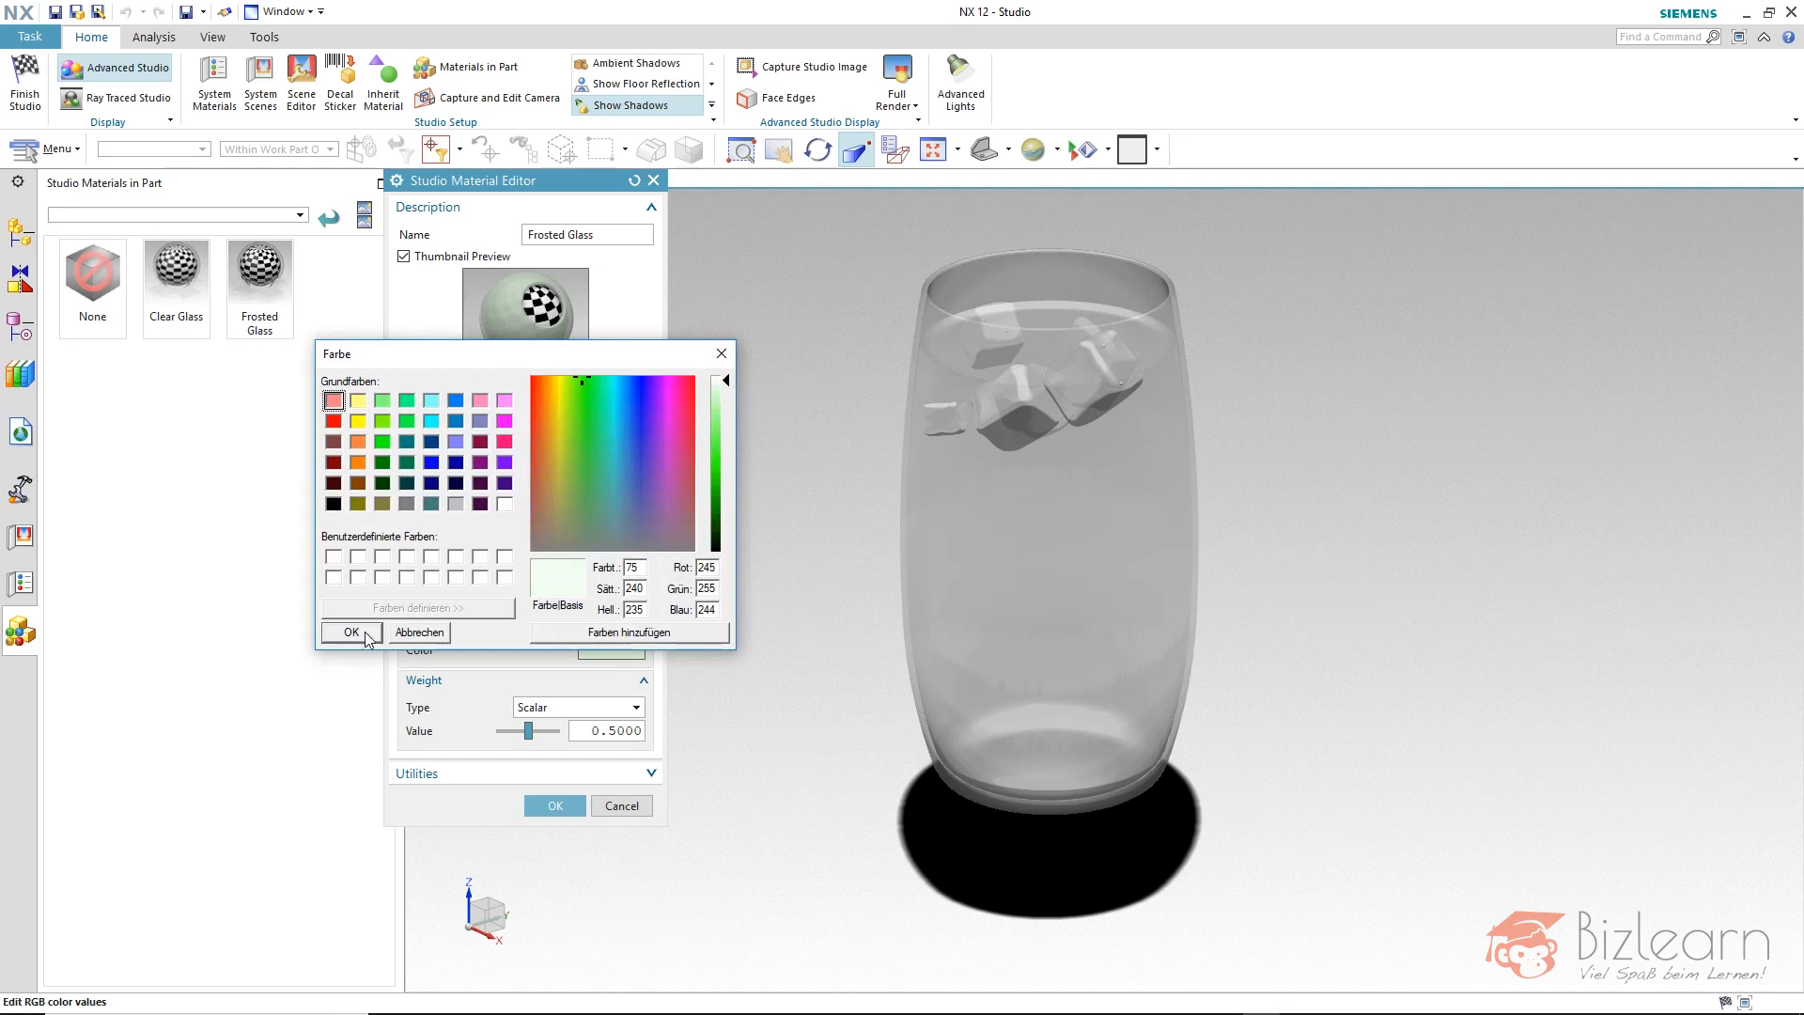
click(350, 631)
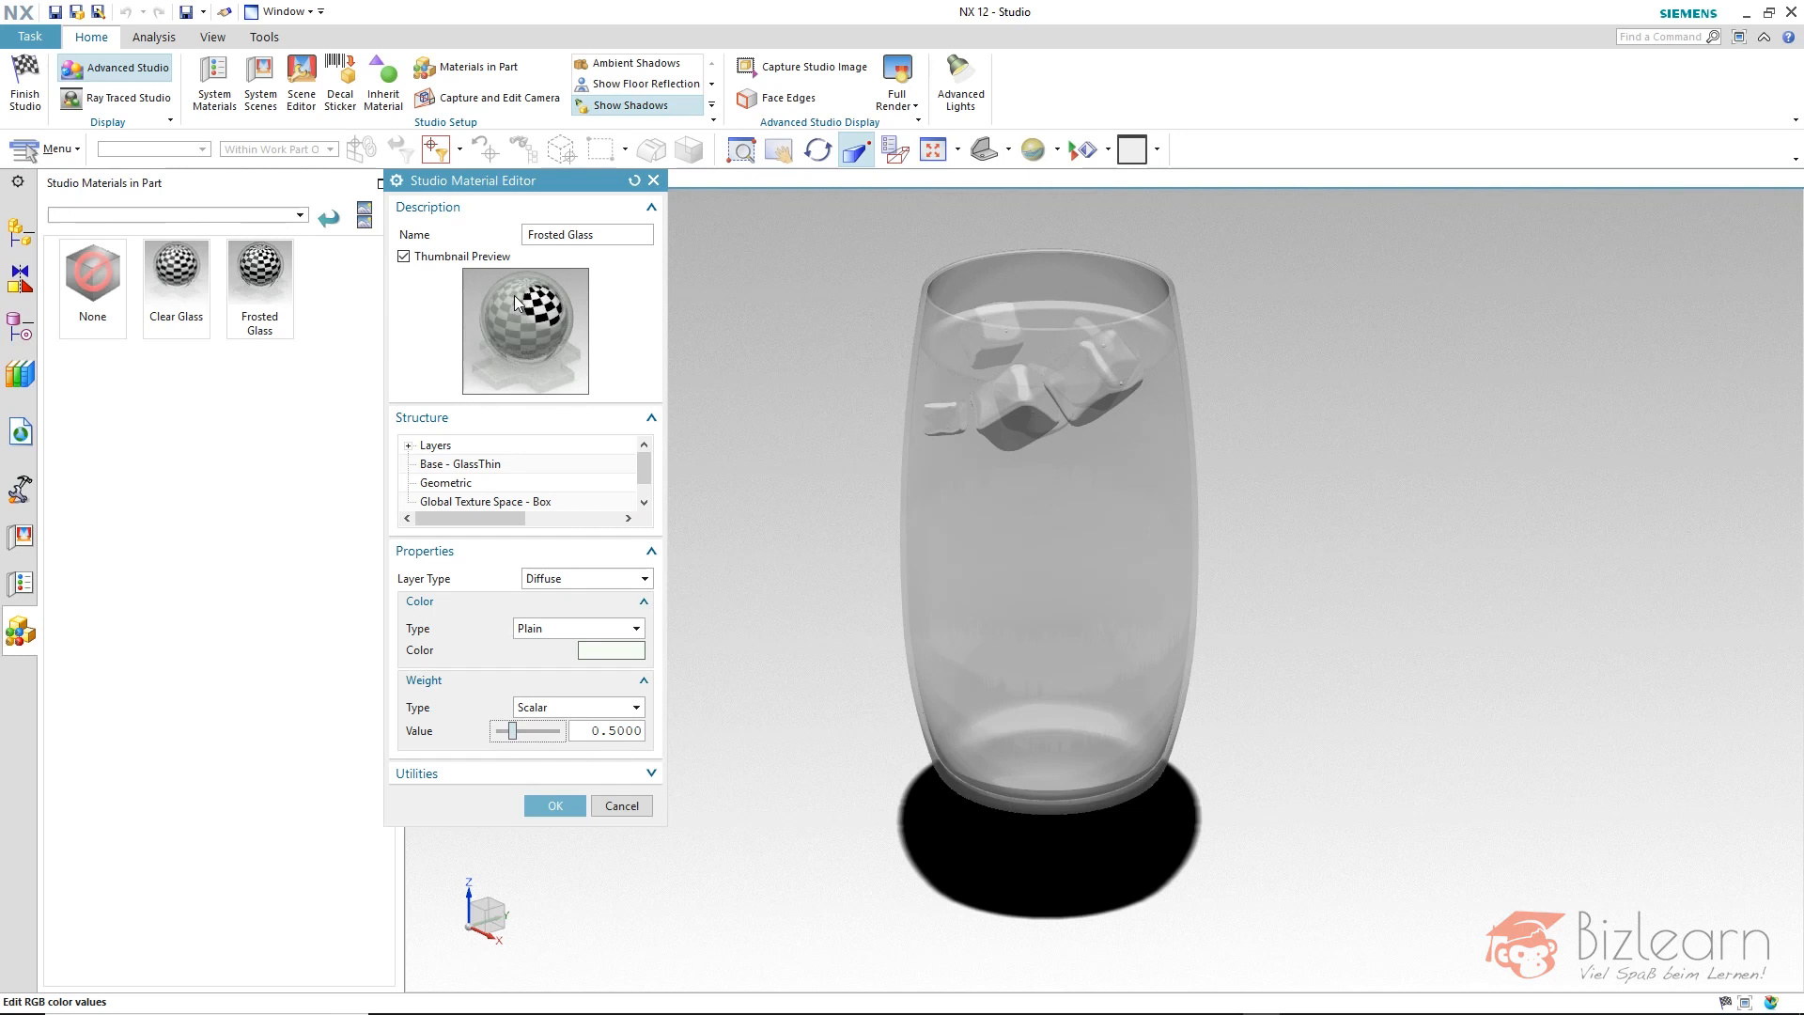
Lower the diffuse layer weight to 0.22 and confirm the Frosted Glass material
drag(511, 731, 516, 731)
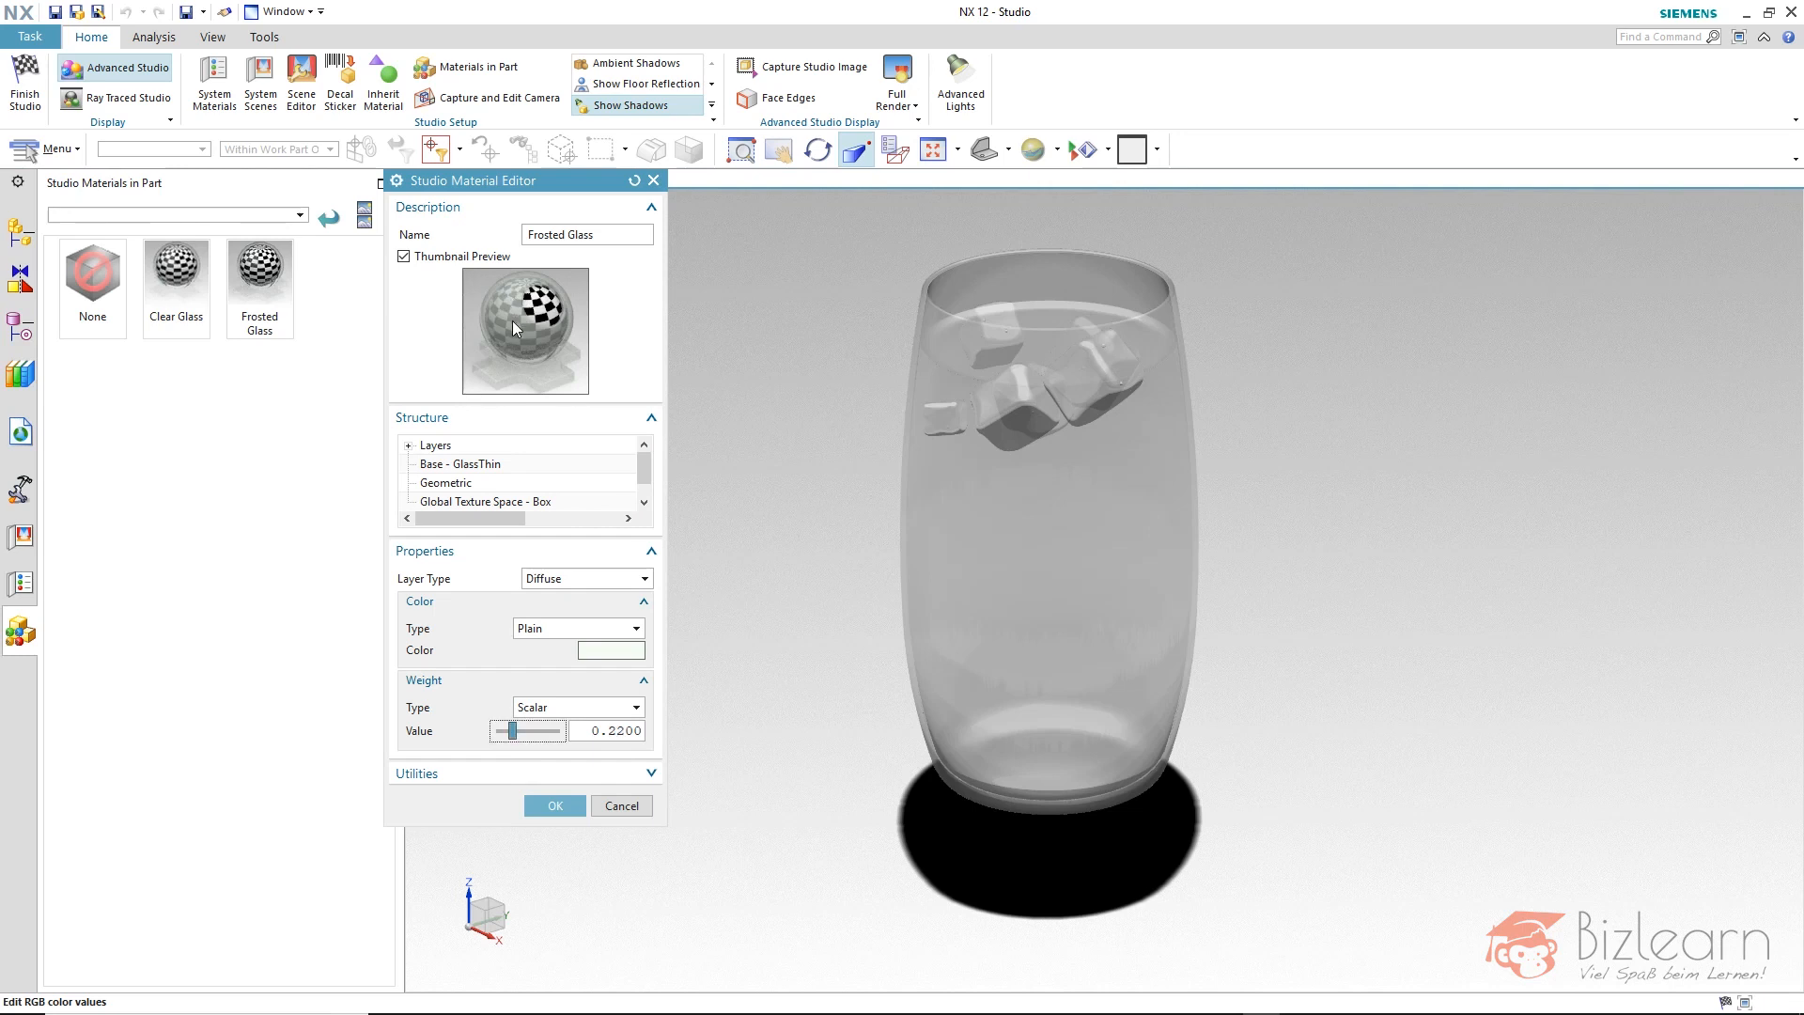
mouse_move(564, 834)
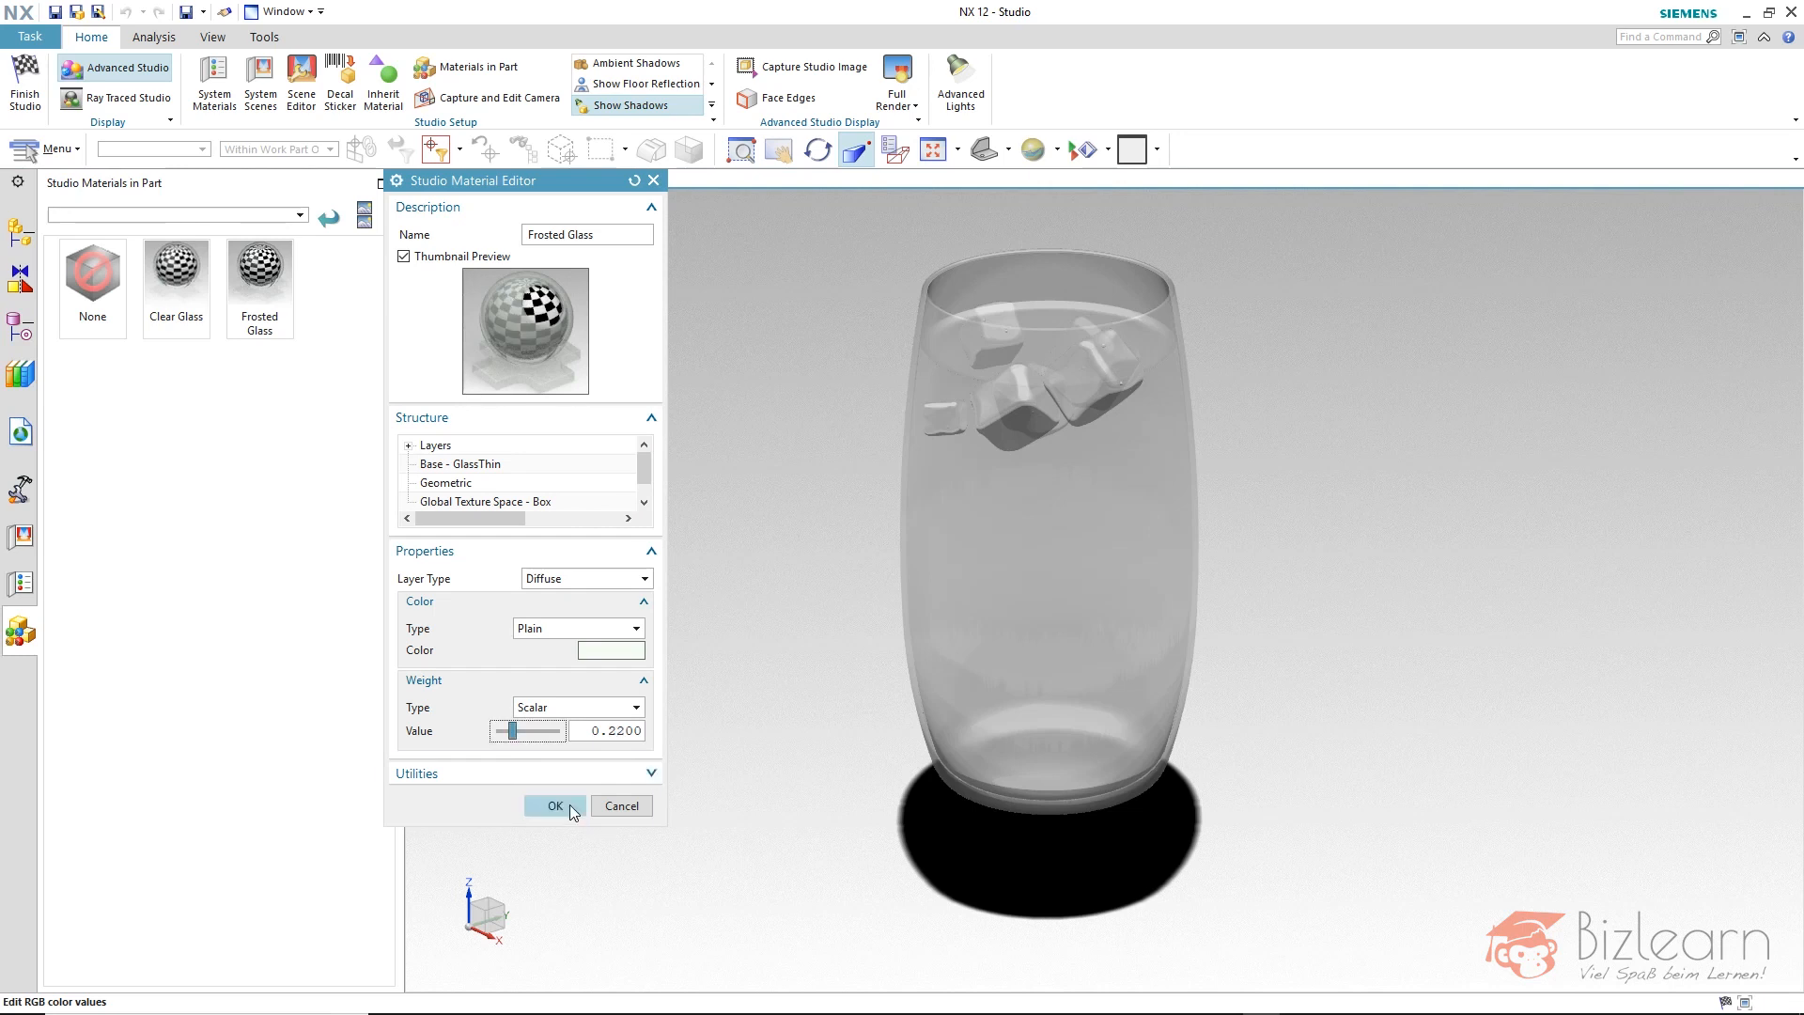
click(554, 804)
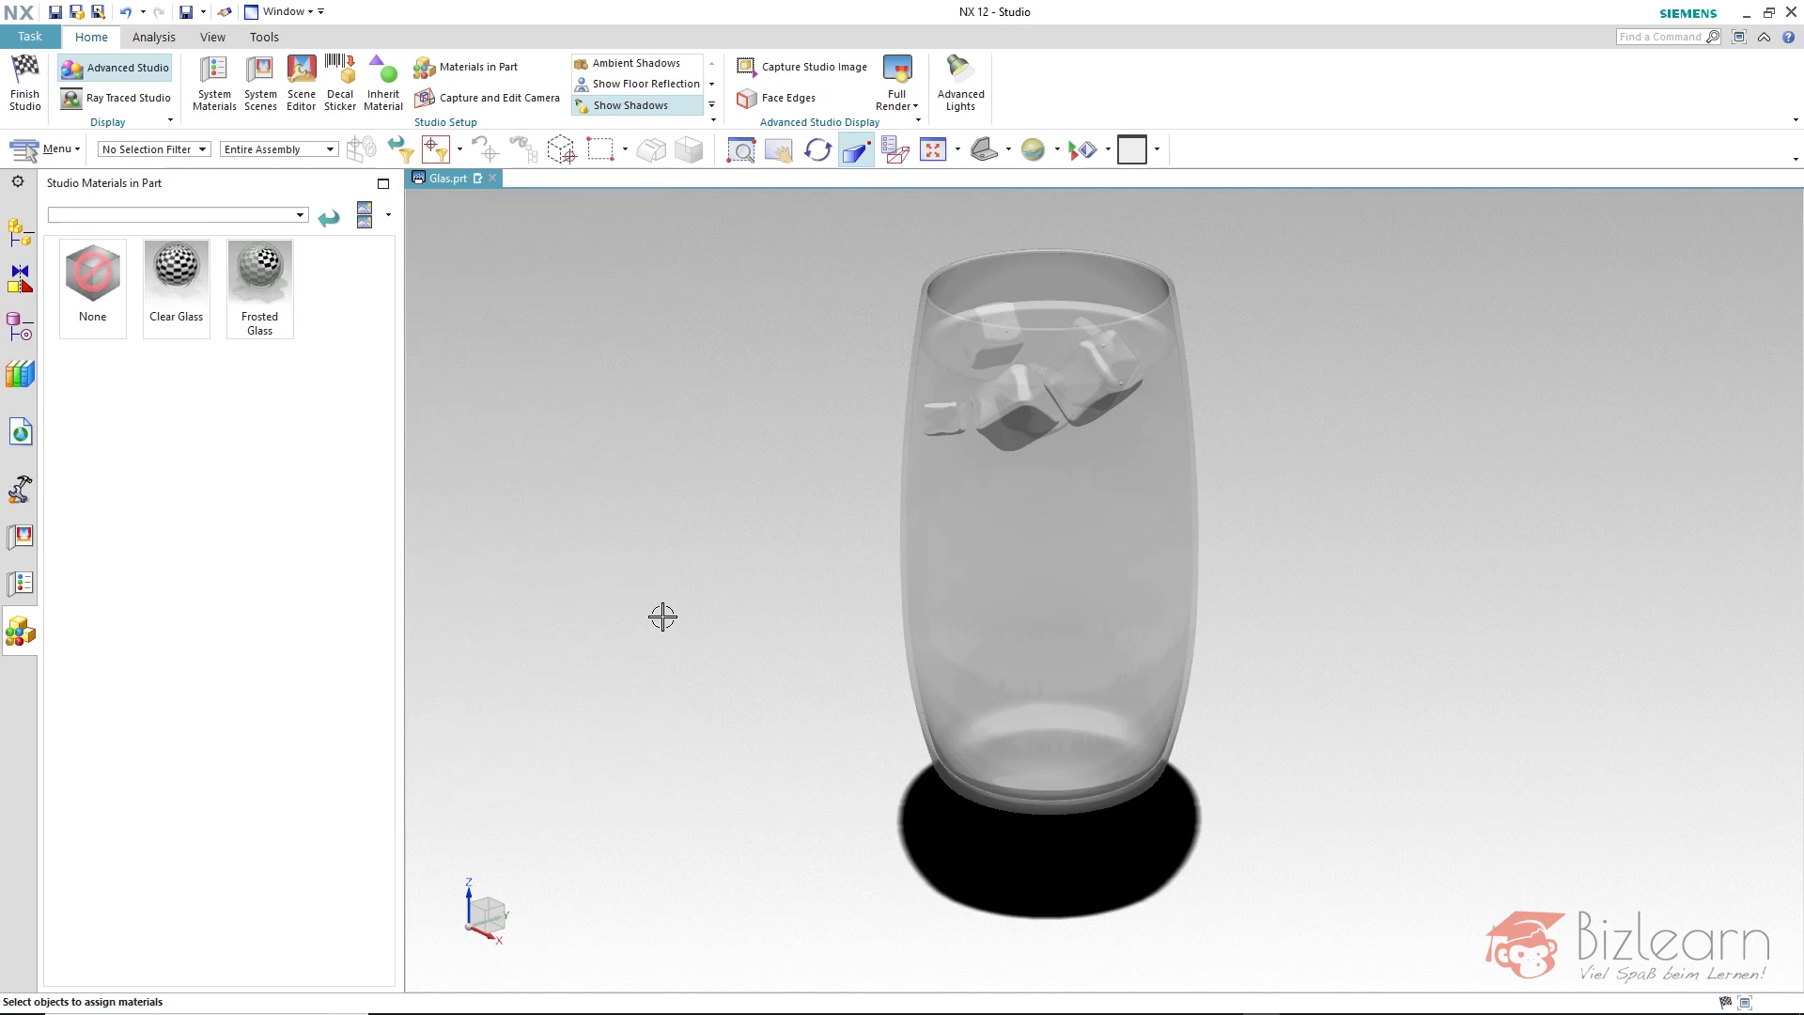
mouse_move(1271, 674)
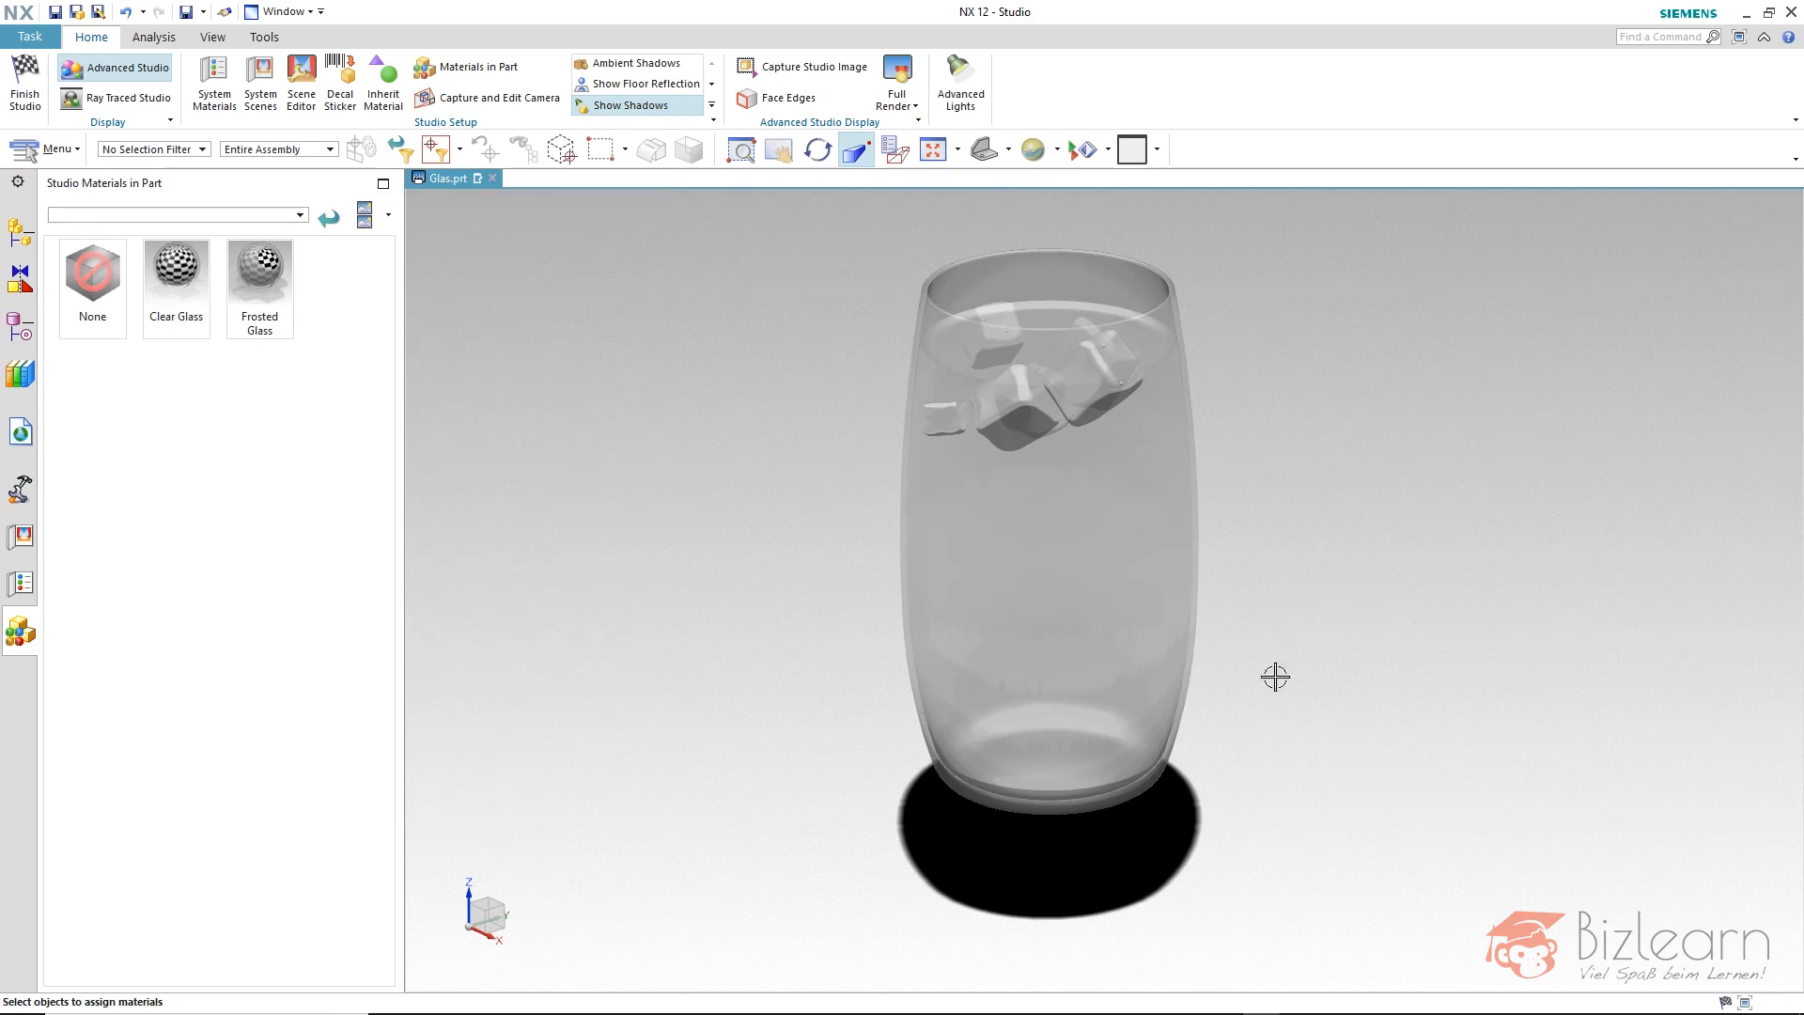
click(896, 106)
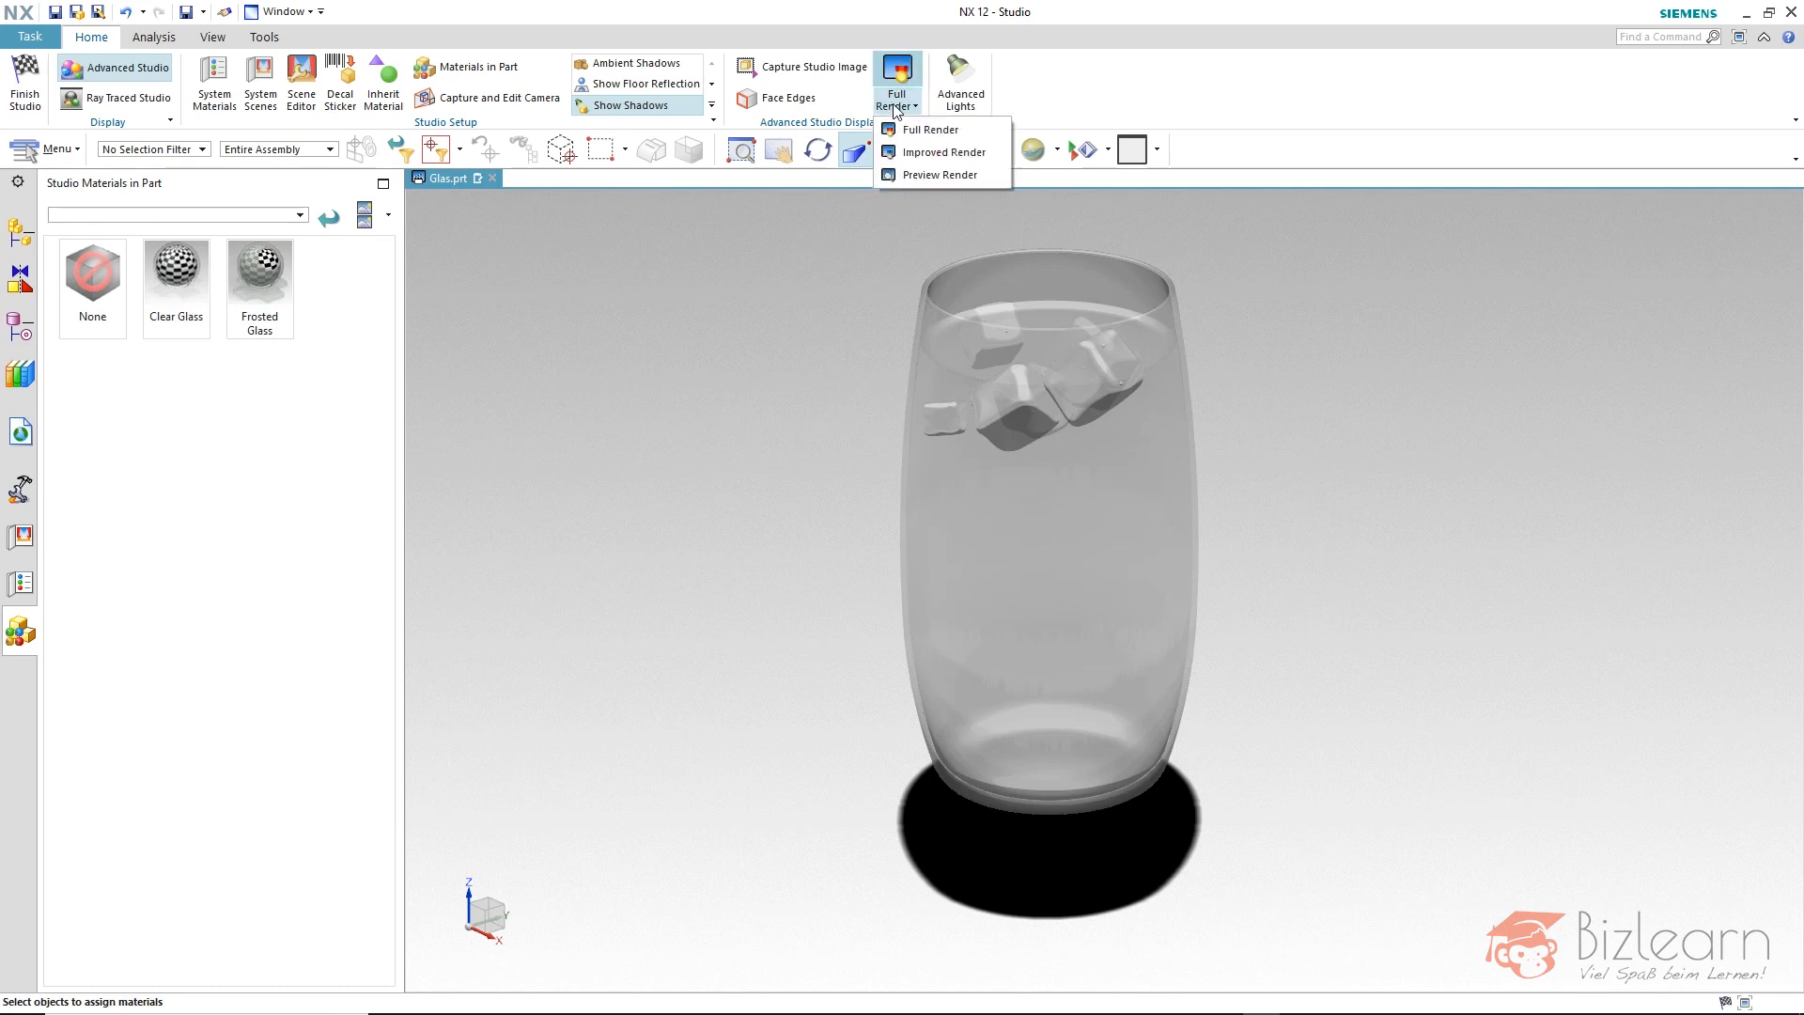
click(940, 175)
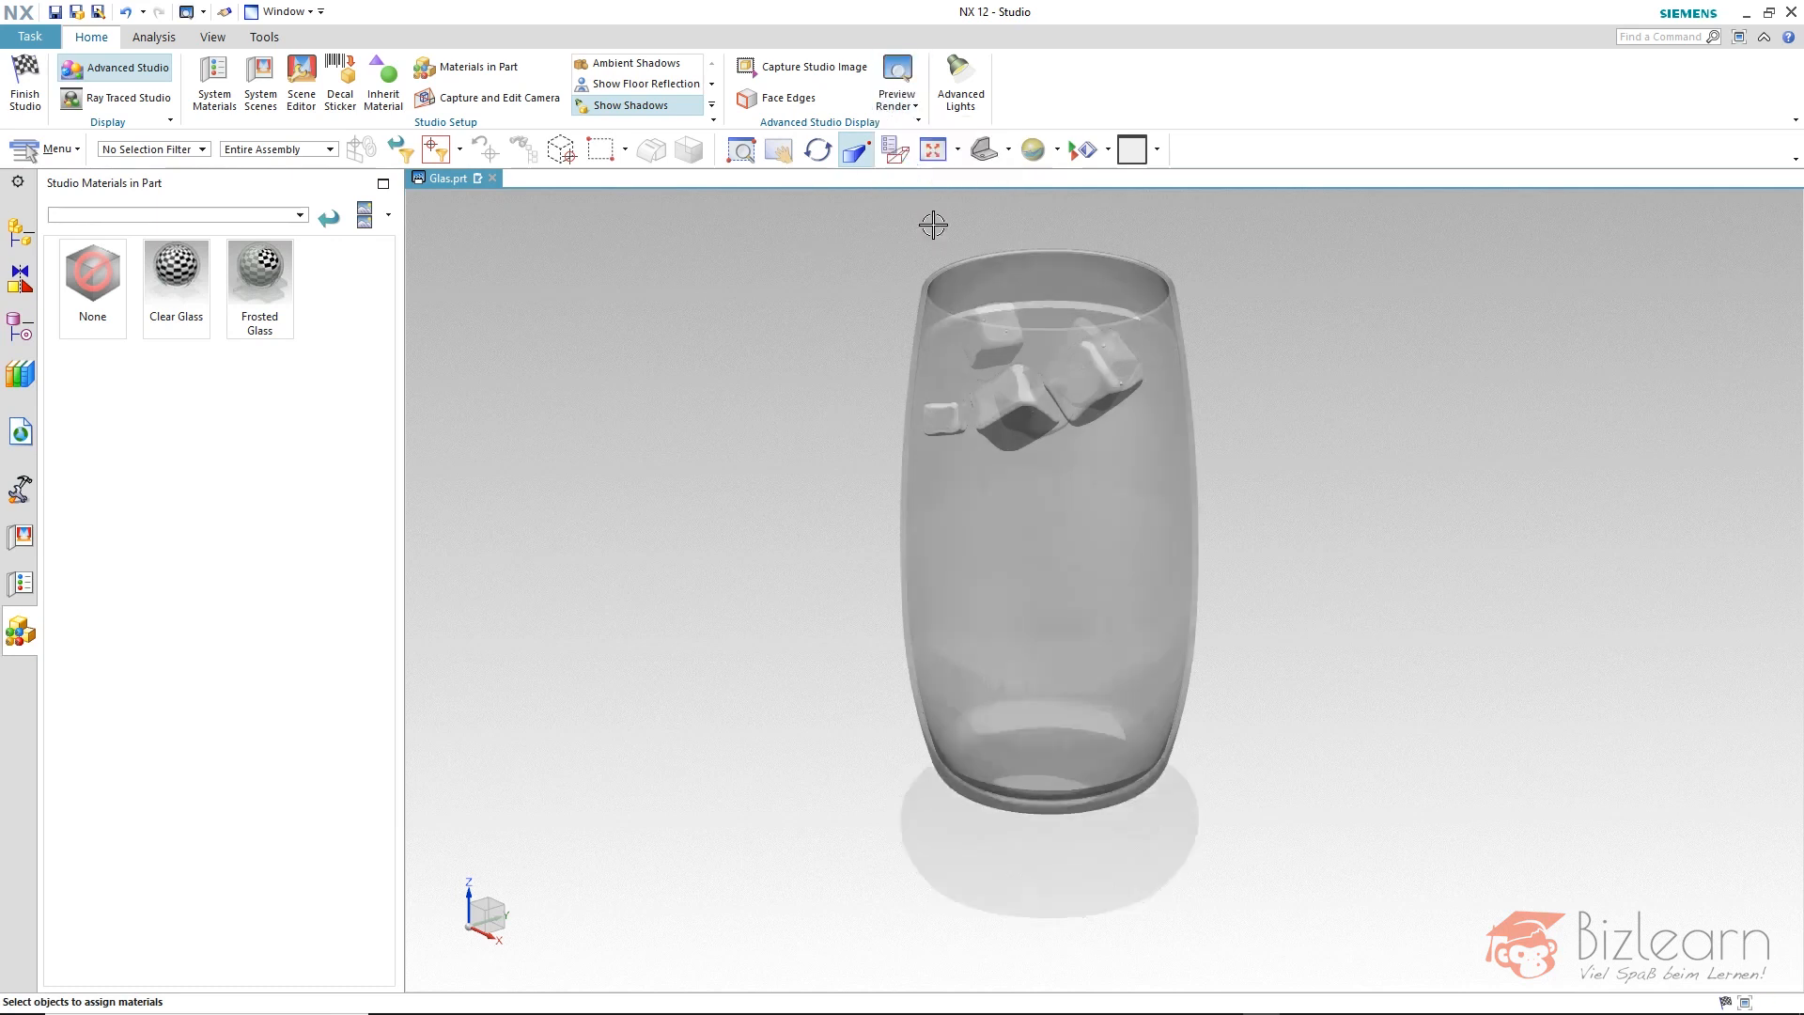
click(896, 71)
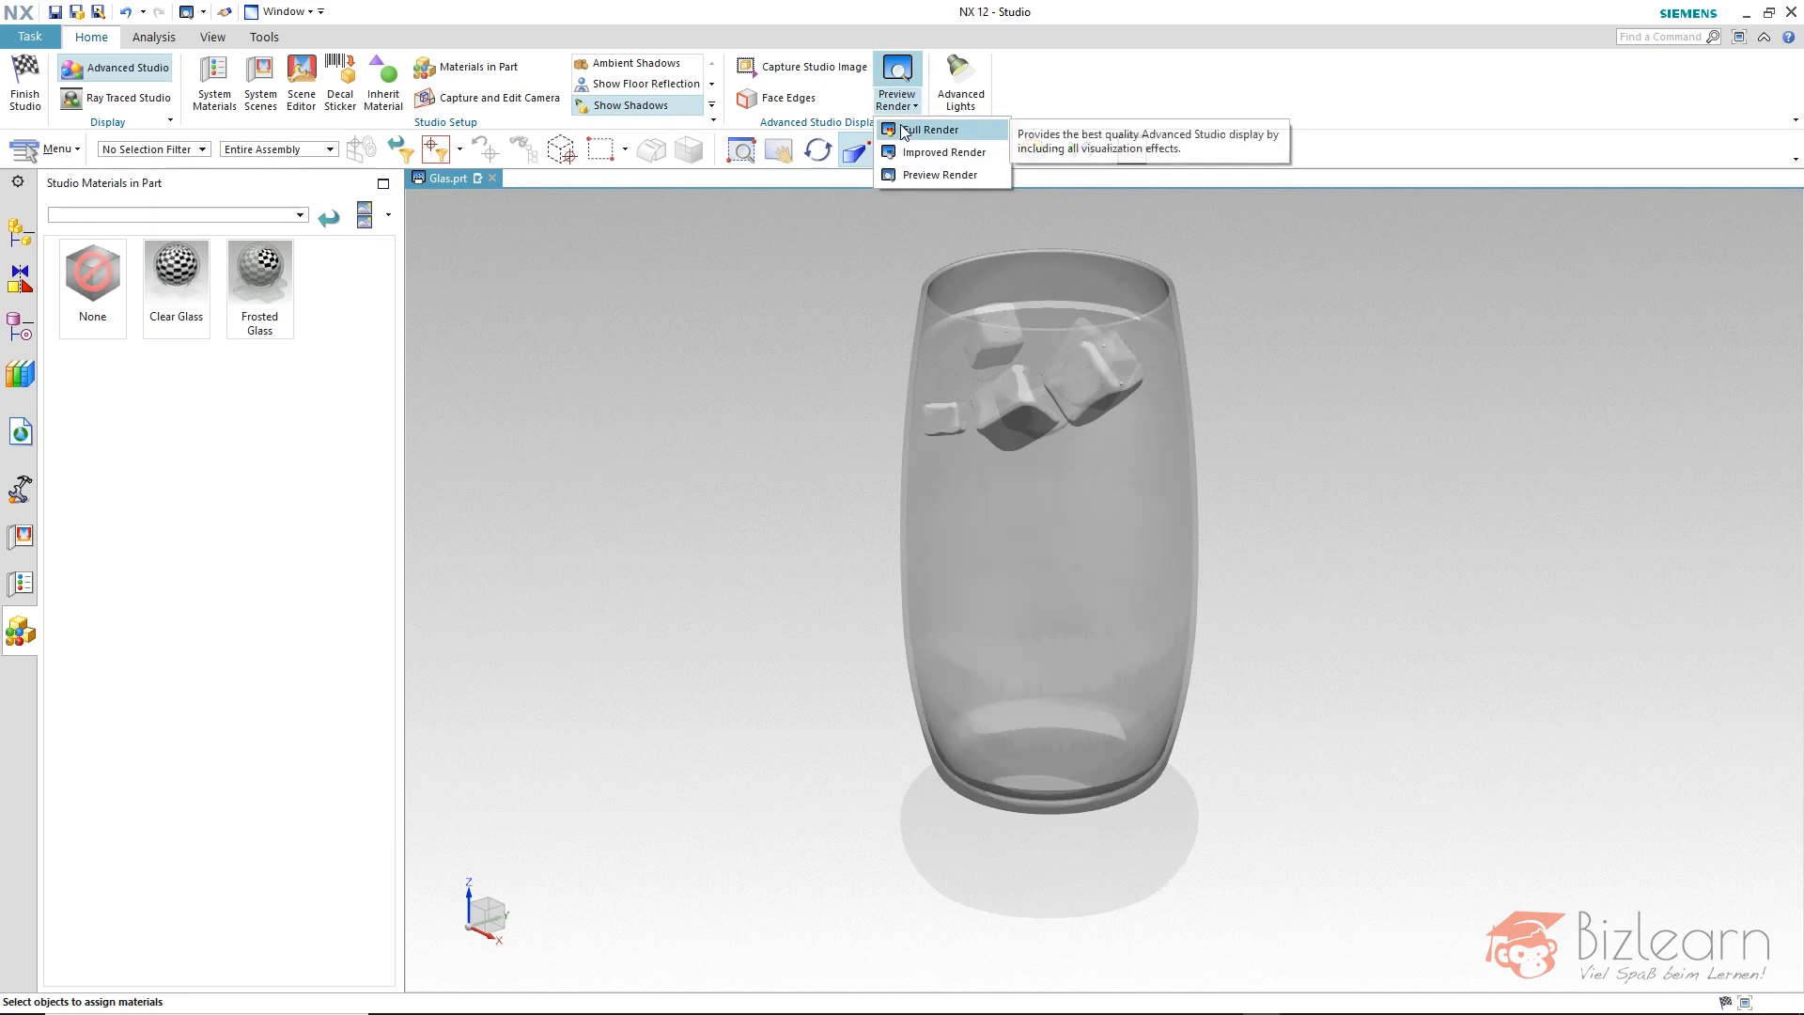
click(928, 129)
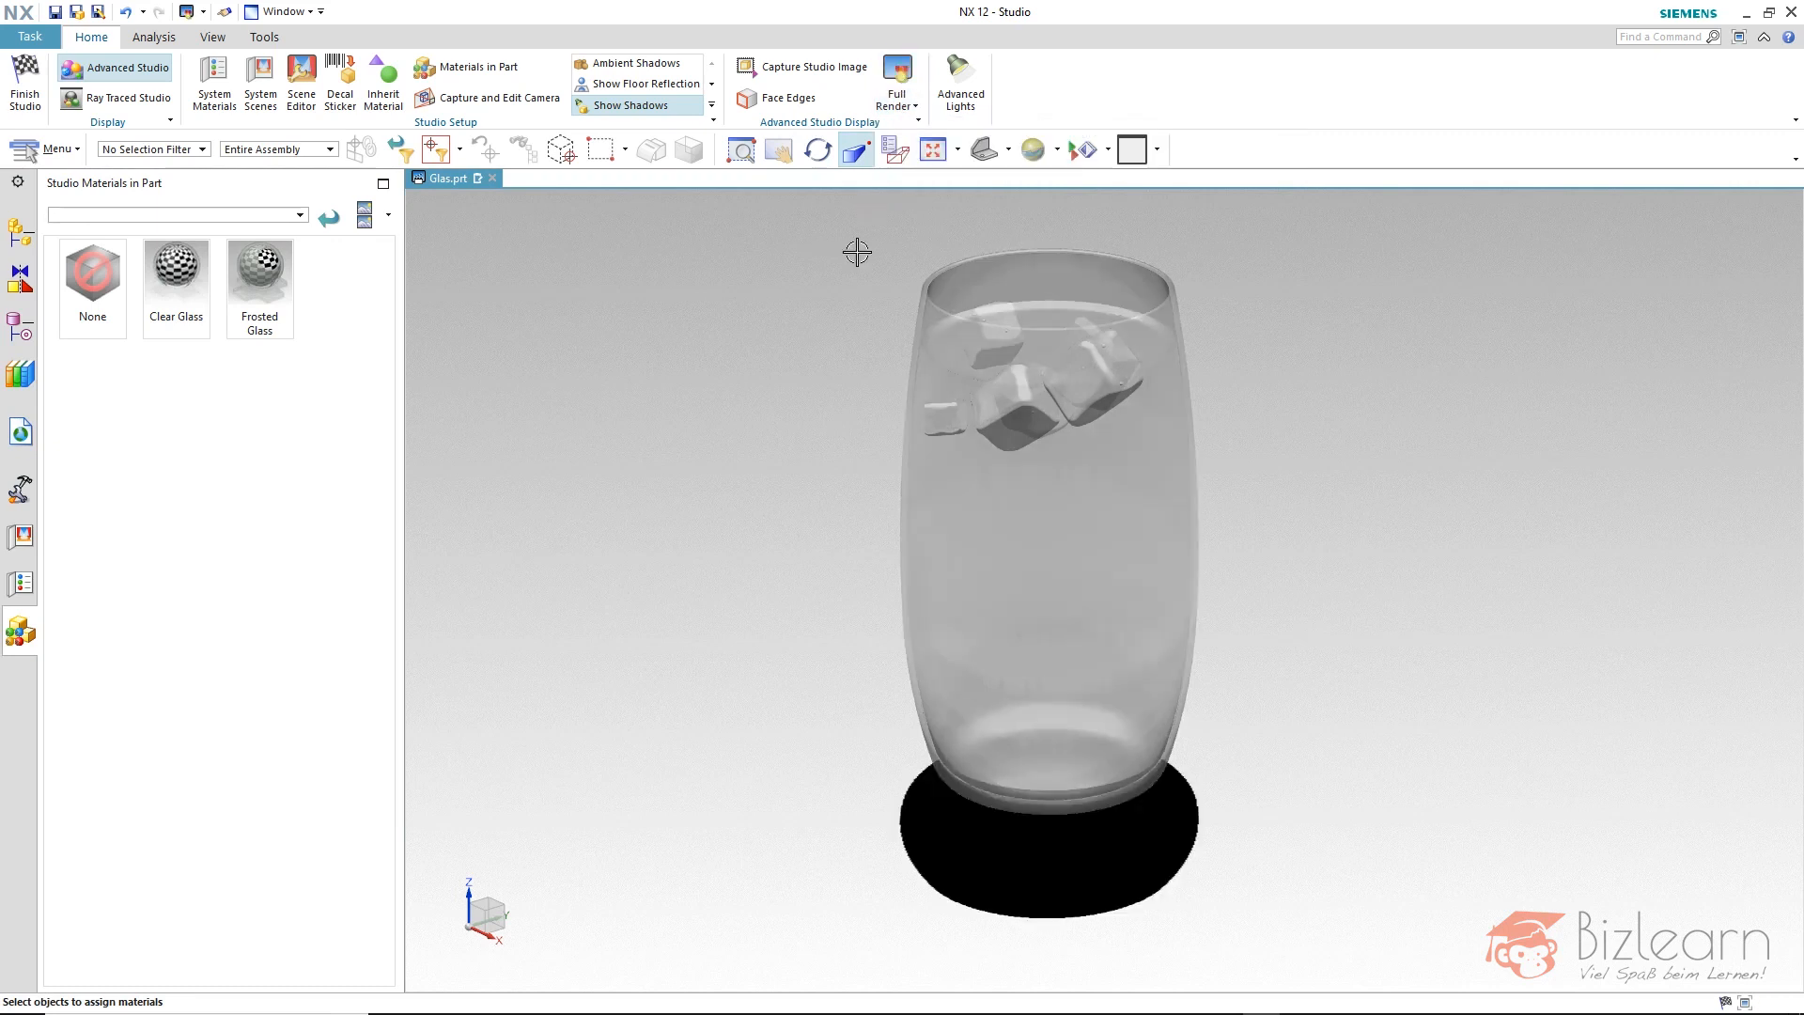
mouse_move(383, 284)
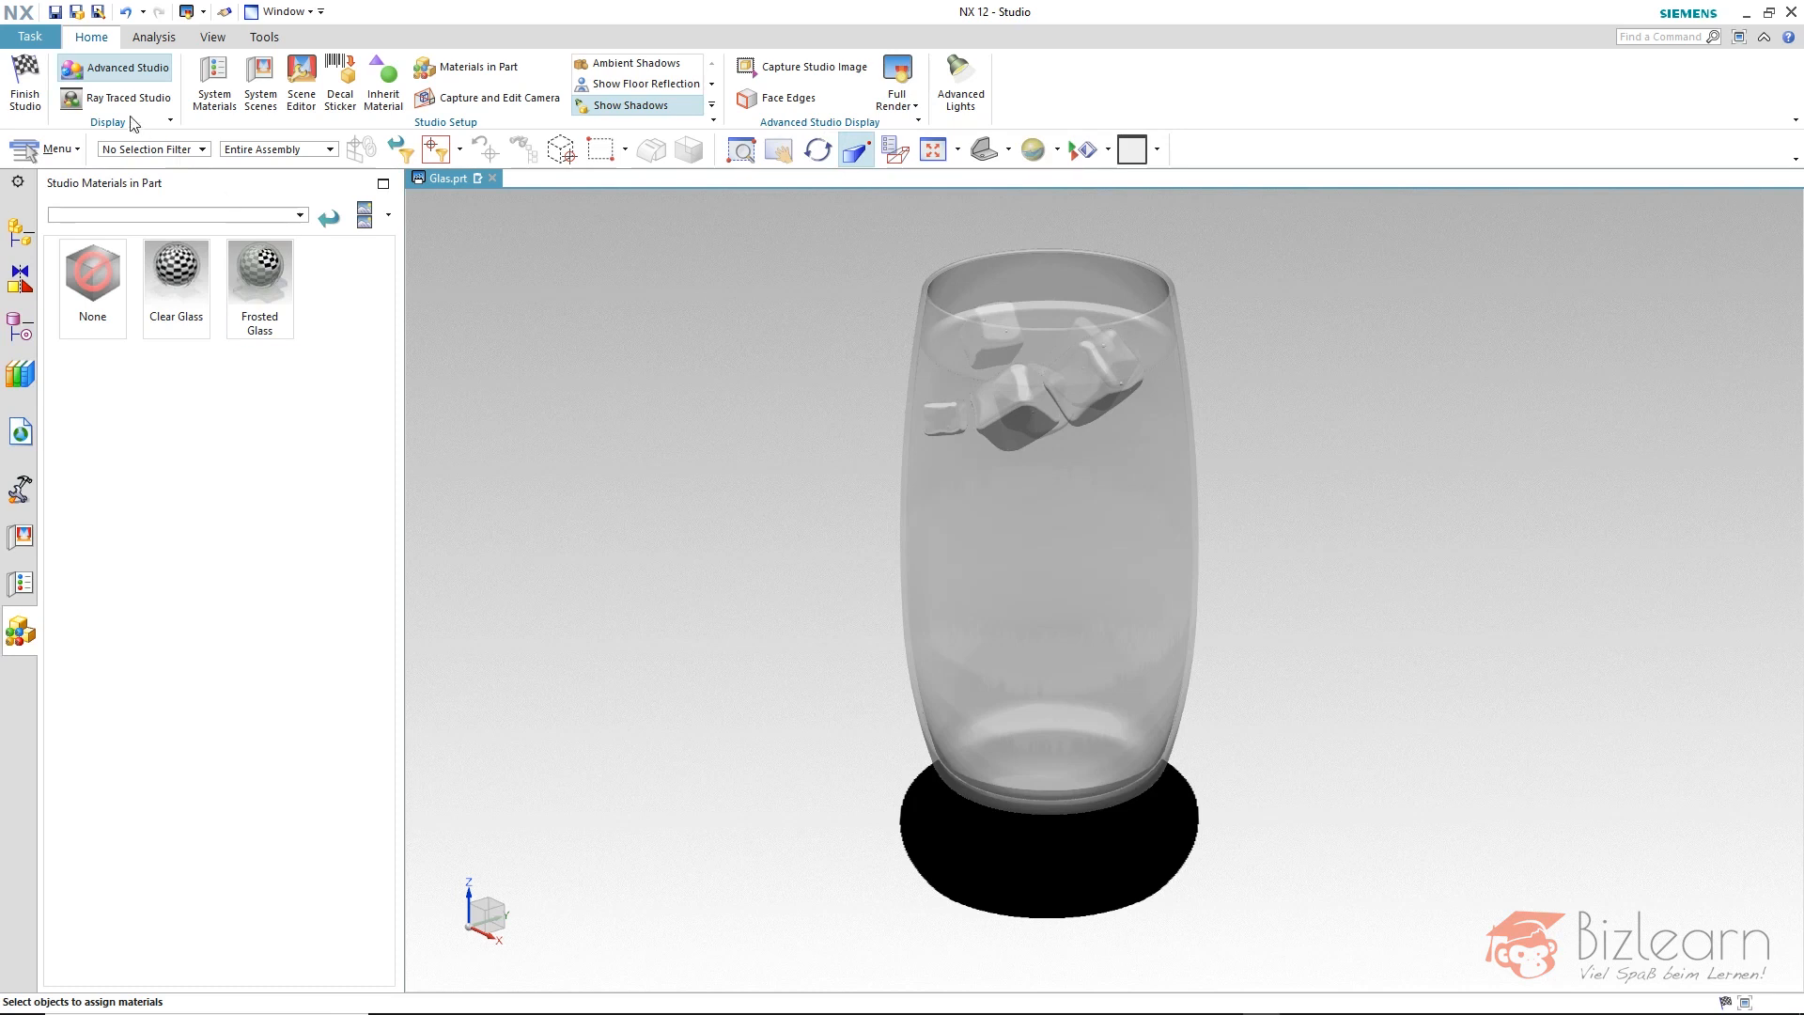
mouse_move(141, 97)
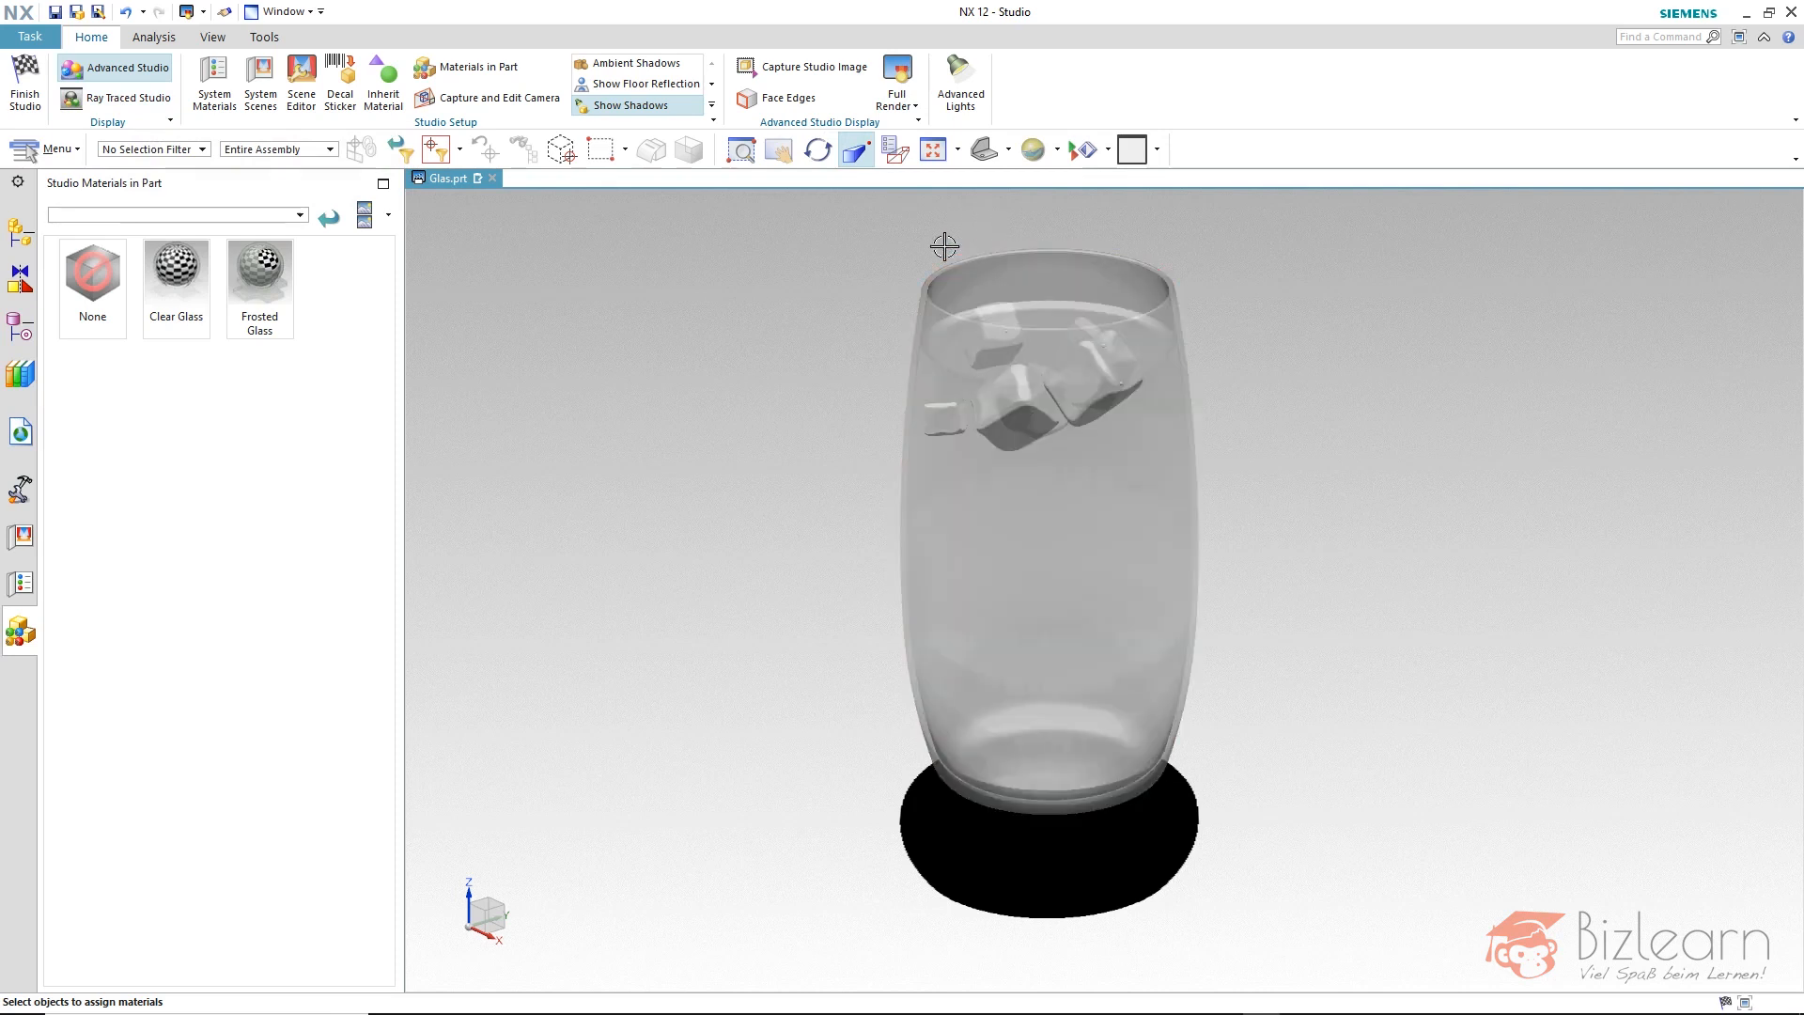
mouse_move(860, 252)
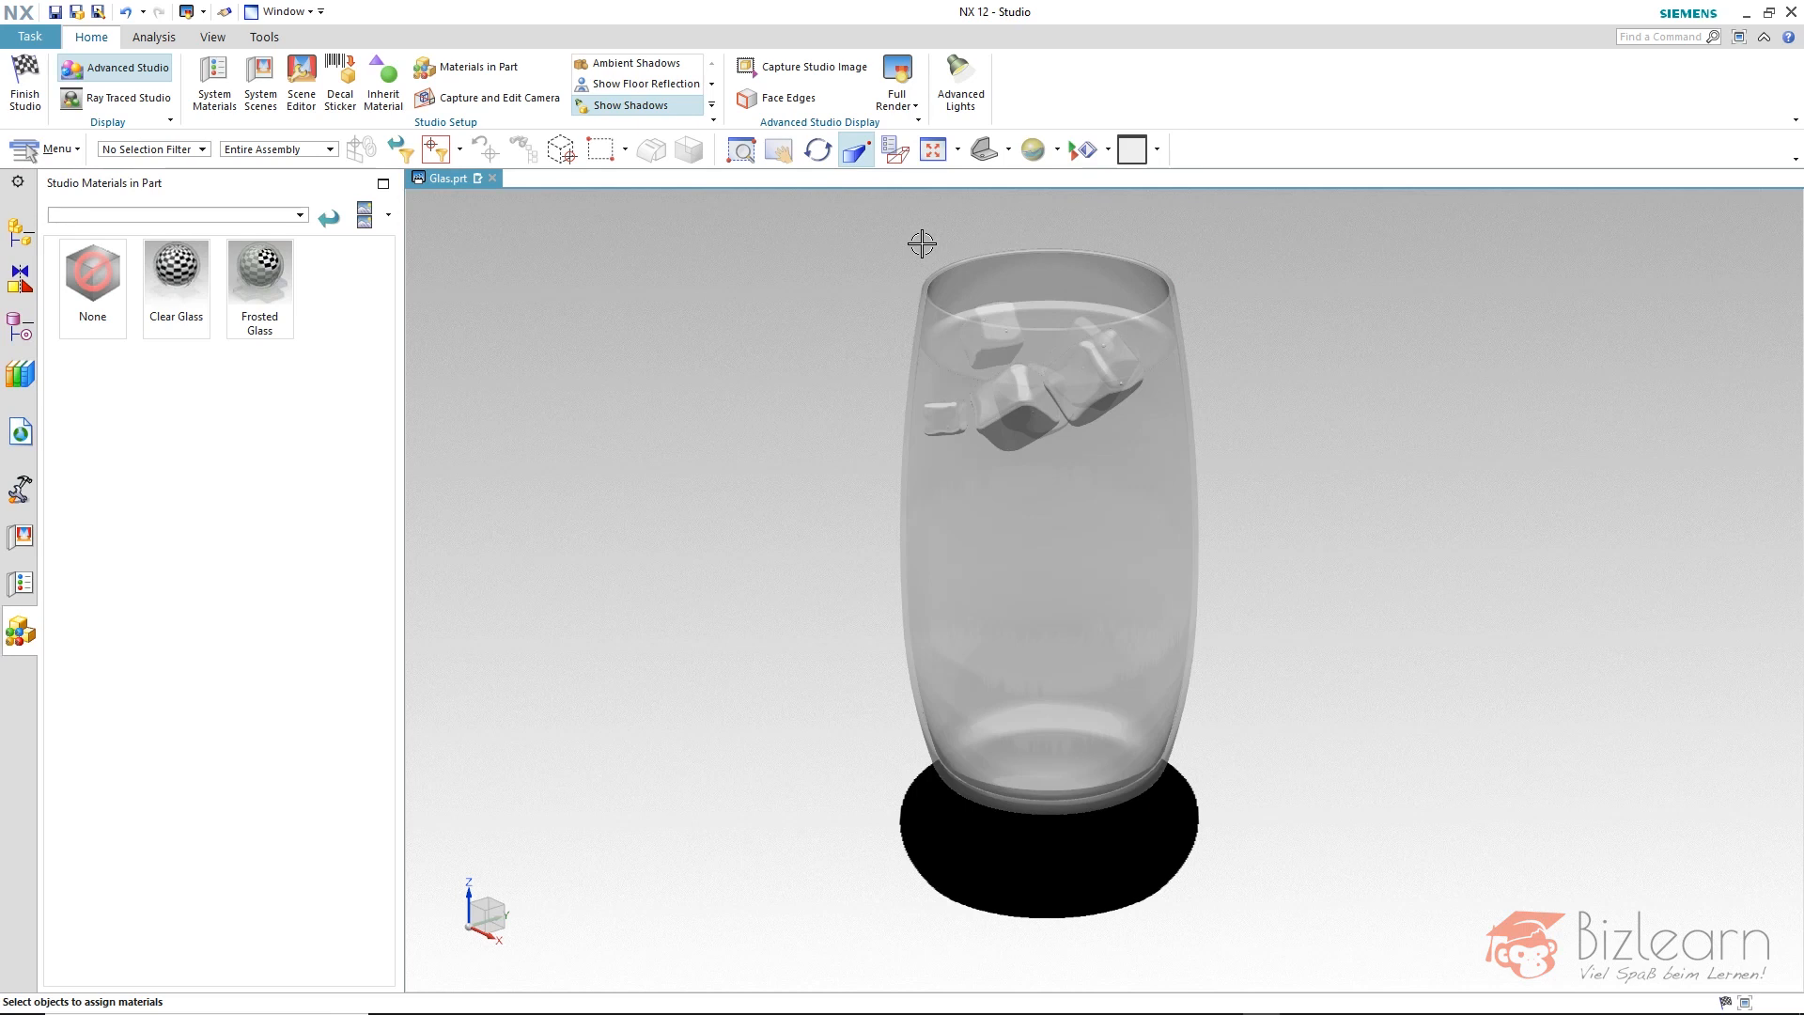
mouse_move(145, 114)
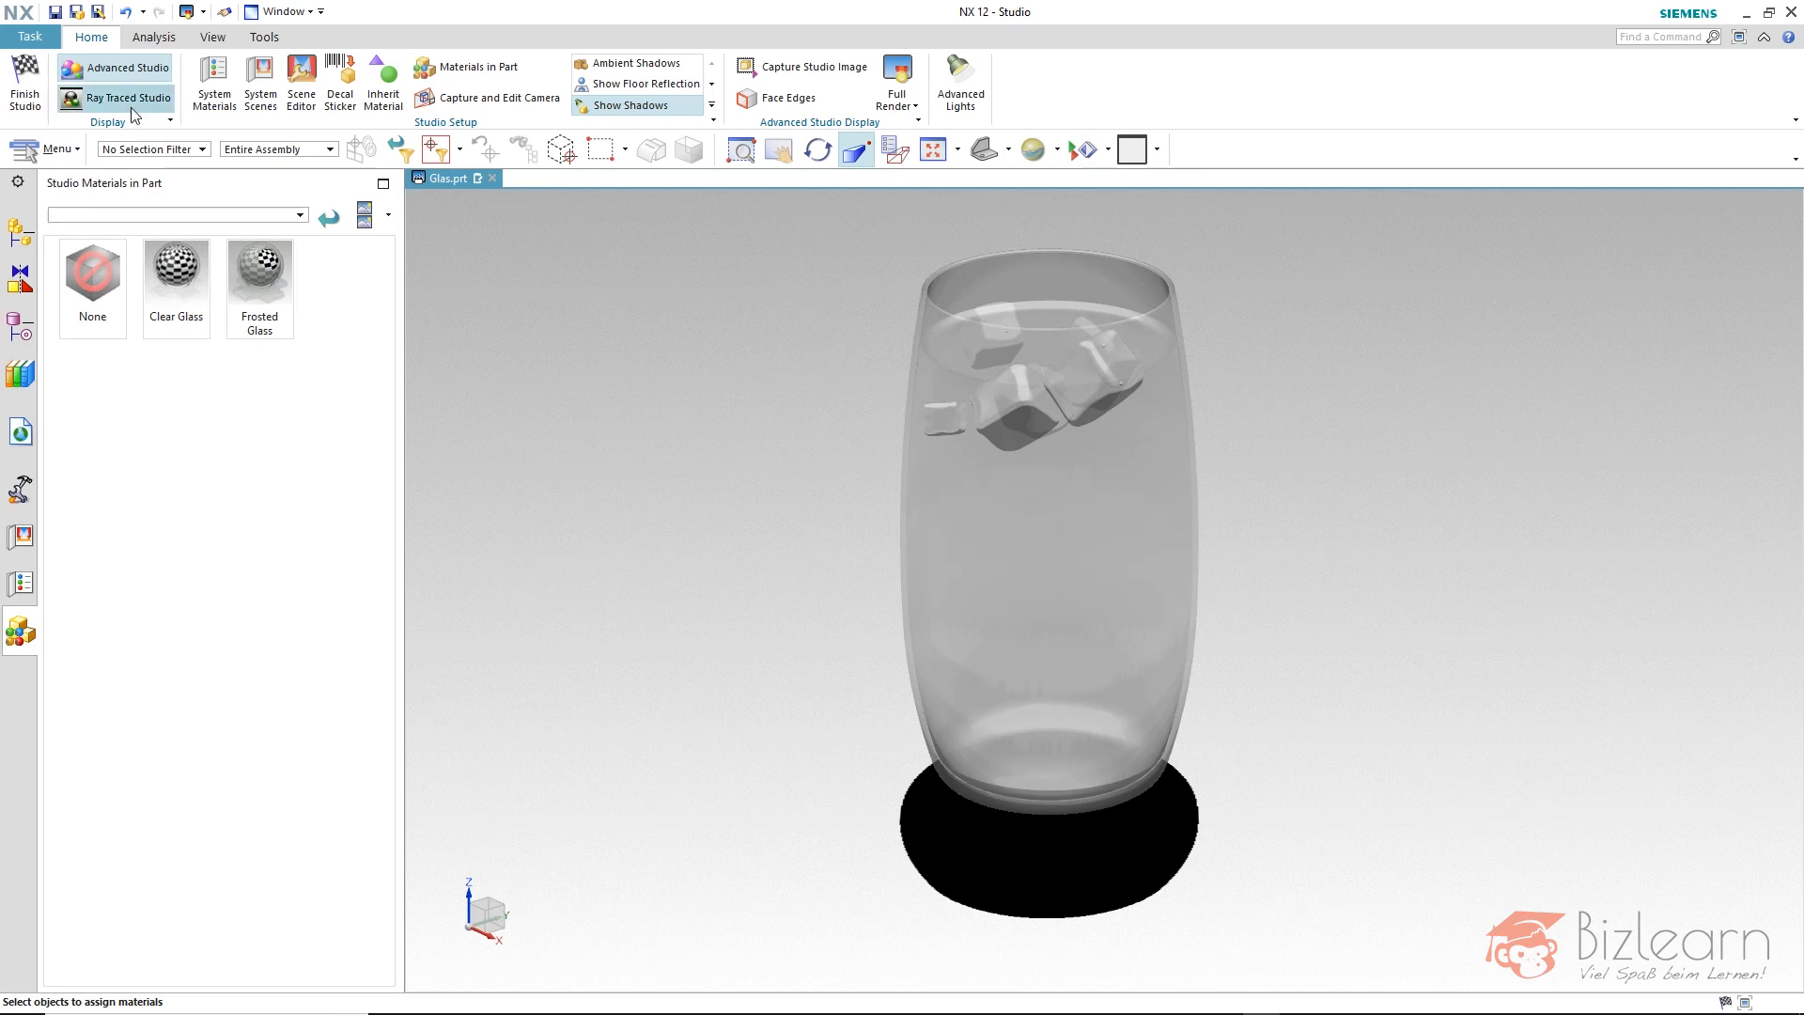
Start a Ray Traced Studio render of the glass scene
click(114, 97)
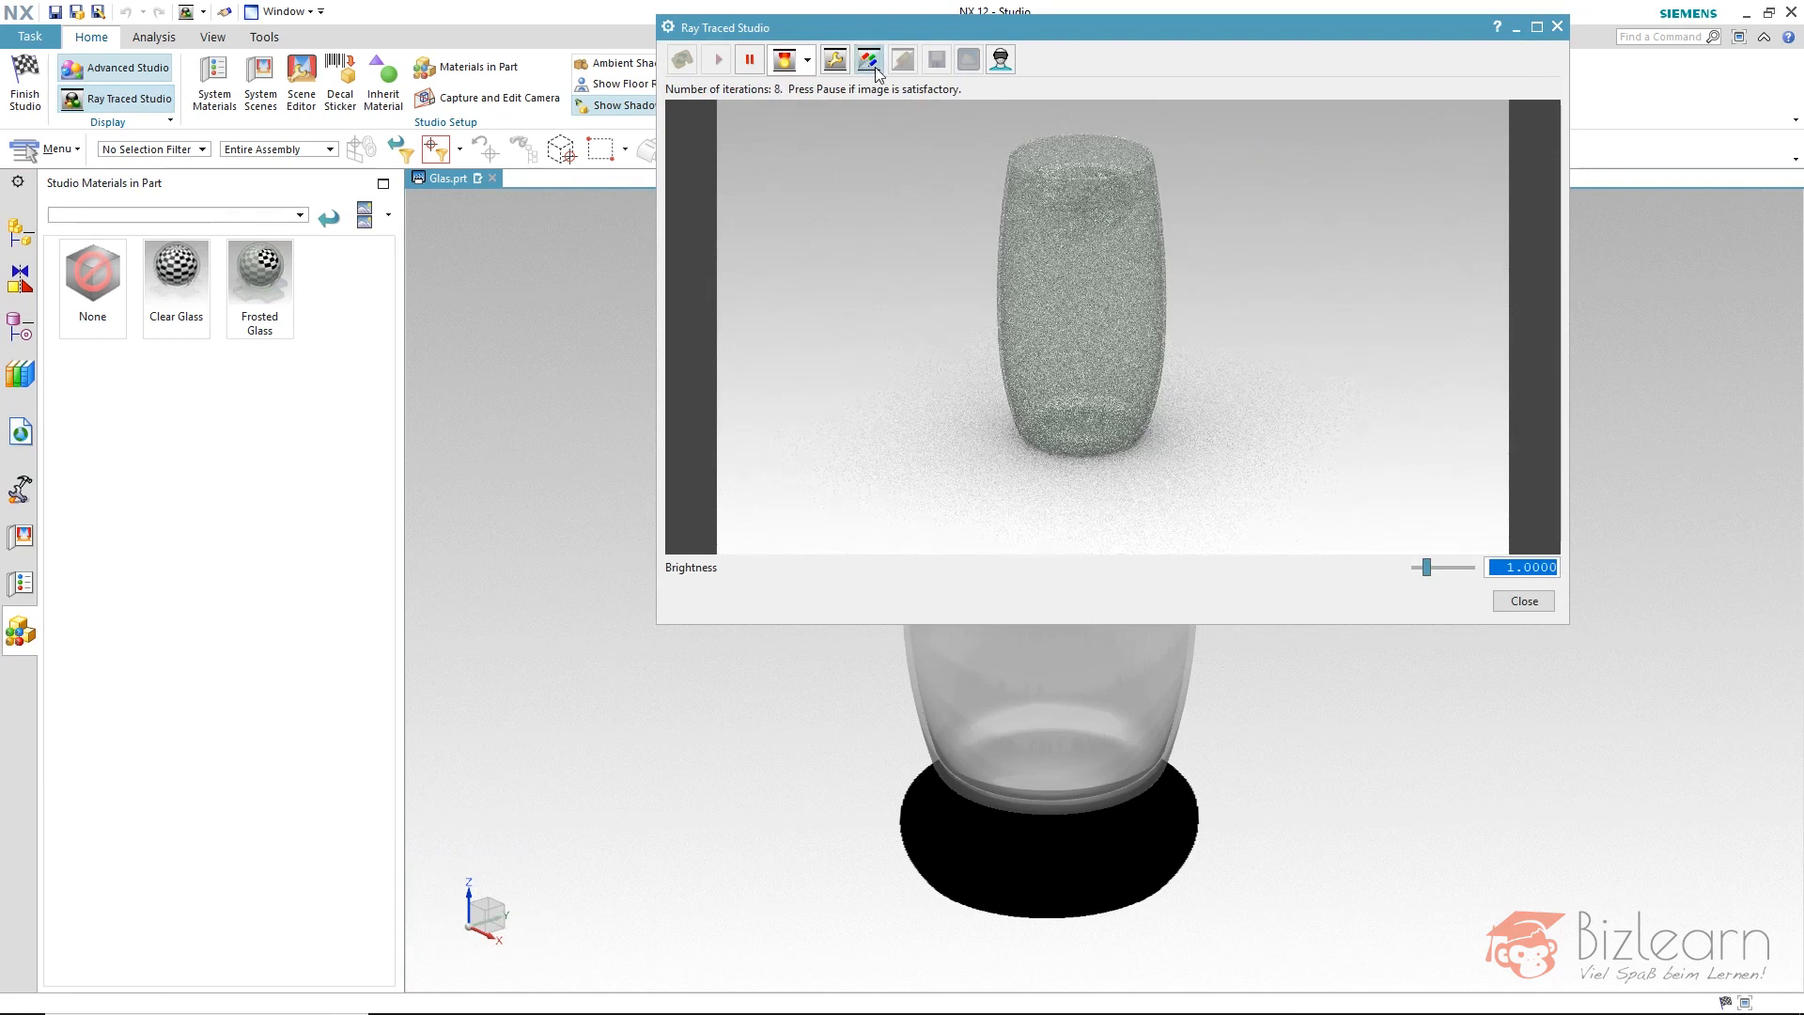
mouse_move(872, 58)
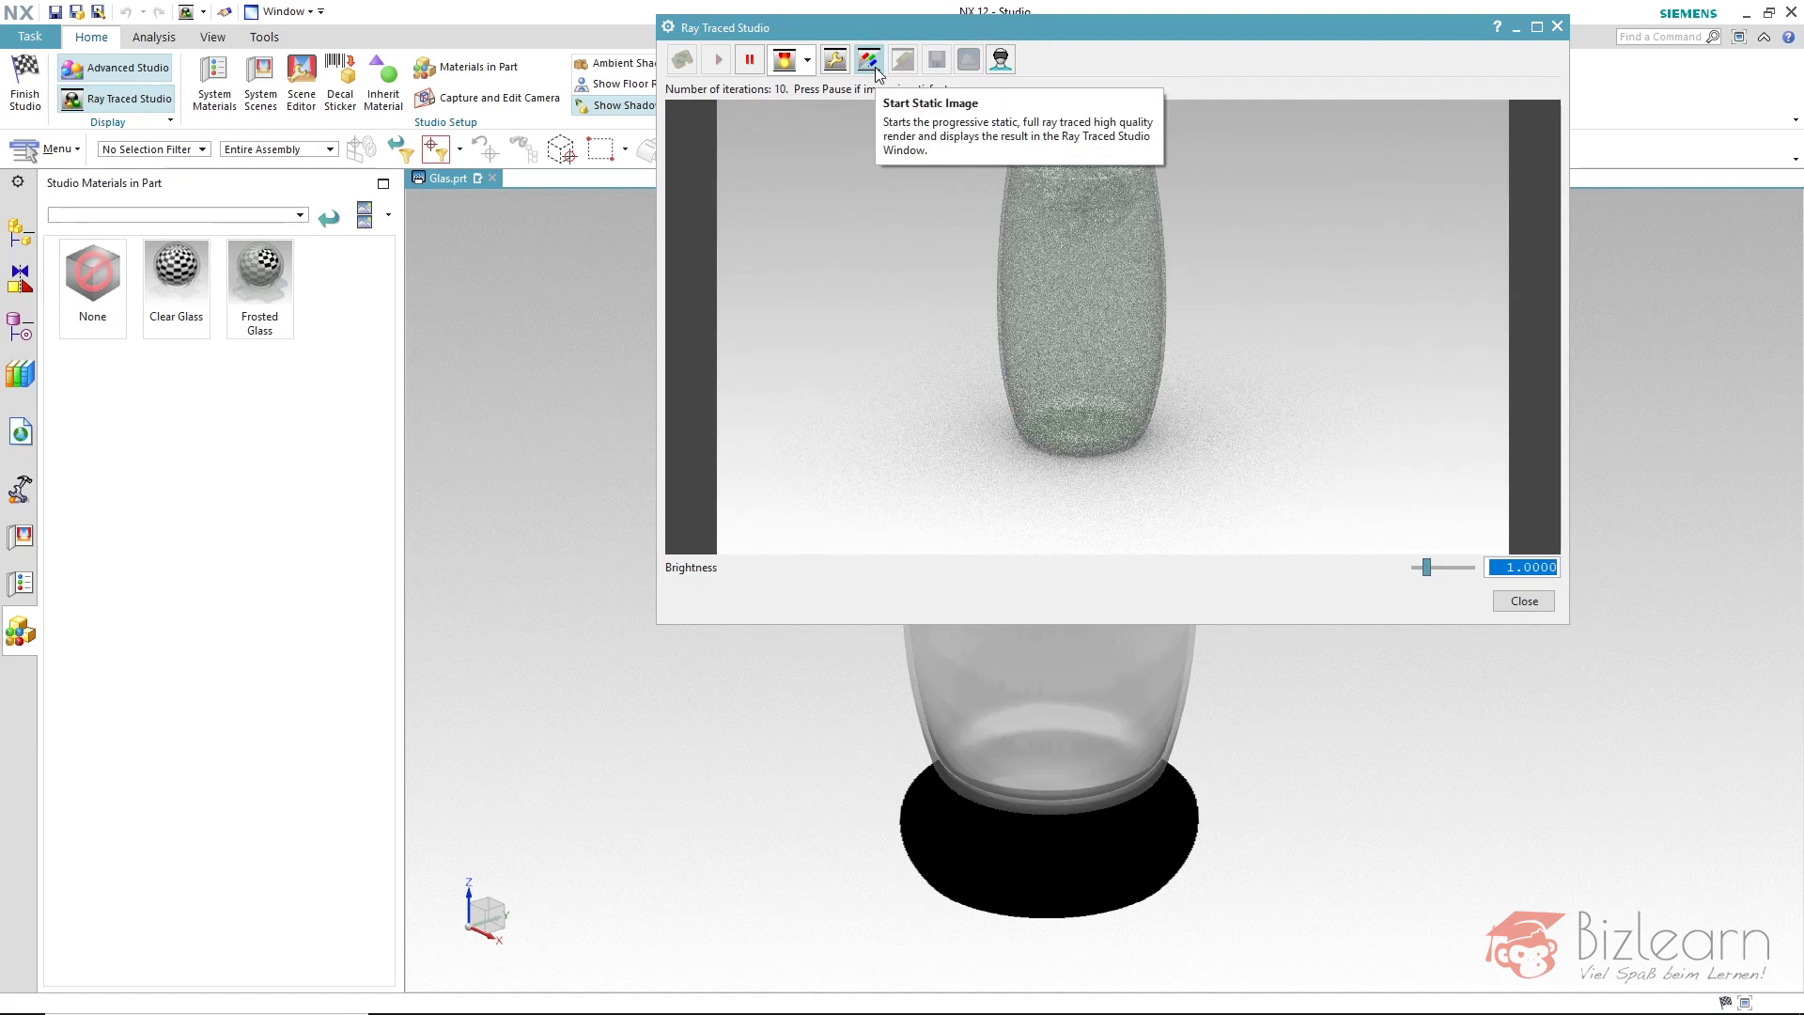